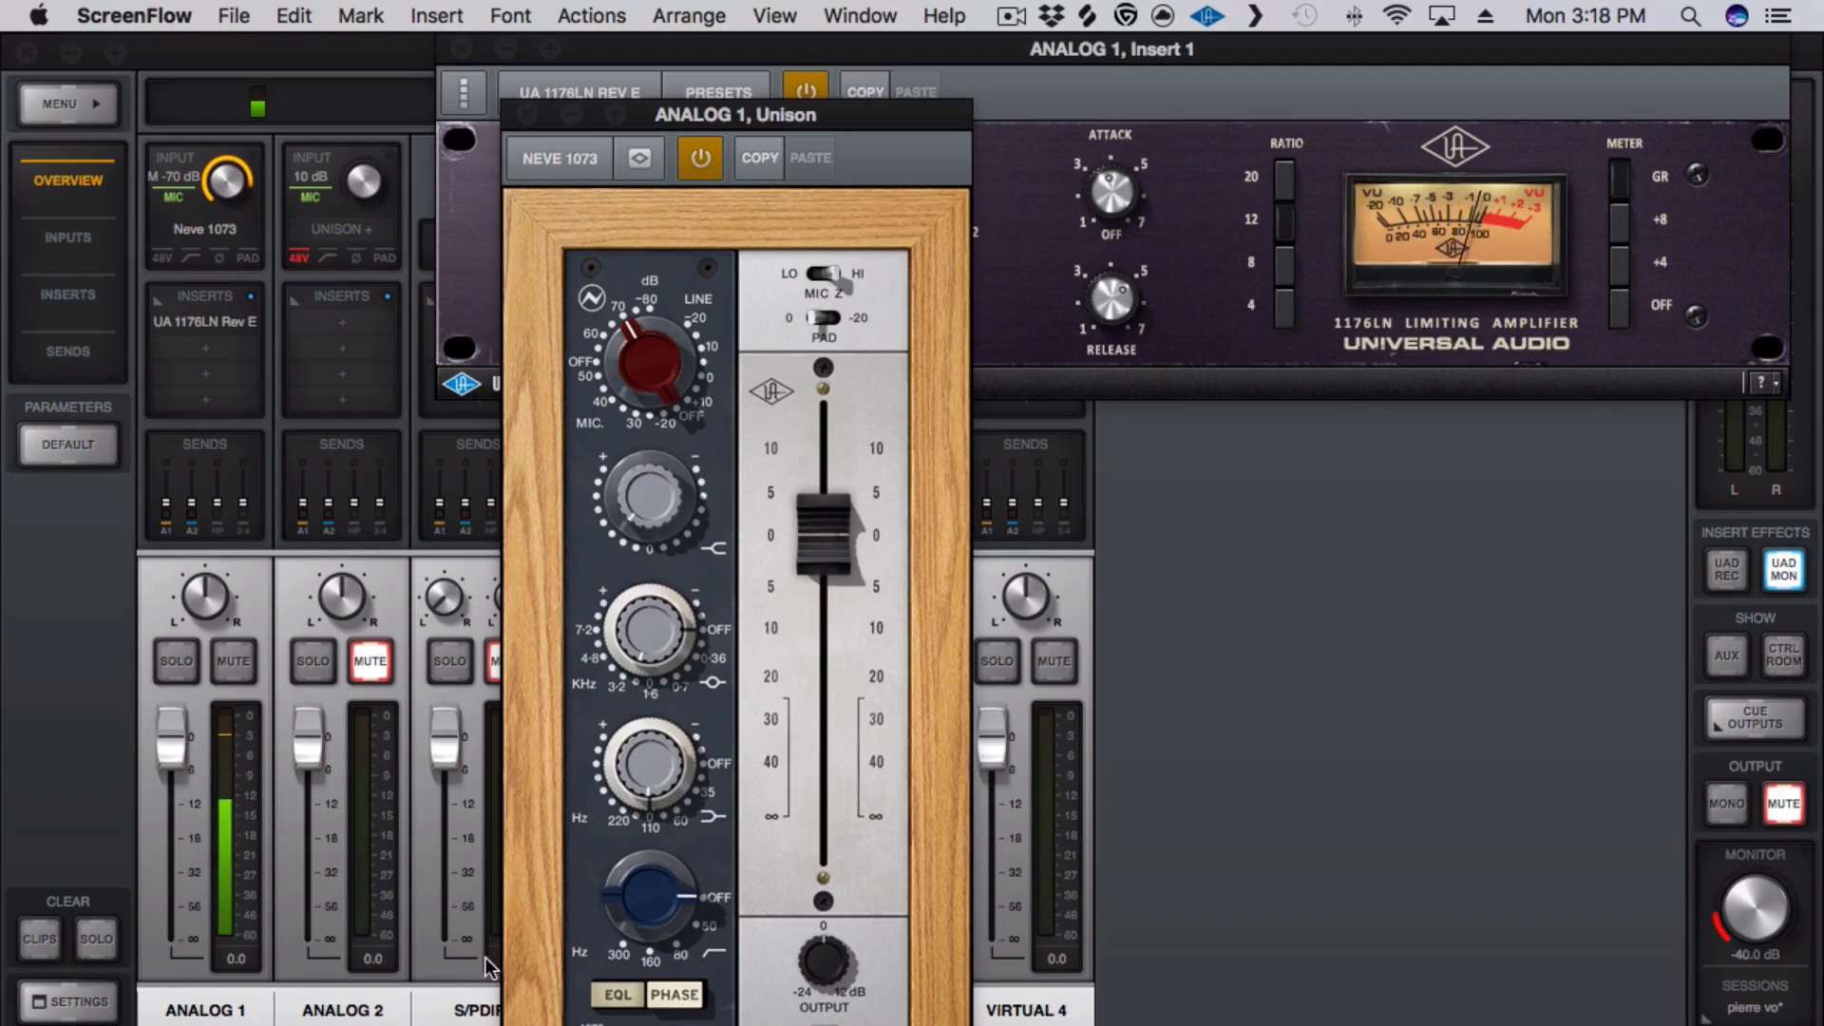
pyautogui.moveTo(300, 918)
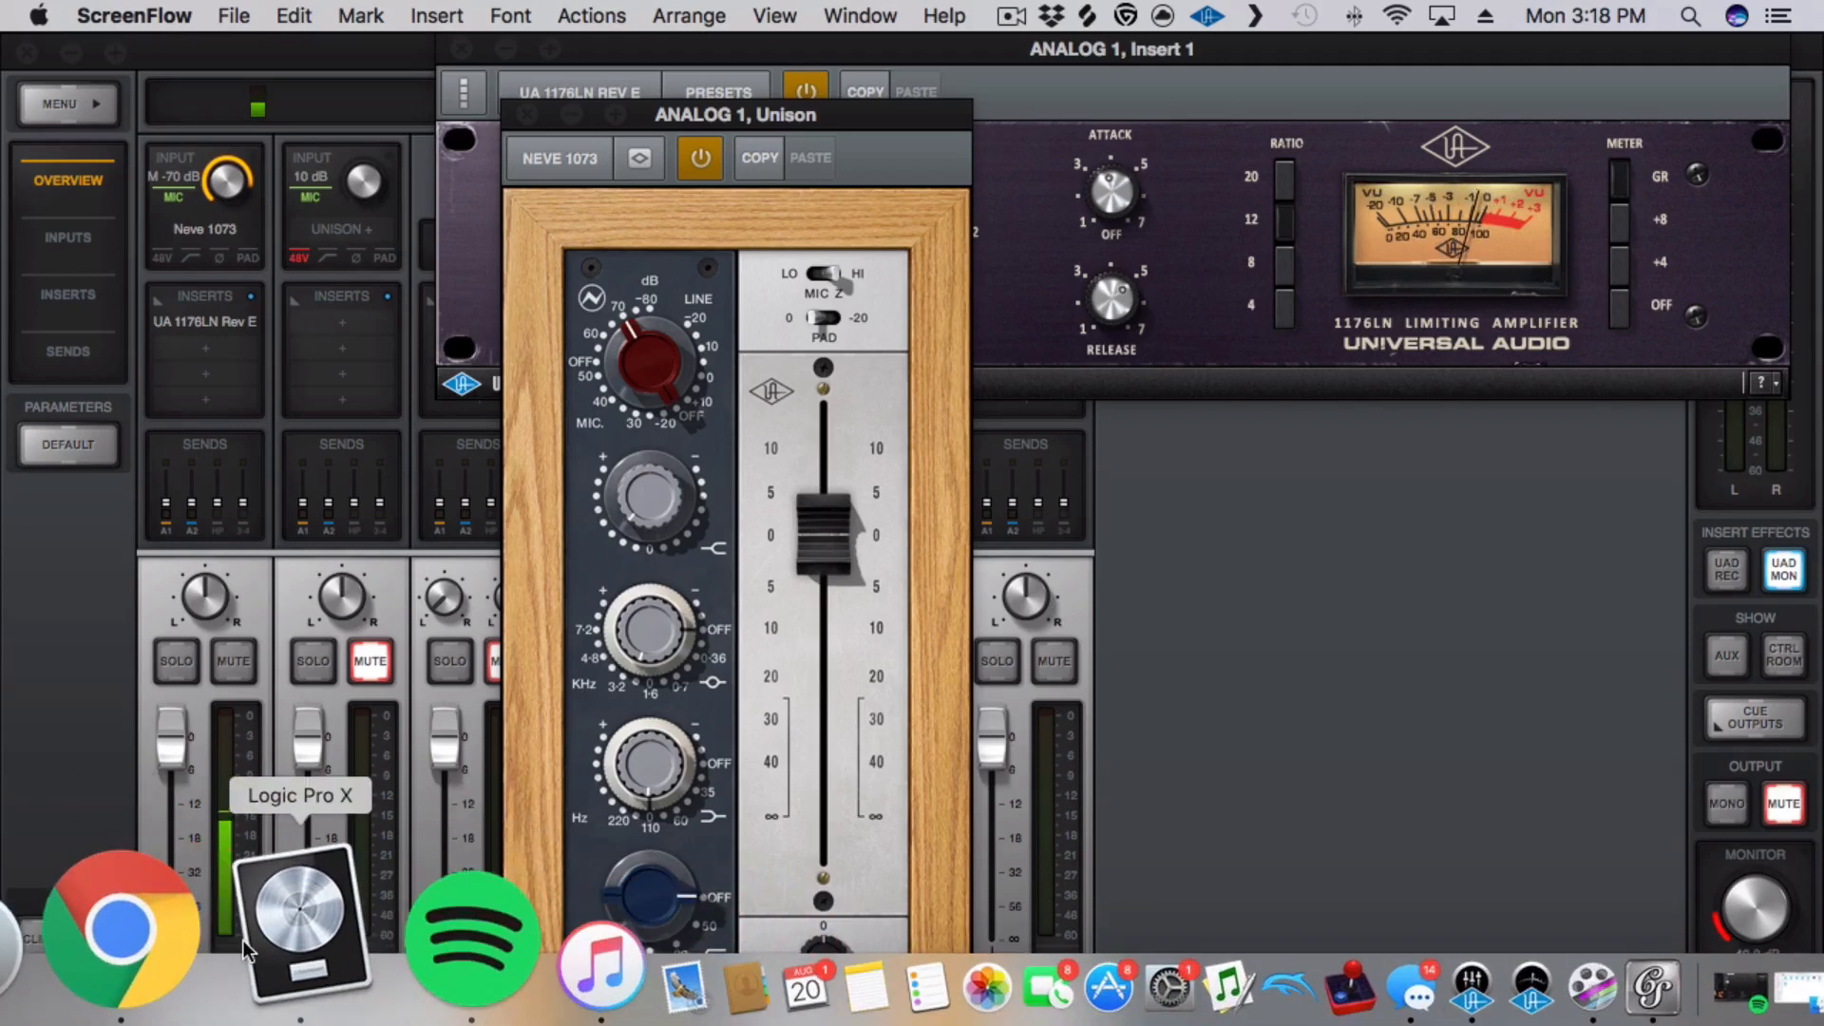
# - Switch from the UAD Console to the I See You (Ellie's Song) tutorial project
pyautogui.click(300, 913)
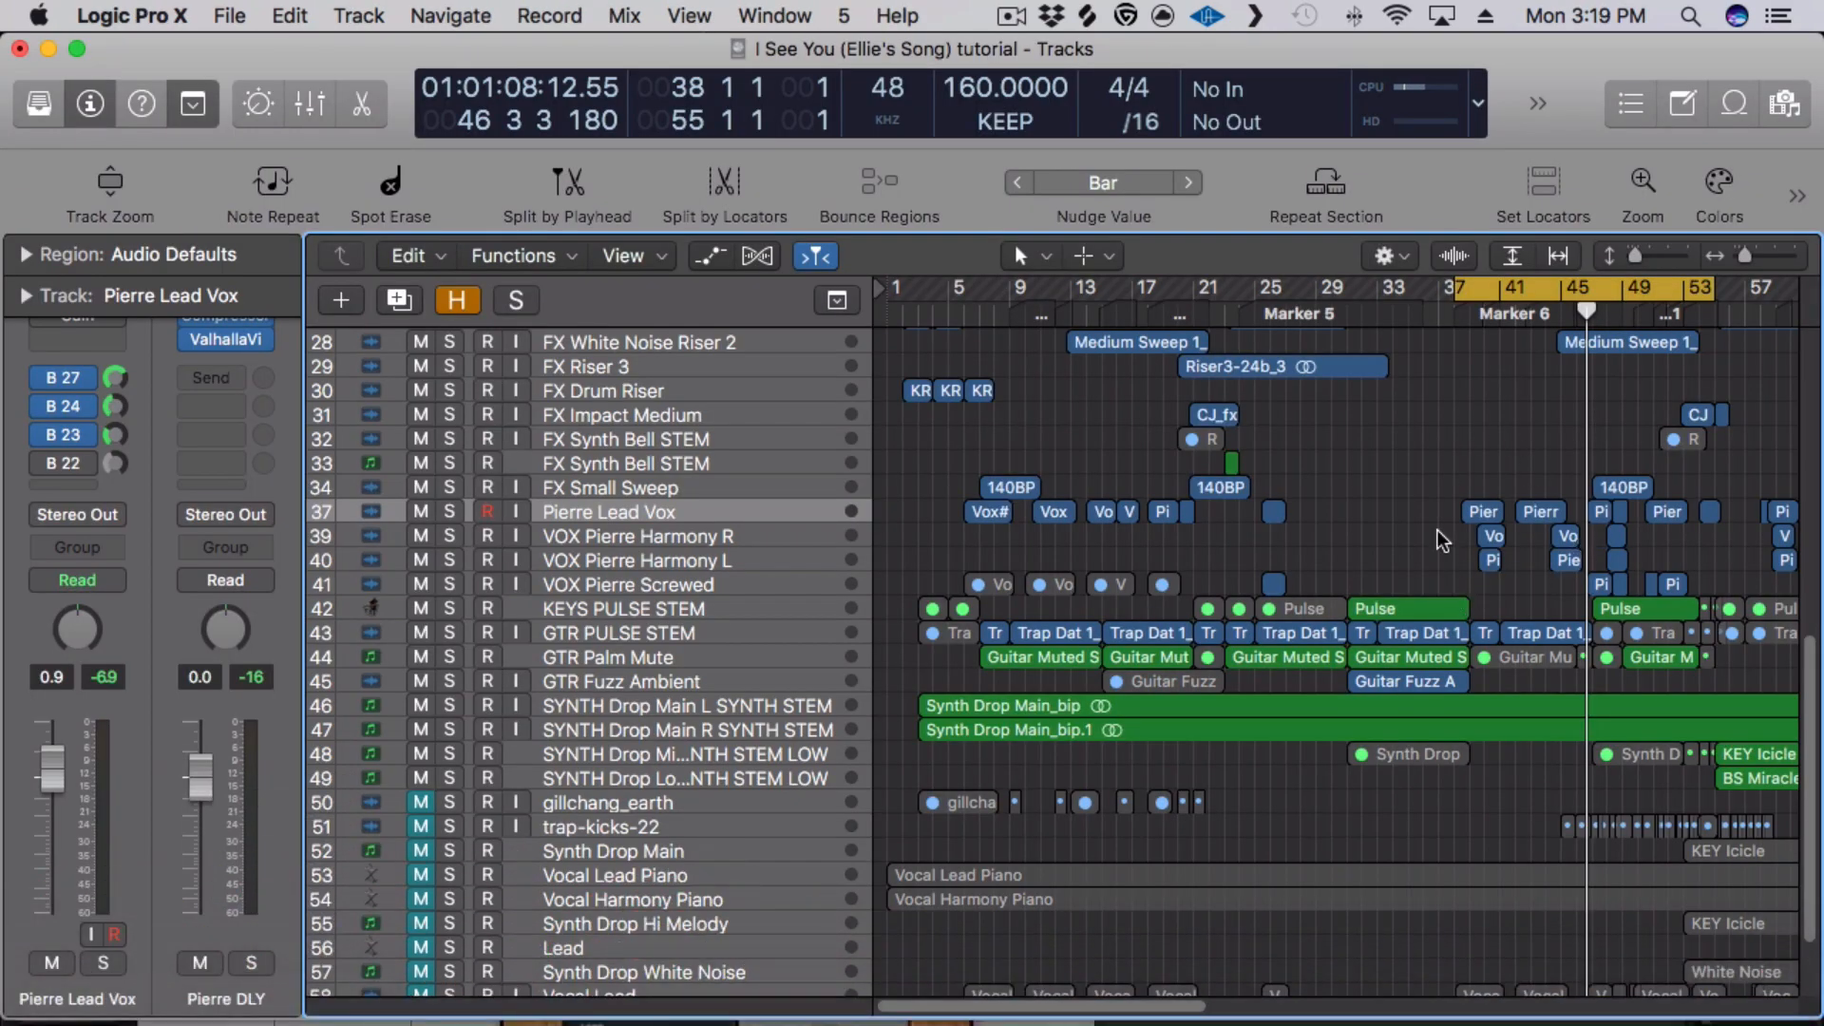
pyautogui.moveTo(1419, 518)
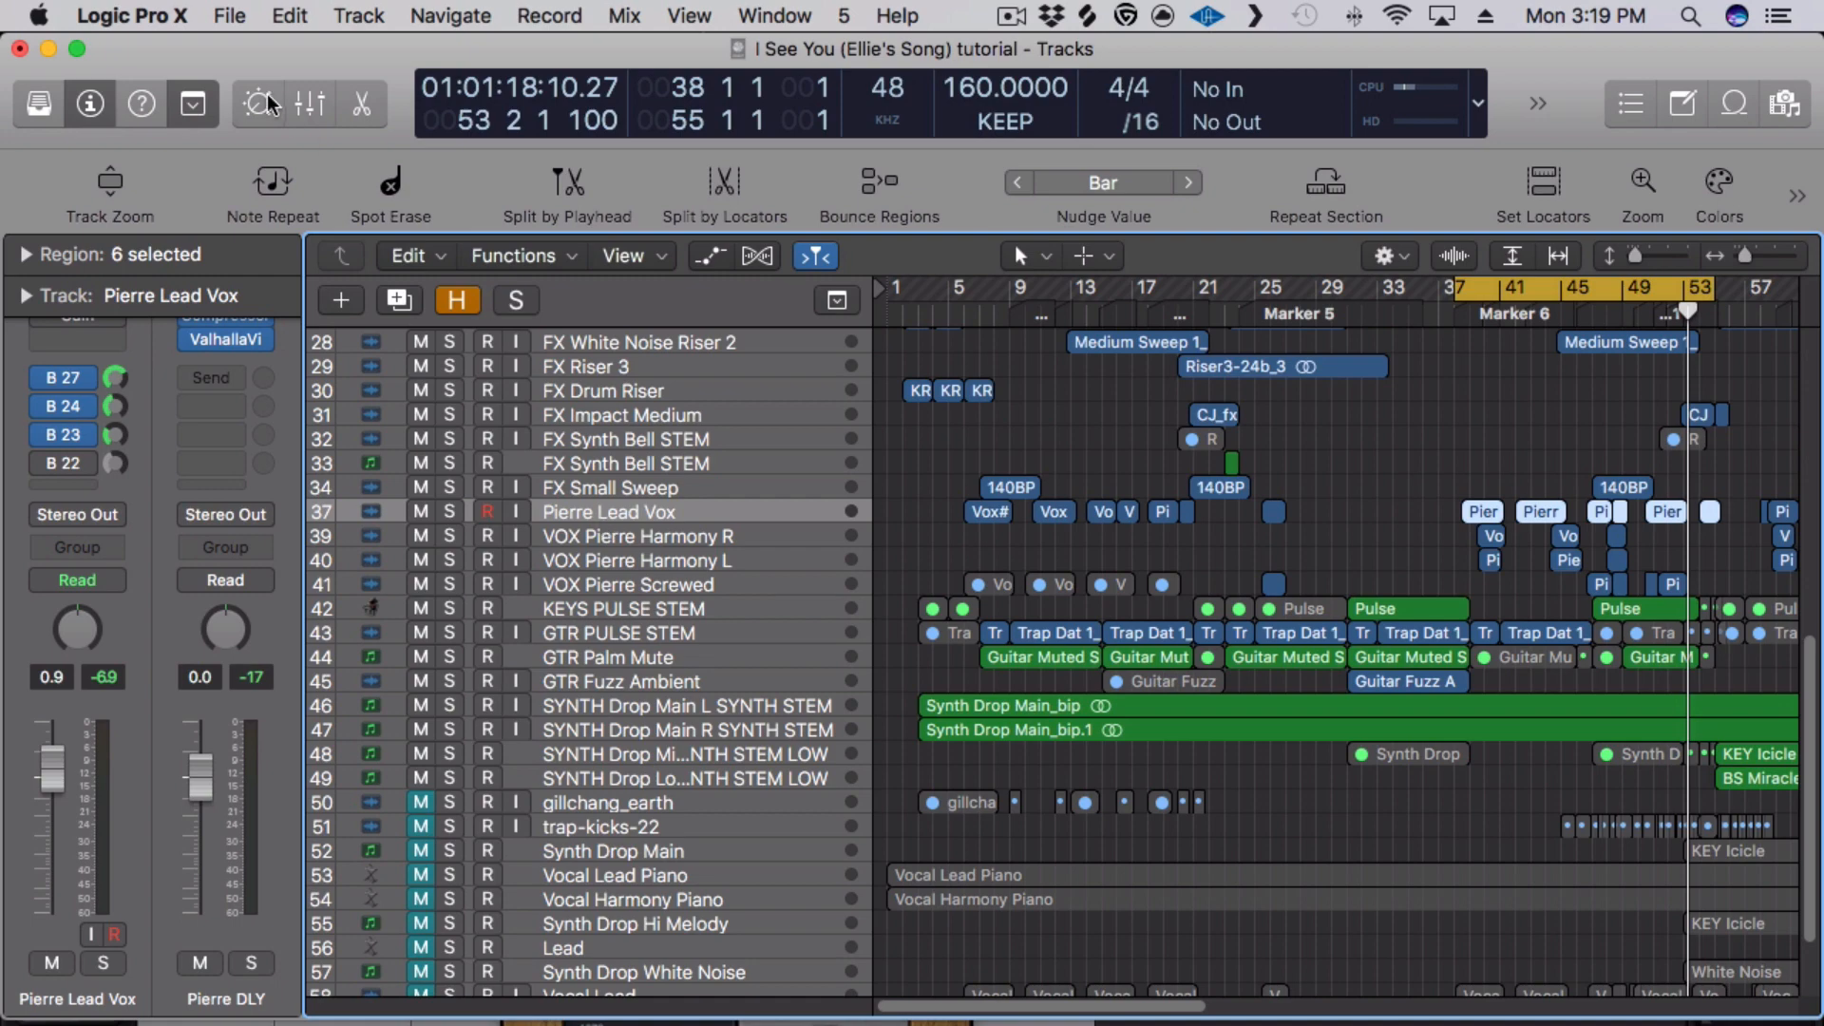
# - Show the mixer below the tracks and scroll down through the channel strips
pyautogui.click(309, 103)
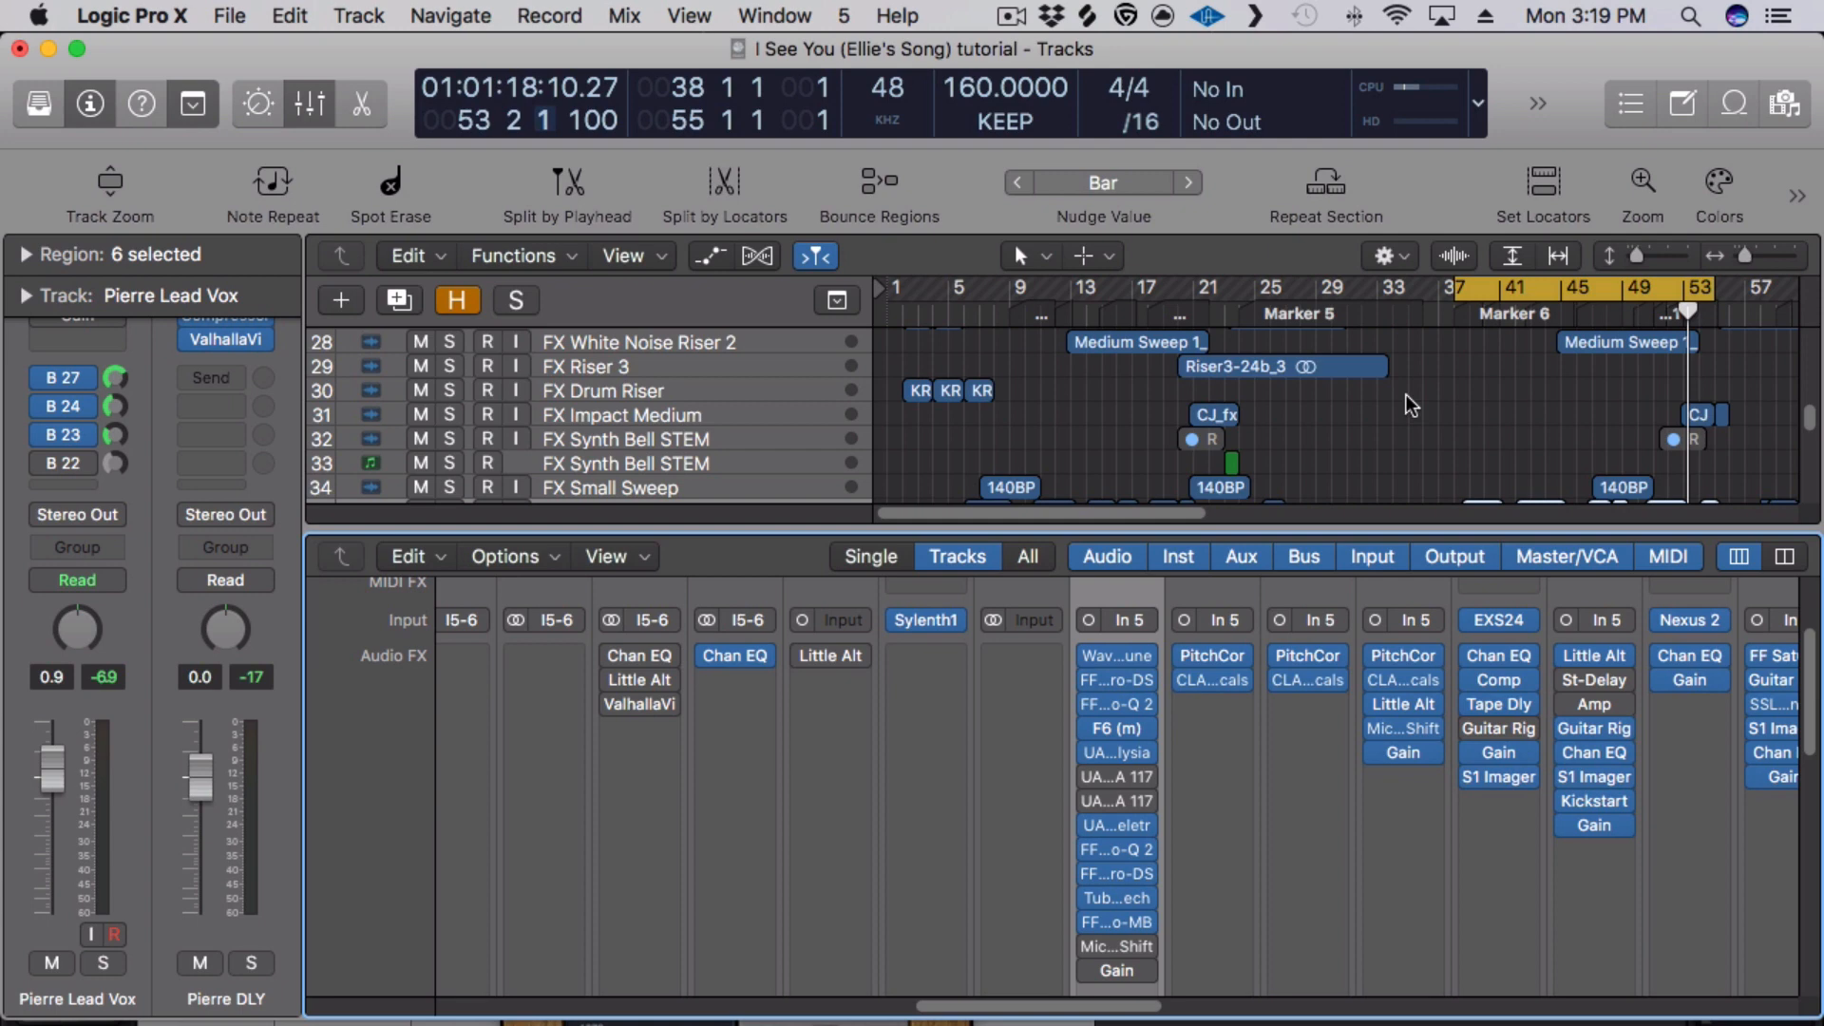
pyautogui.moveTo(747, 291)
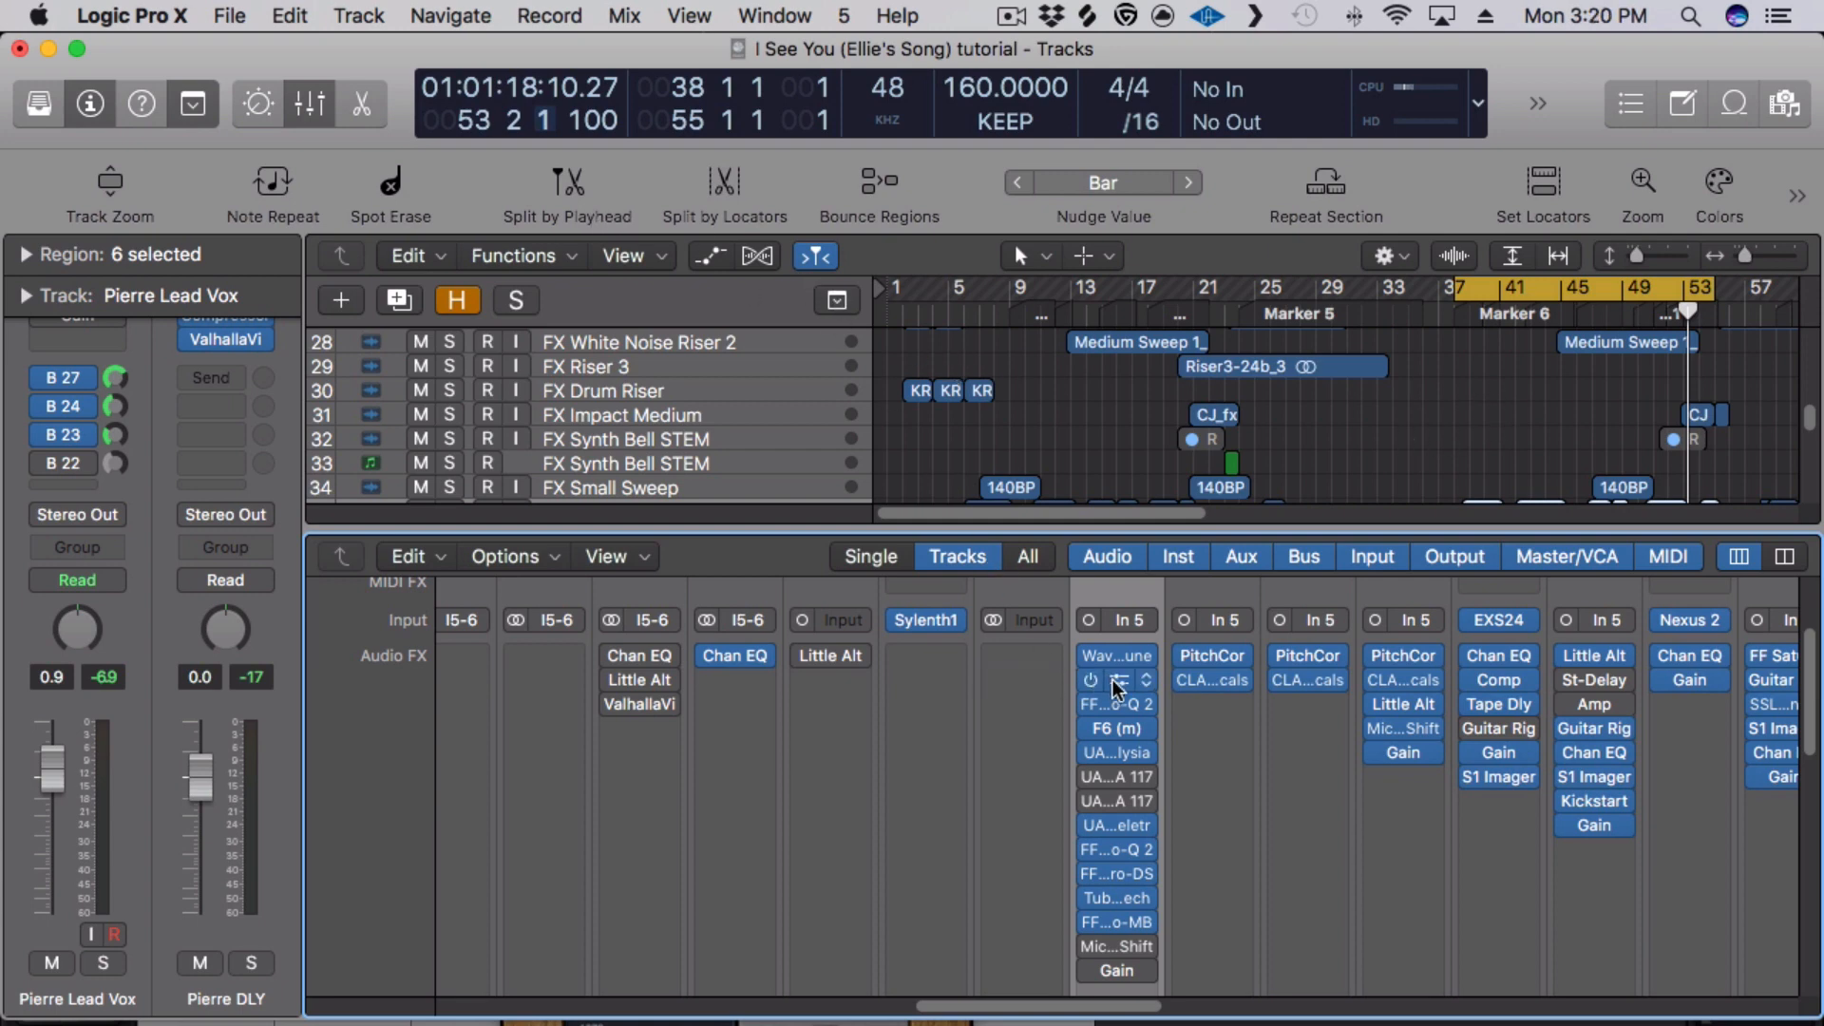
pyautogui.scroll(-3)
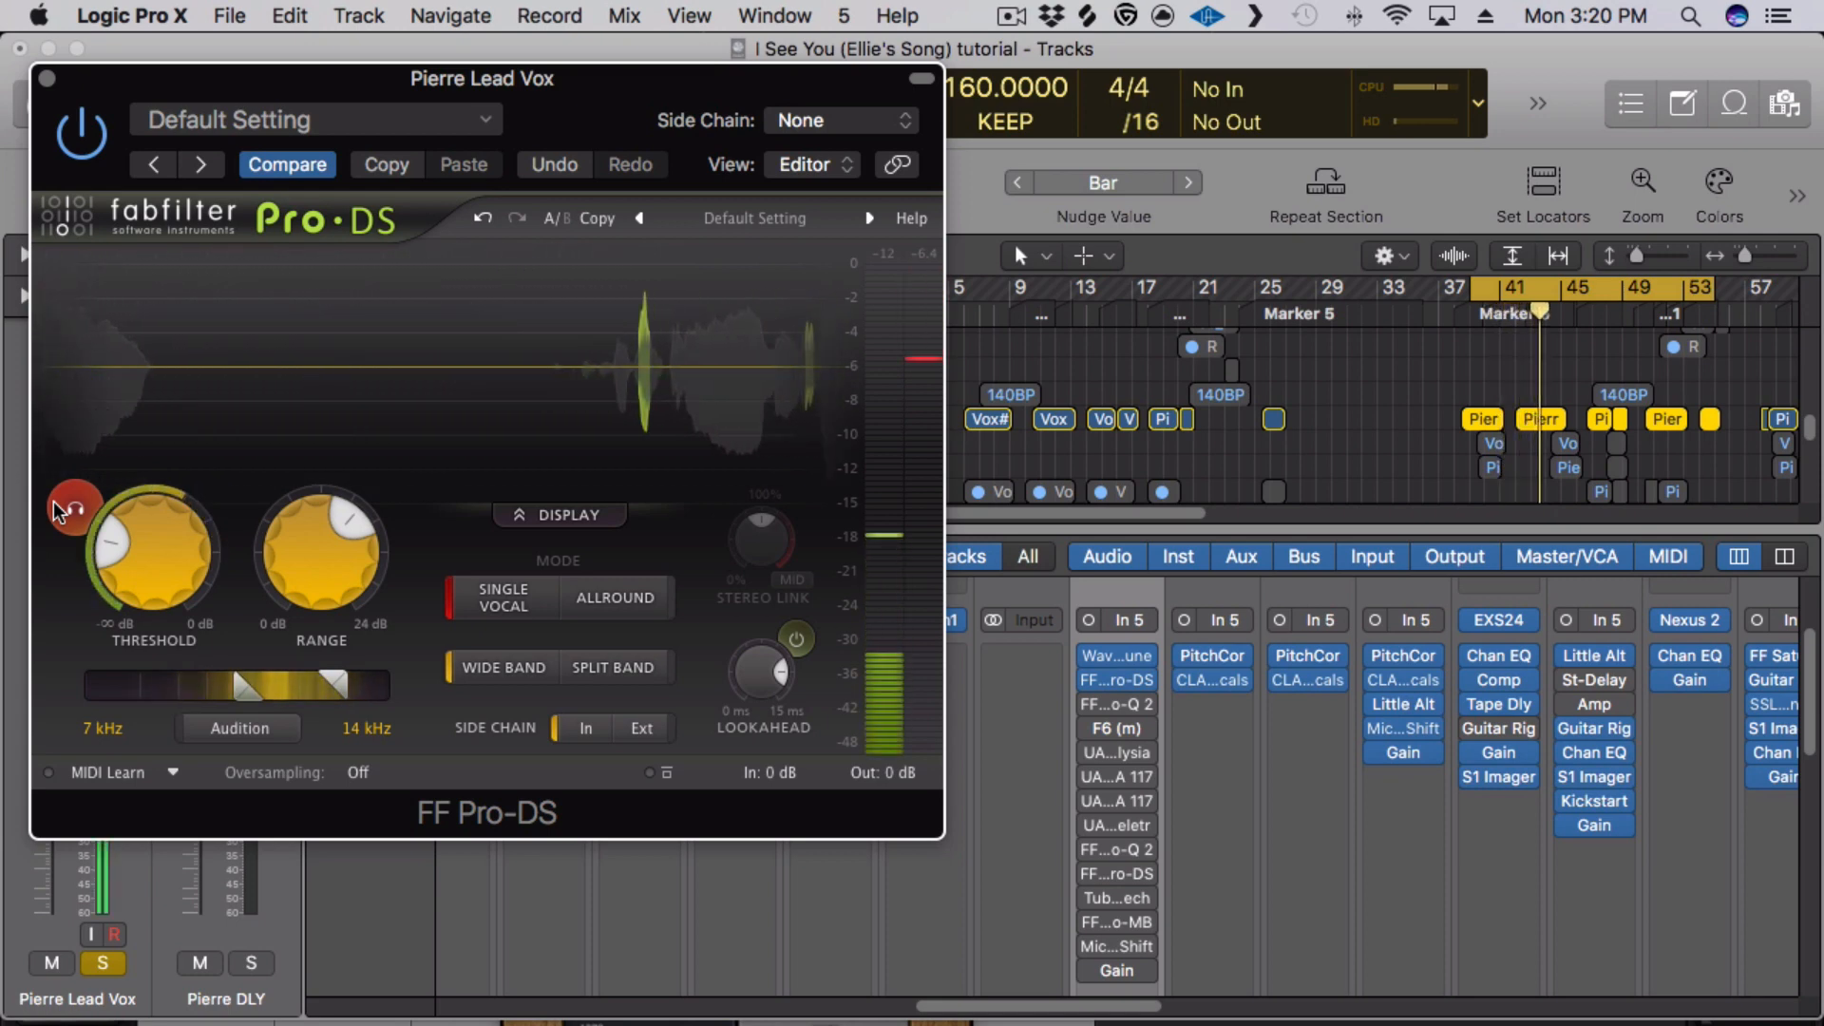
# - Close the Pro-DS window and open the FF Pro-Q 2 insert on Pierre Lead Vox
pyautogui.click(47, 78)
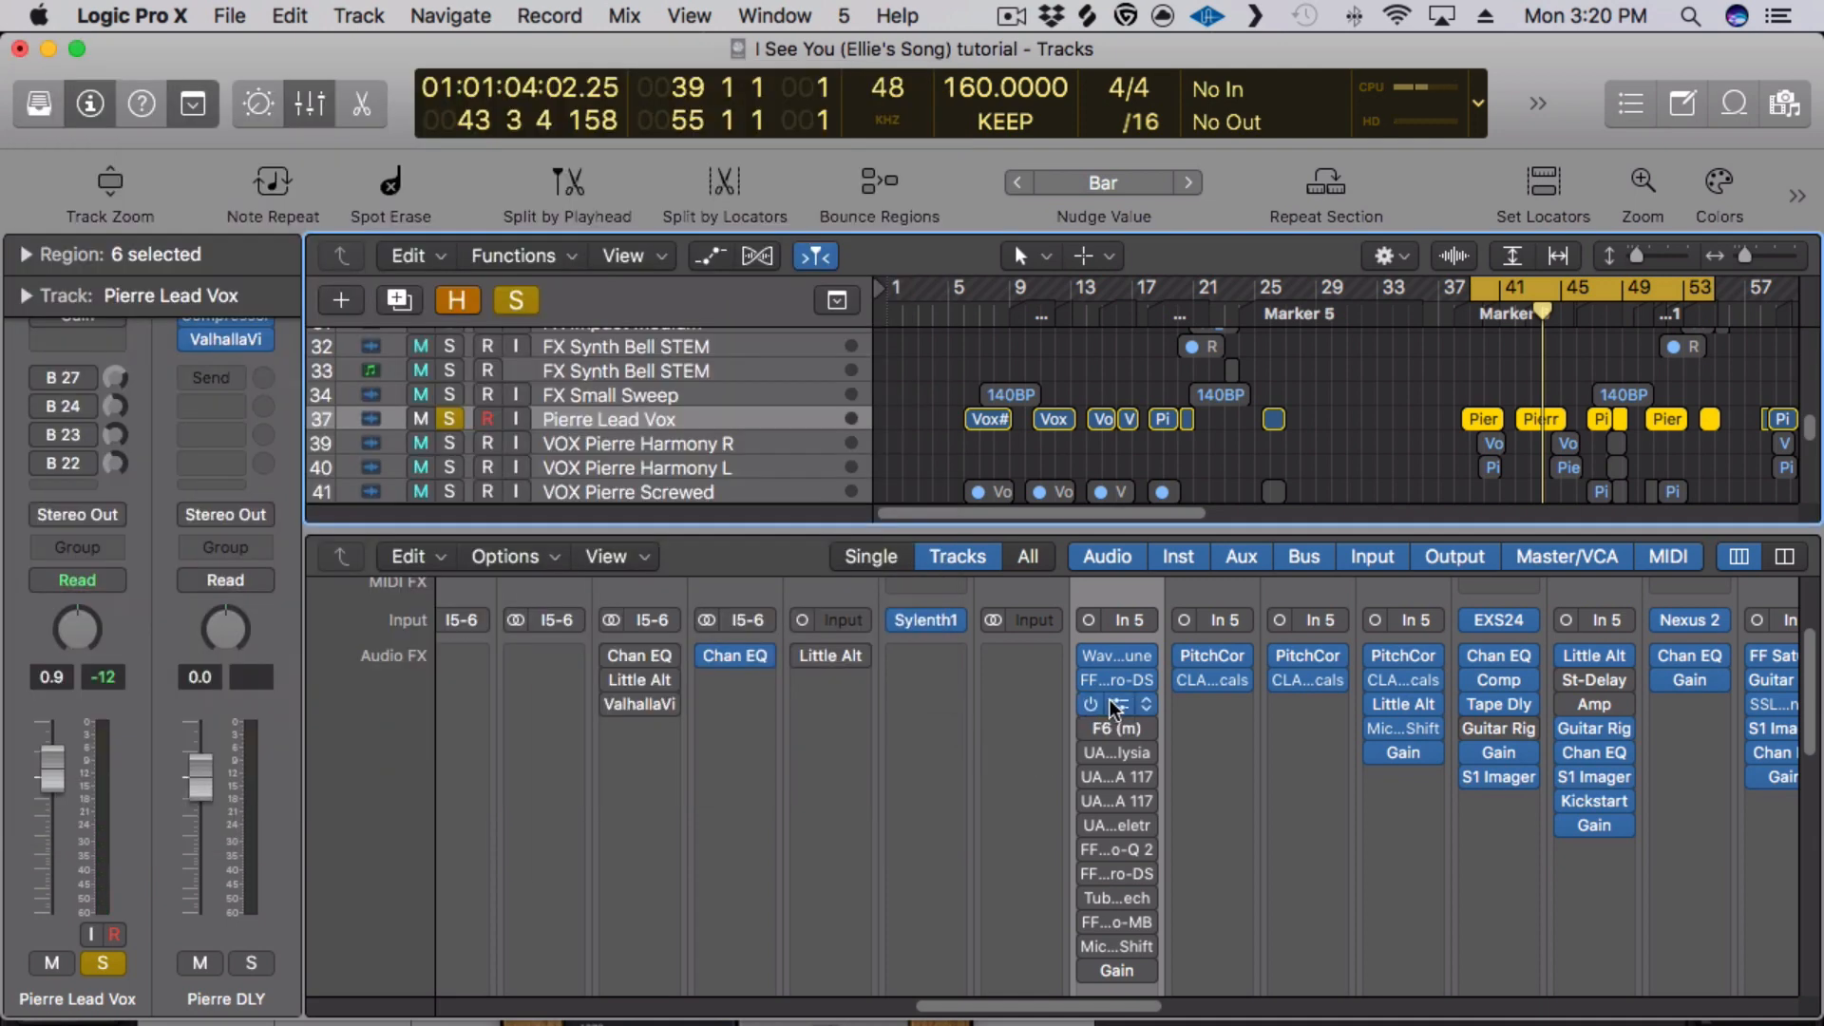
pyautogui.click(1115, 679)
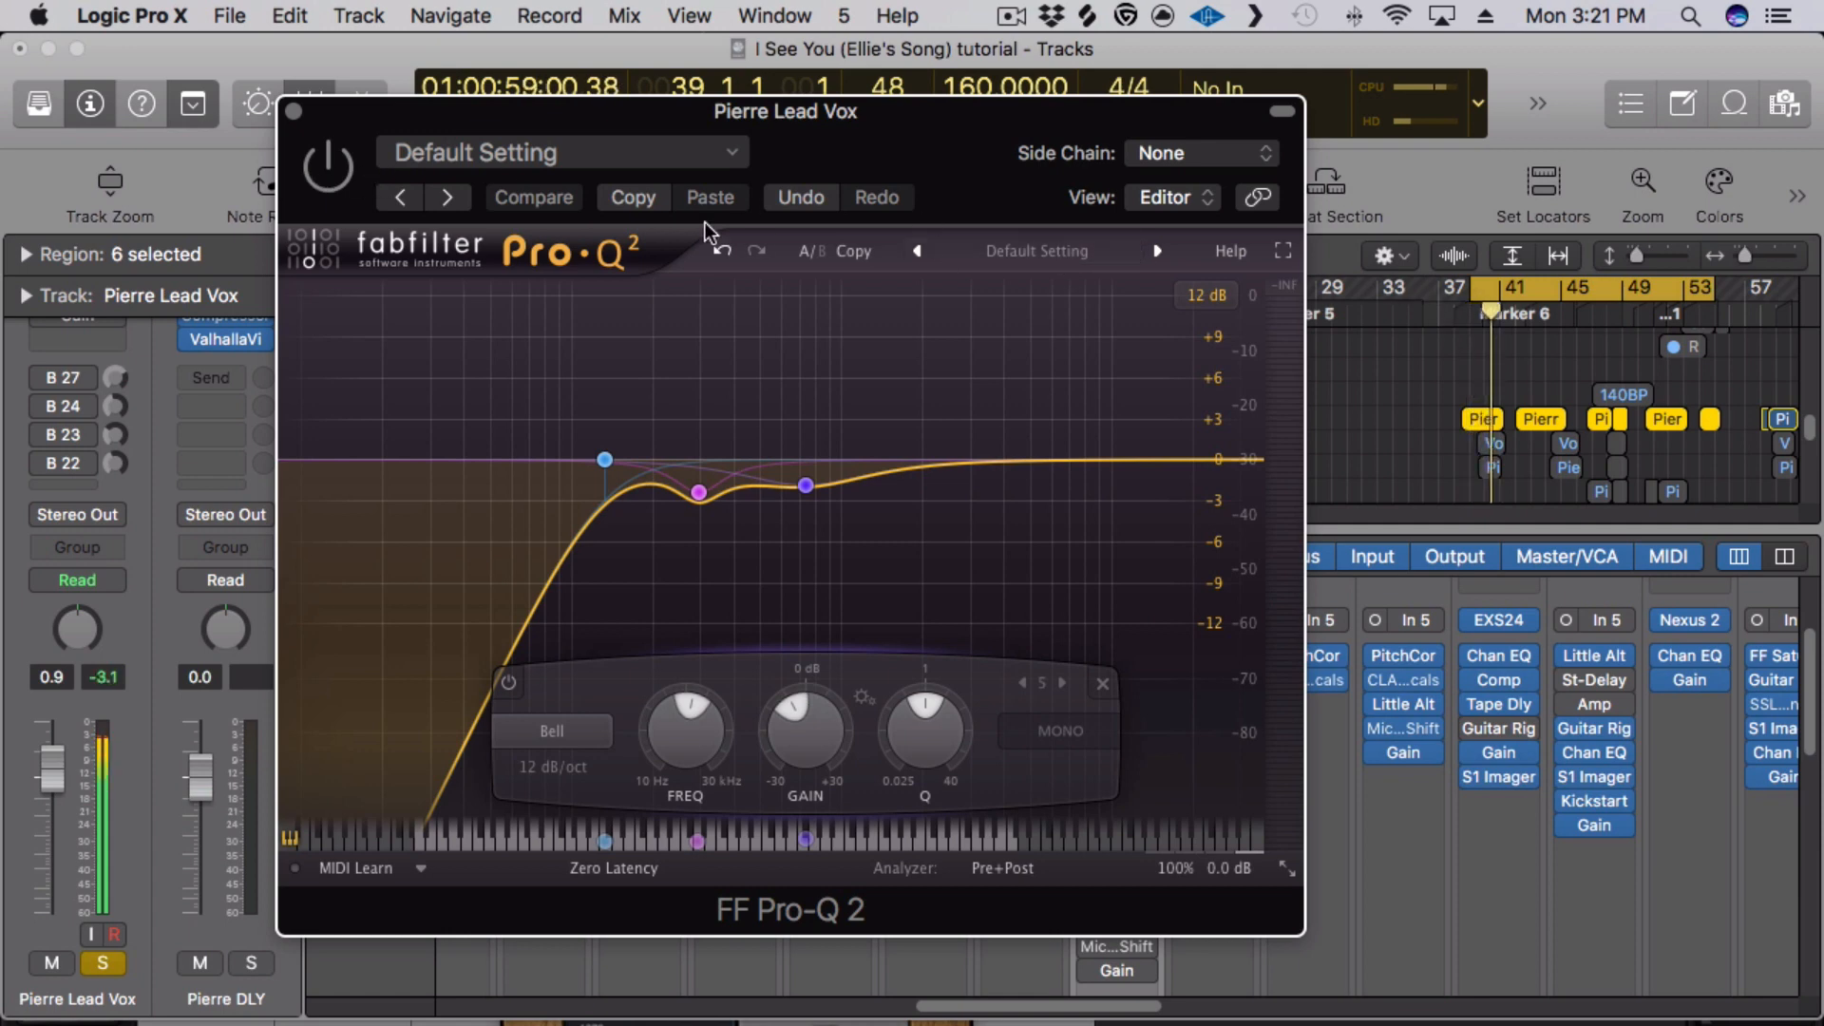
# - Close the FF Pro-Q 2 window on Pierre Lead Vox, back to the mixer's effect lists
pyautogui.click(803, 485)
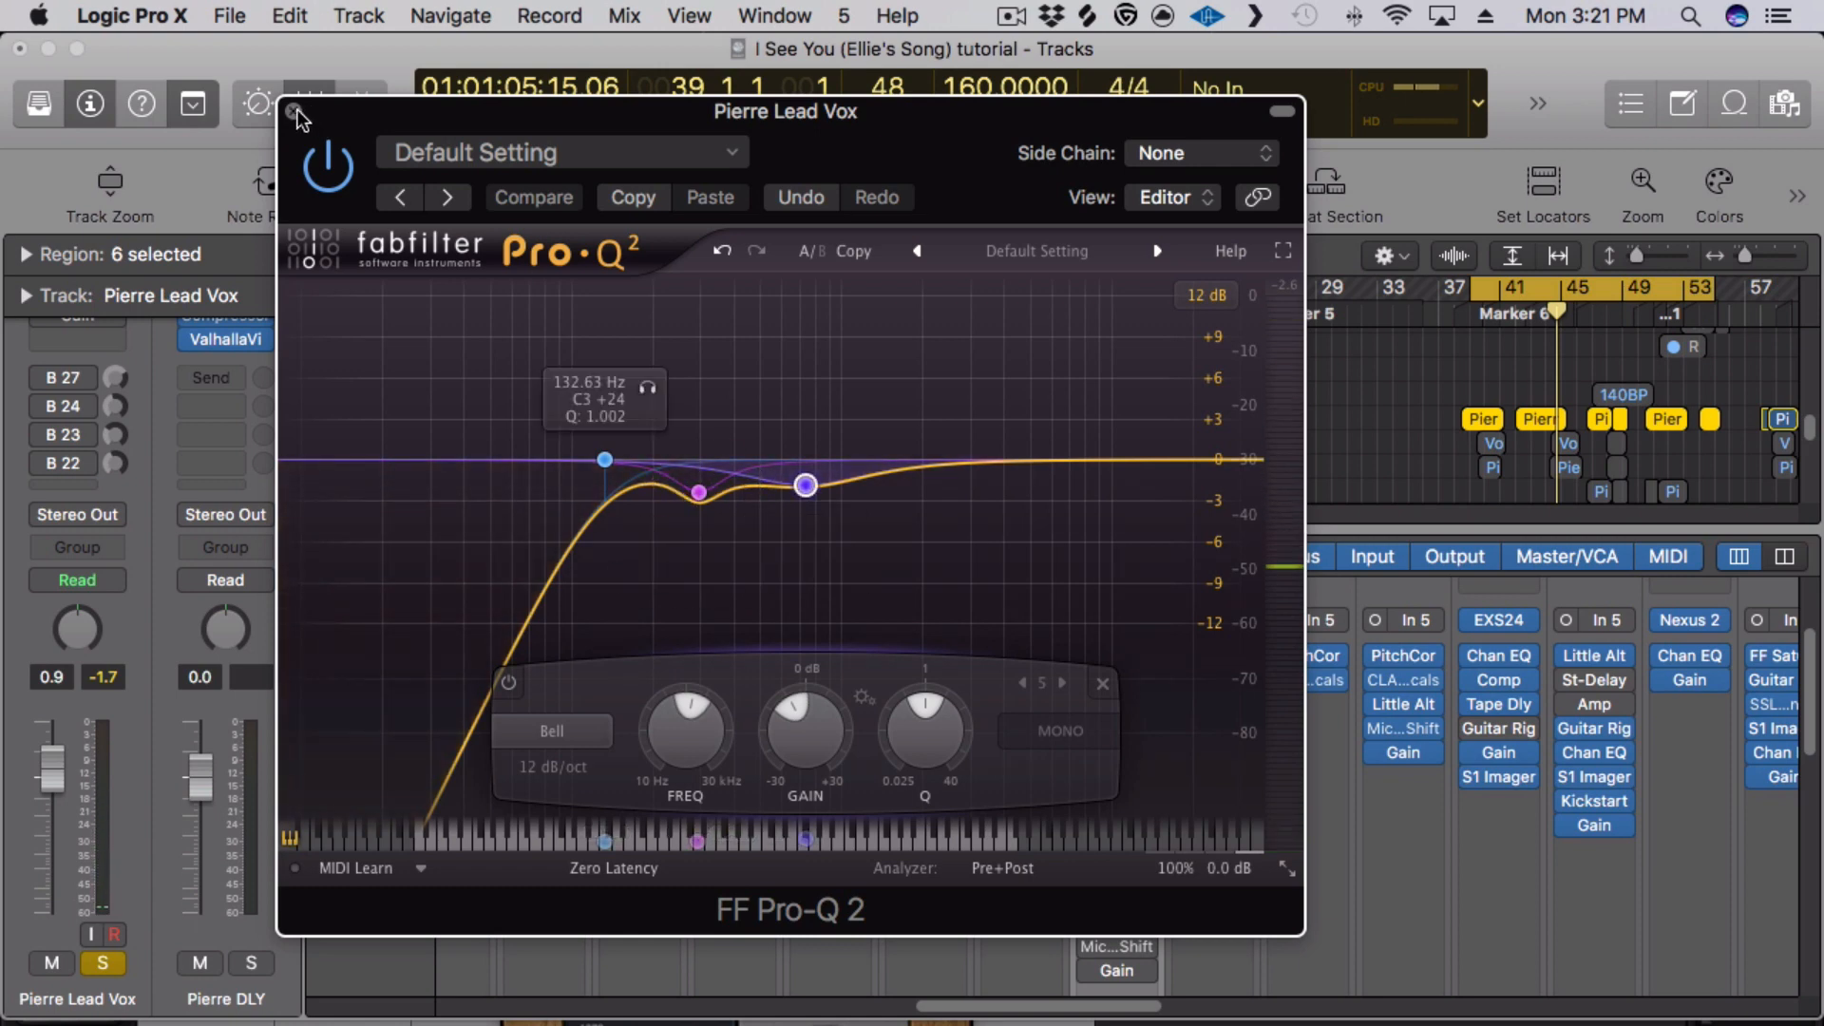
pyautogui.click(291, 112)
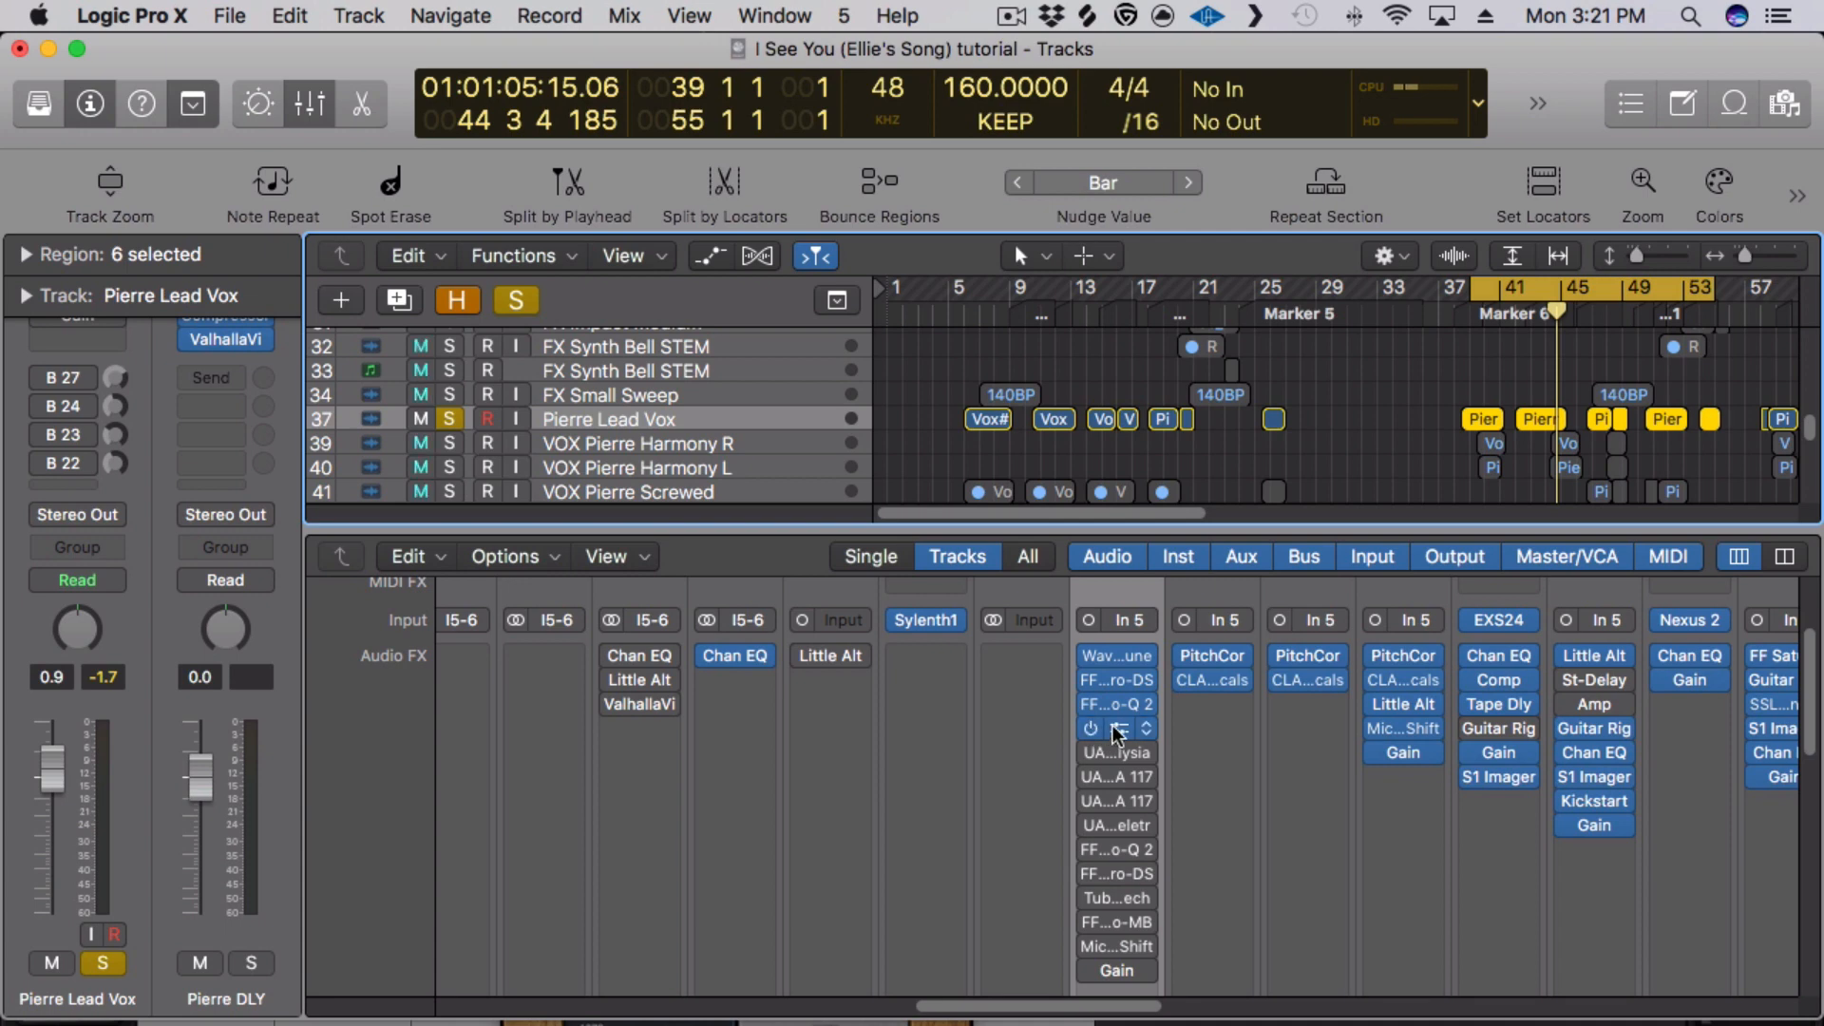
# - Open the Waves F6, reshape band 3 around 500 Hz, and toggle bypass to compare
pyautogui.click(1115, 729)
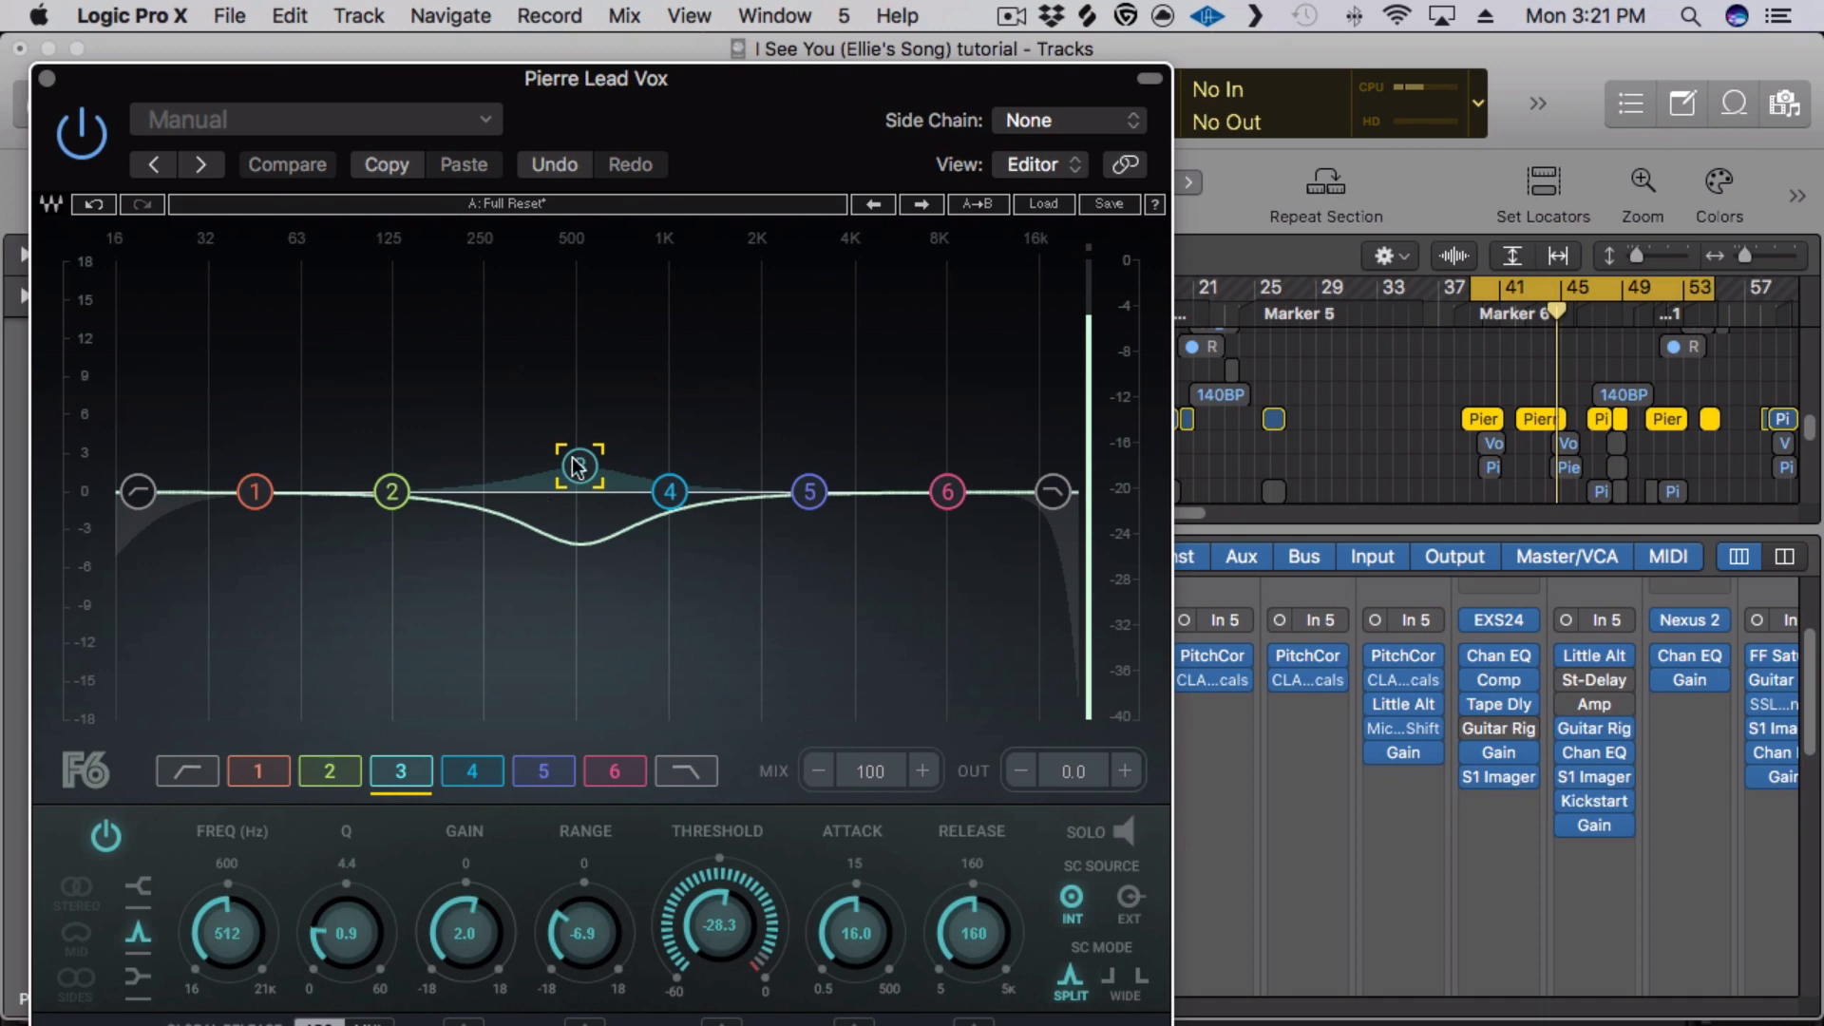
pyautogui.moveTo(578, 457); pyautogui.dragTo(579, 457)
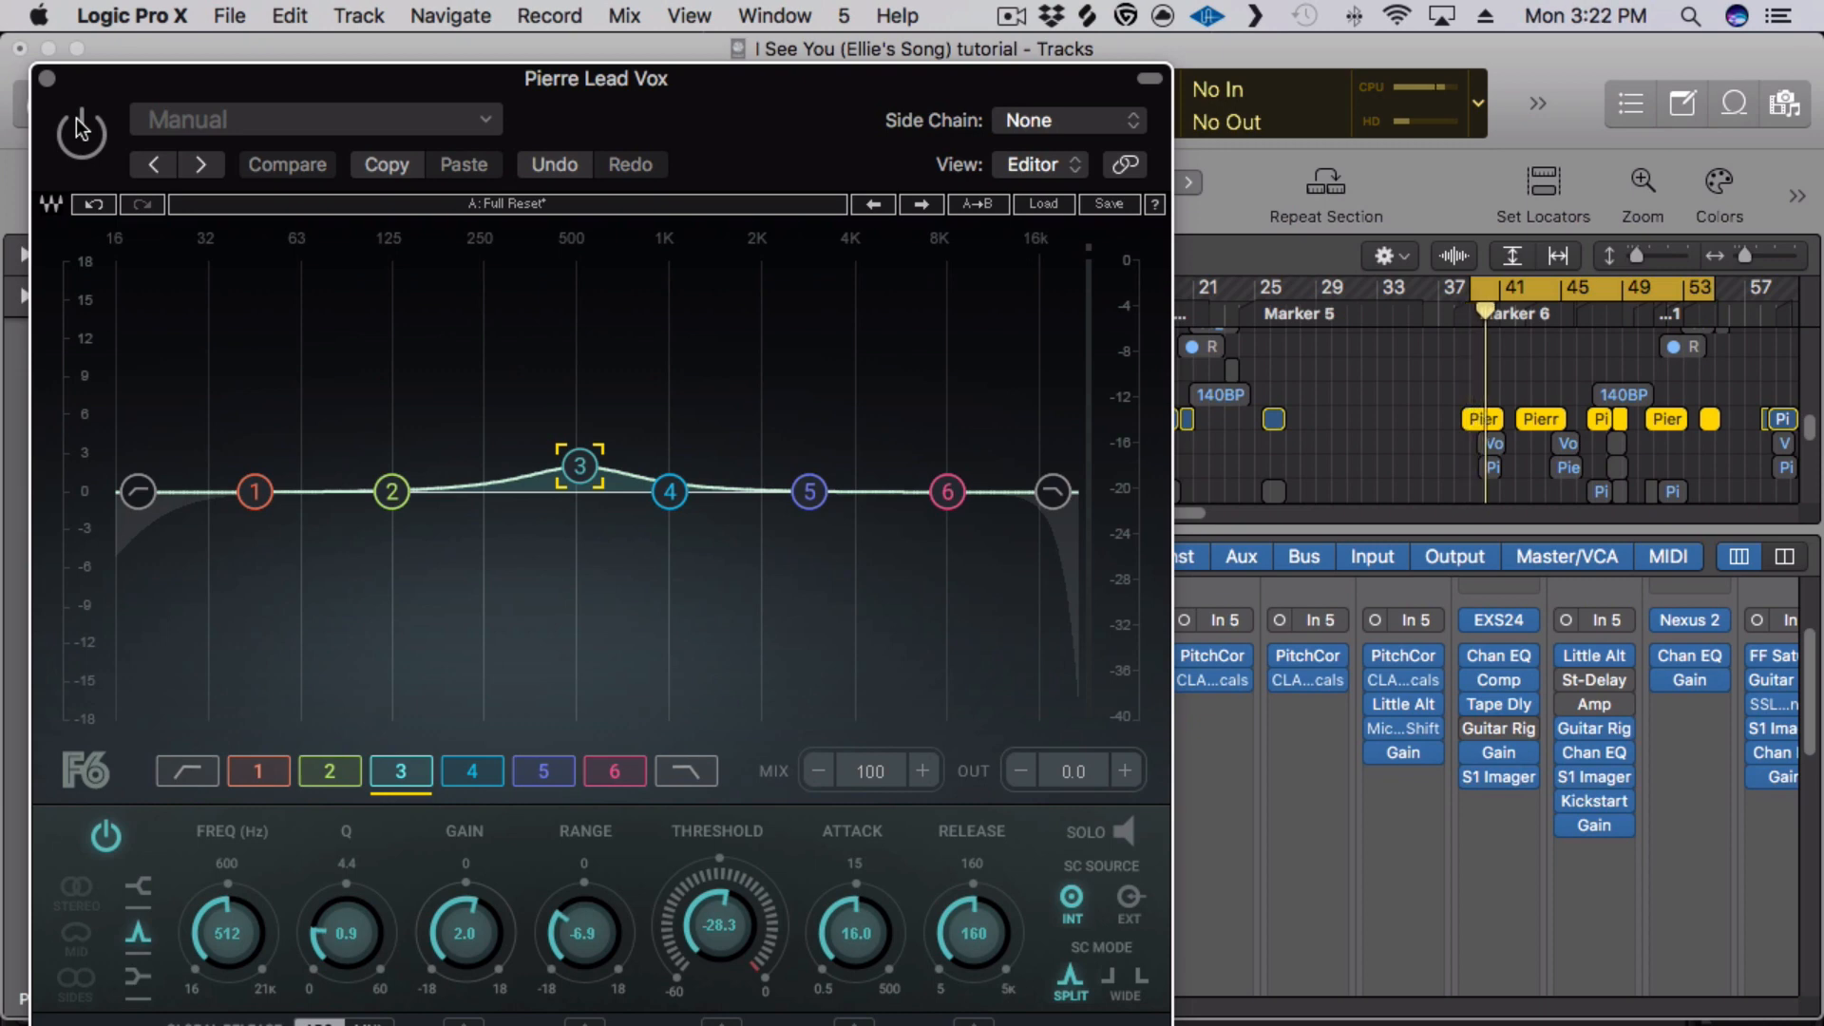
pyautogui.click(80, 131)
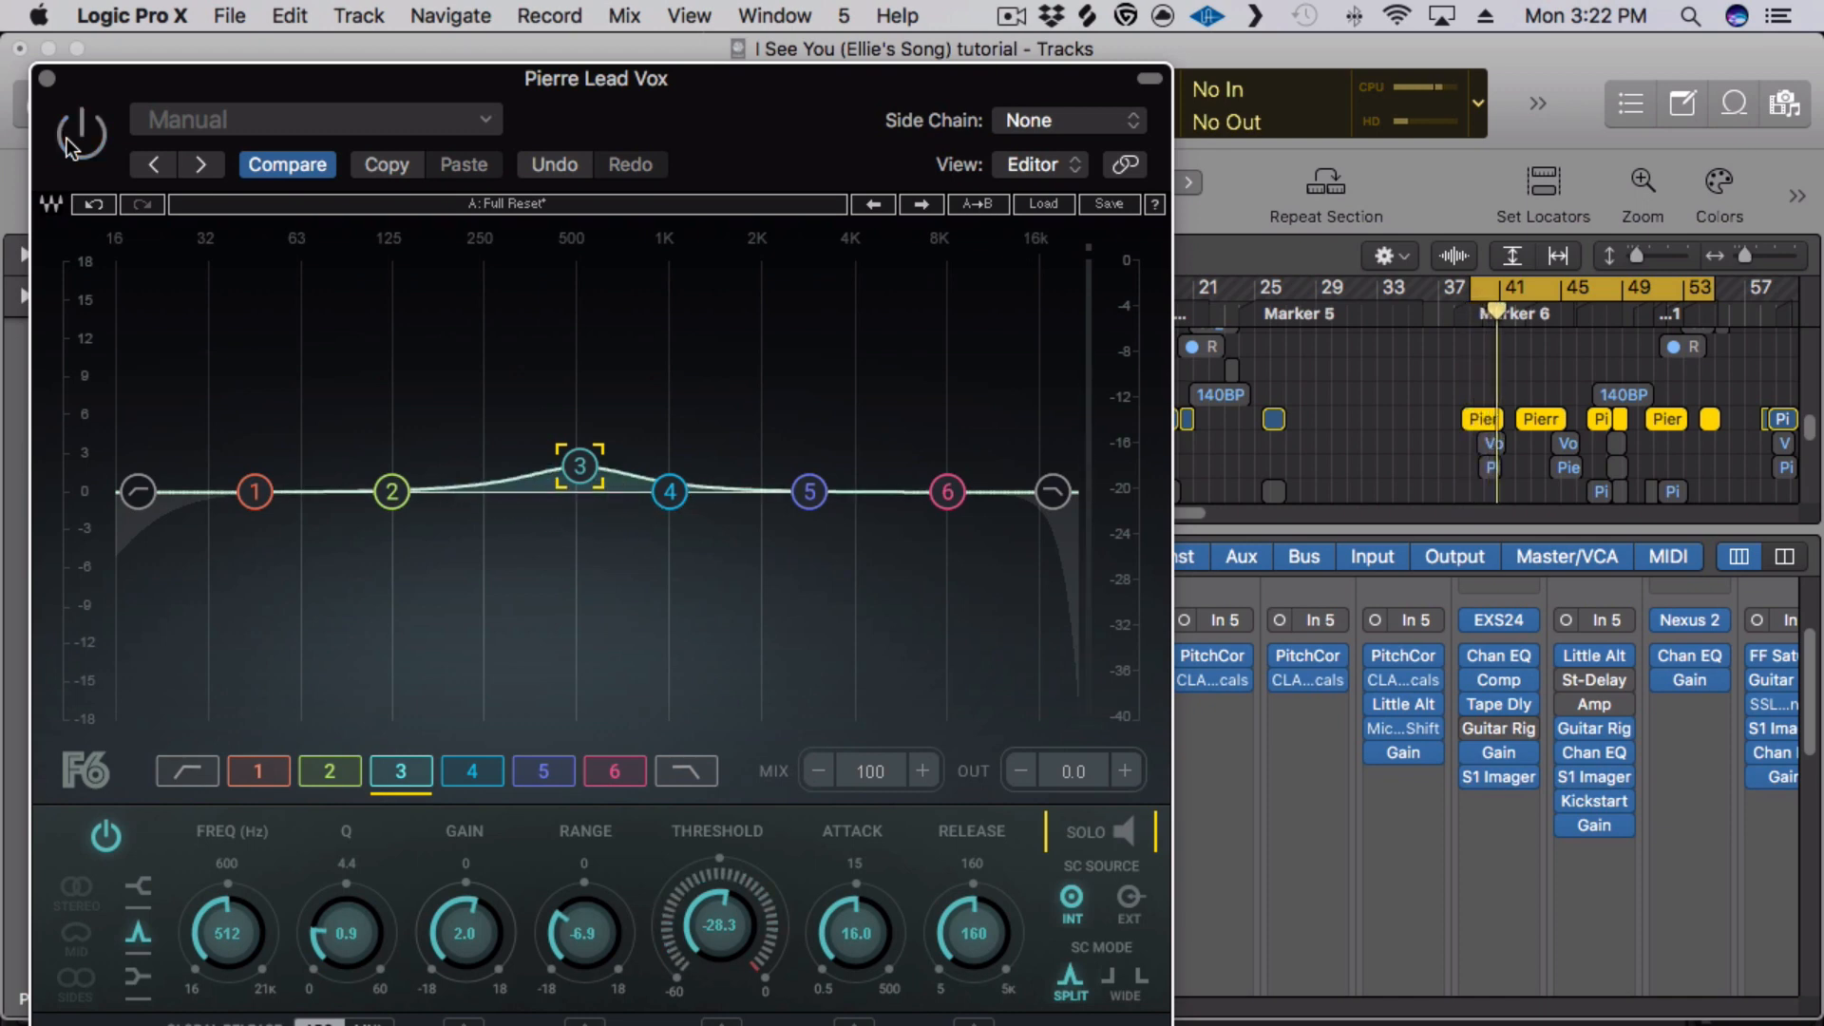
pyautogui.click(47, 79)
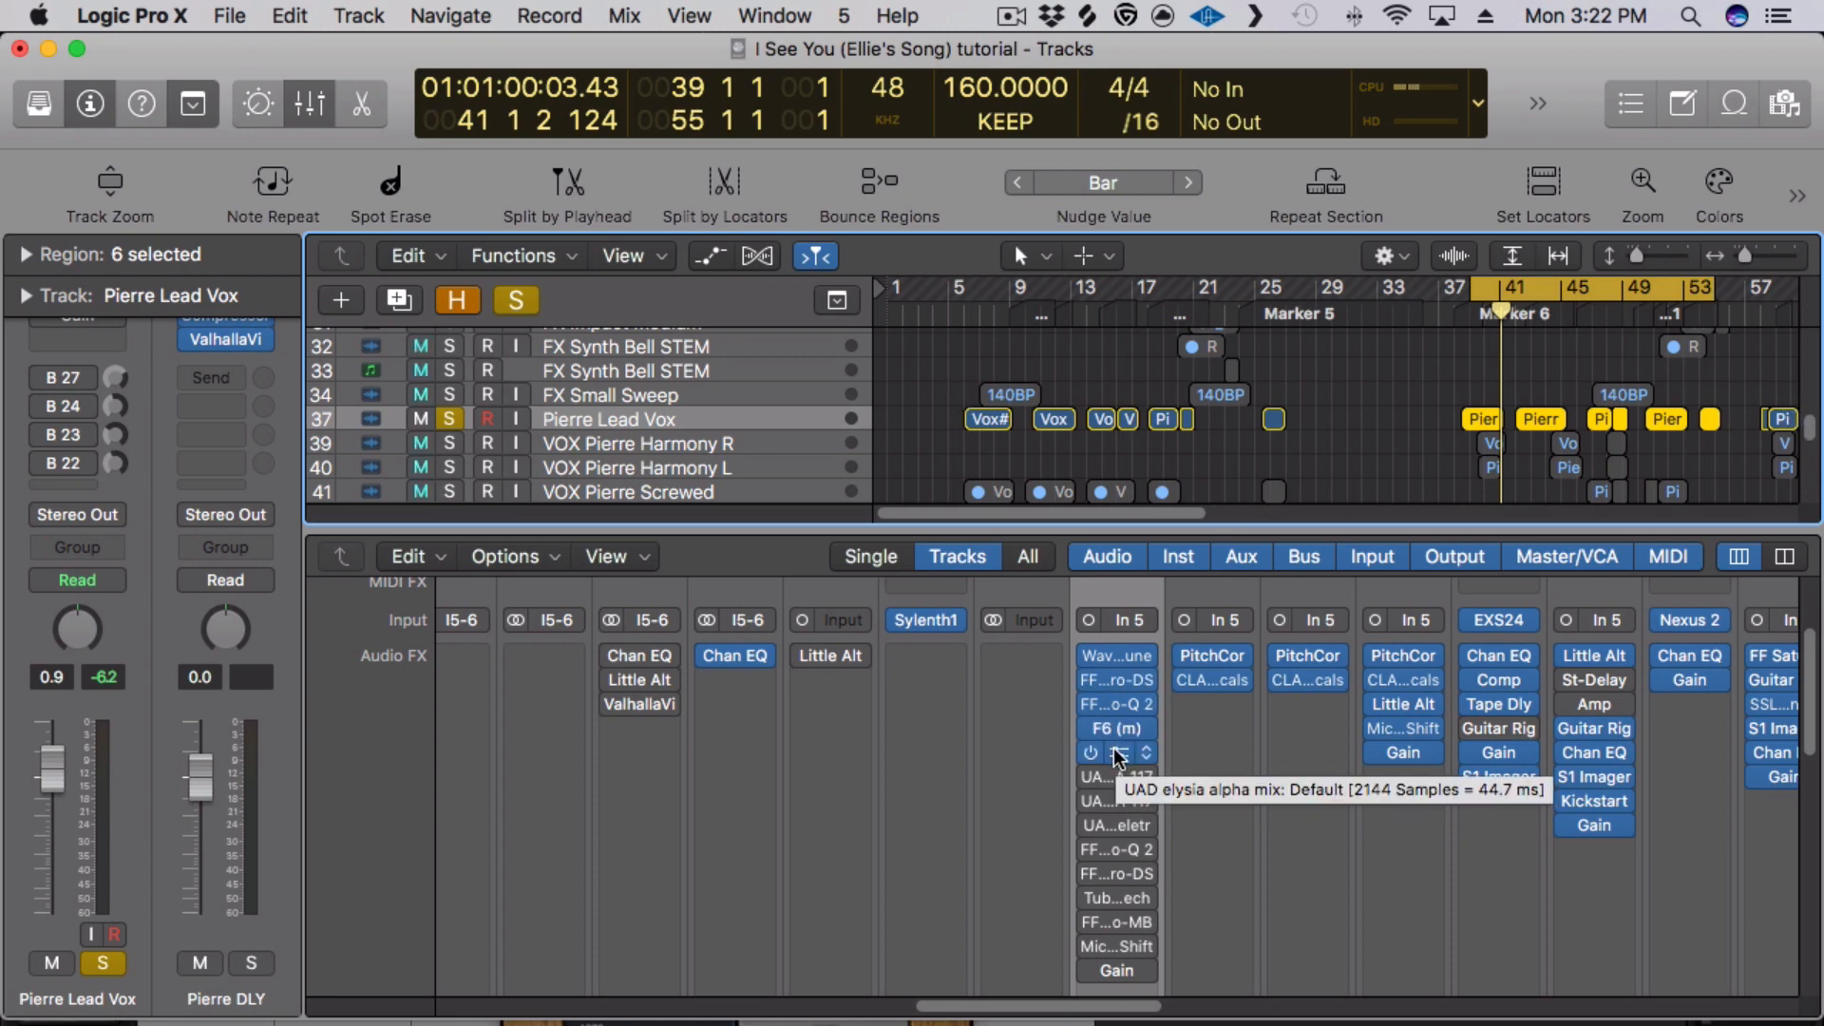
pyautogui.click(1112, 752)
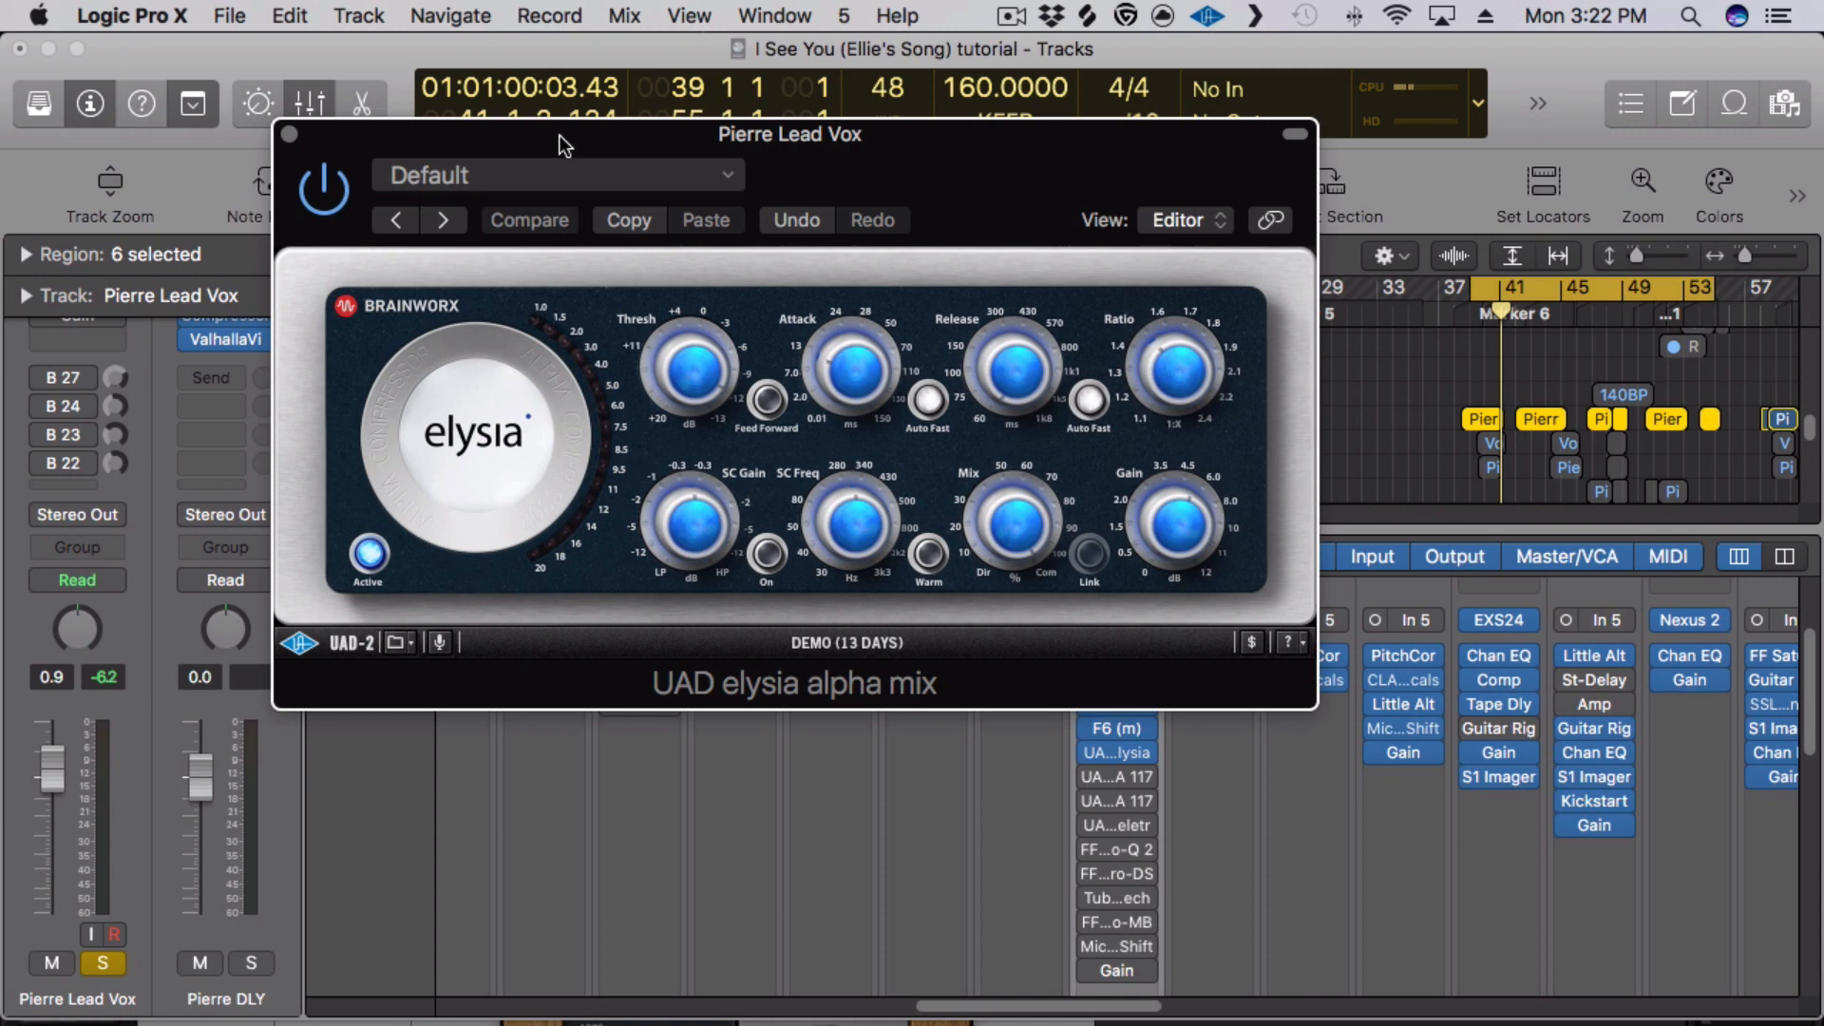
pyautogui.moveTo(604, 410)
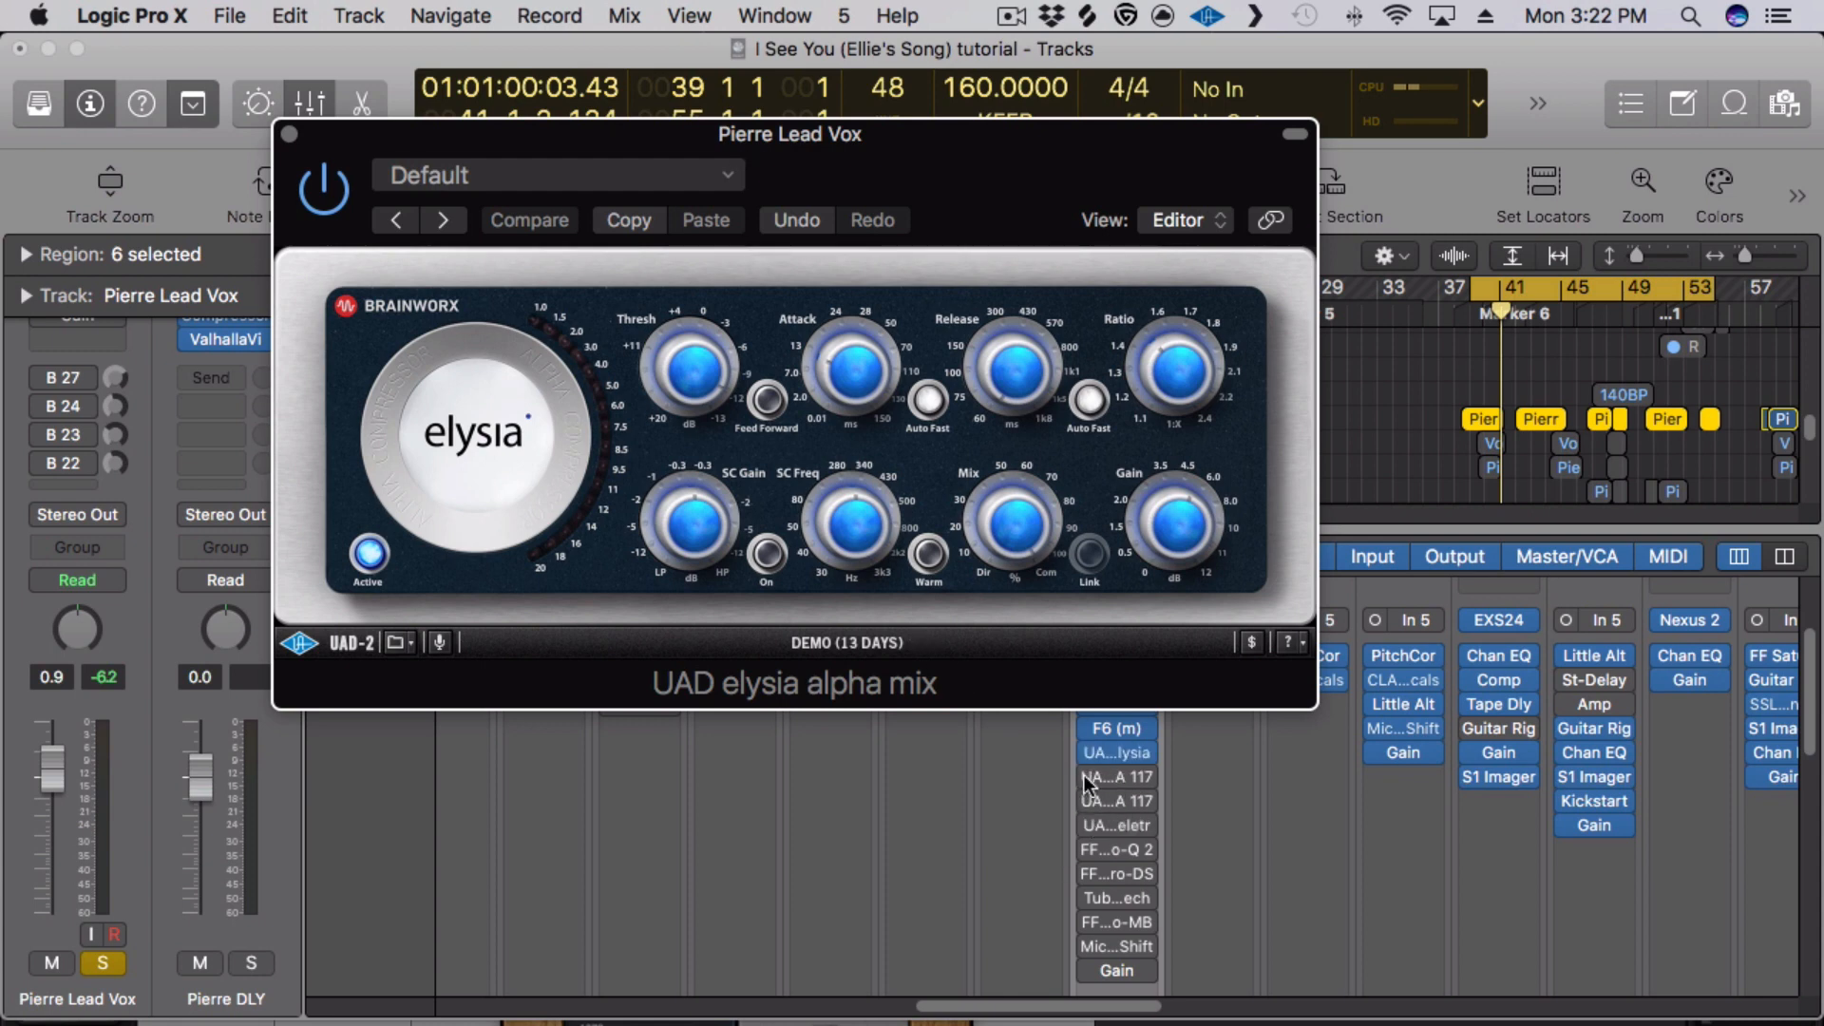
pyautogui.moveTo(1091, 814)
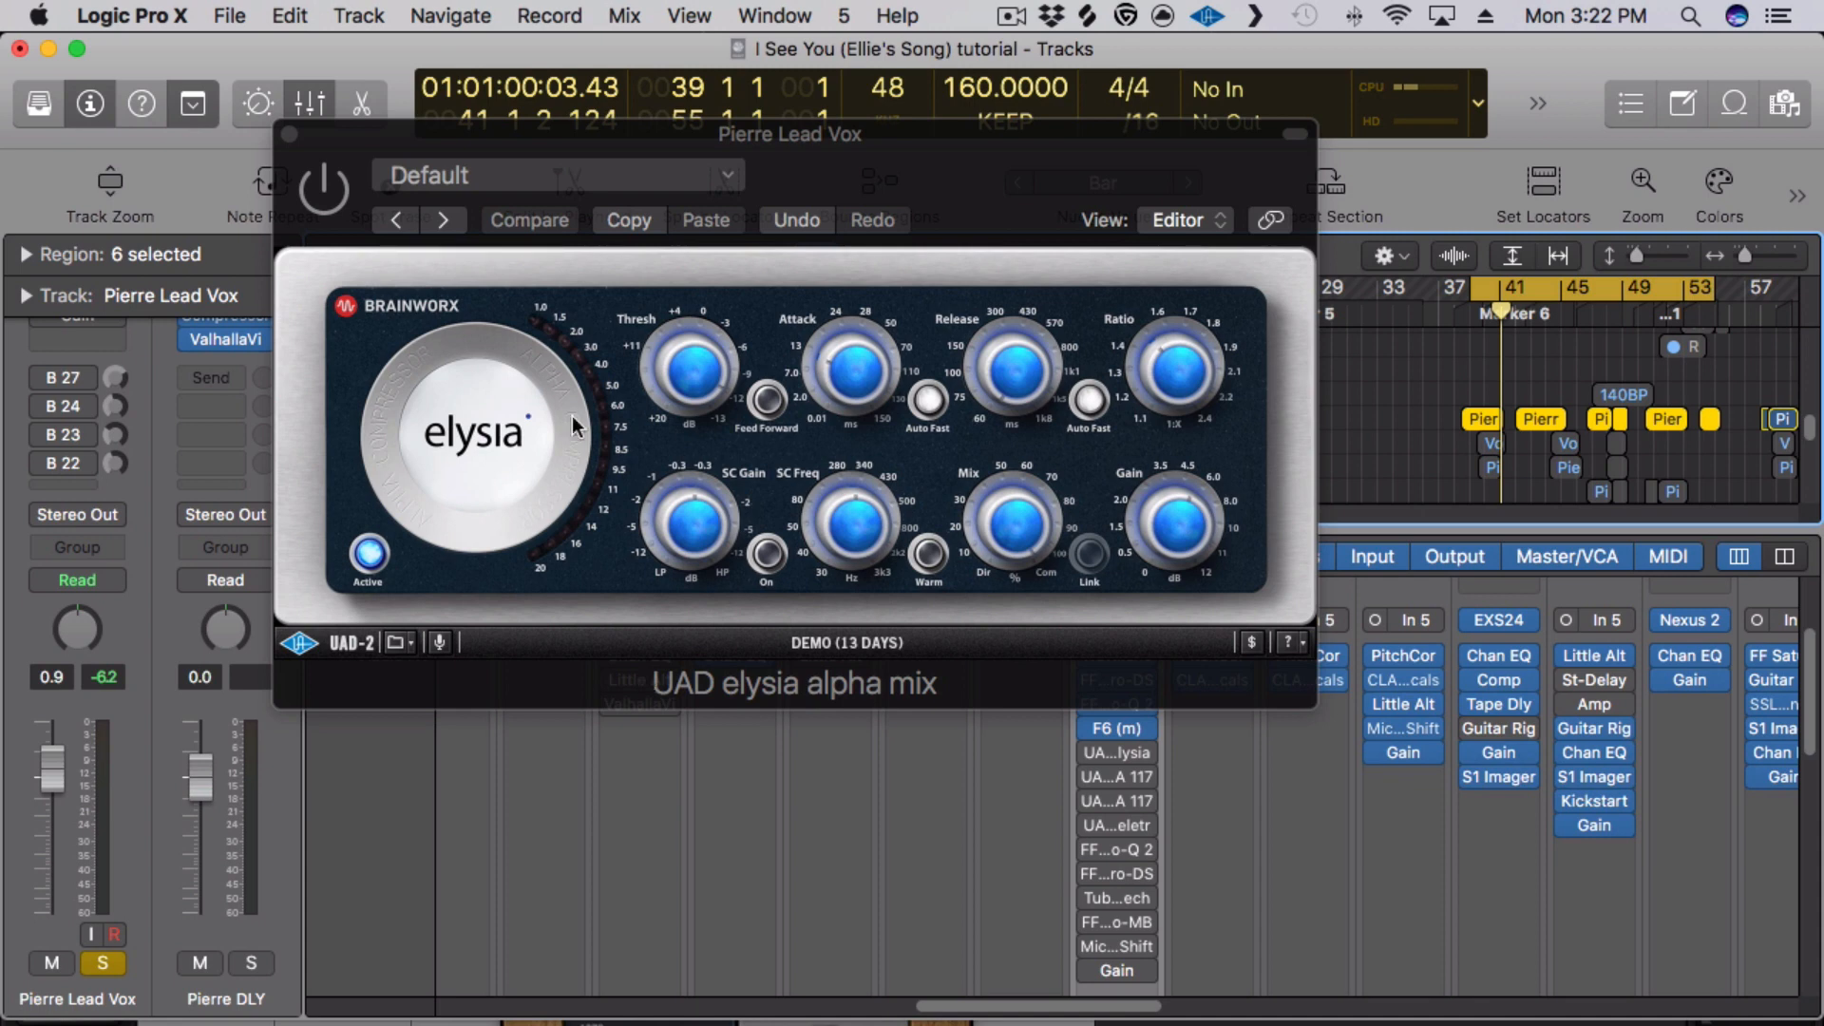
pyautogui.moveTo(890, 686)
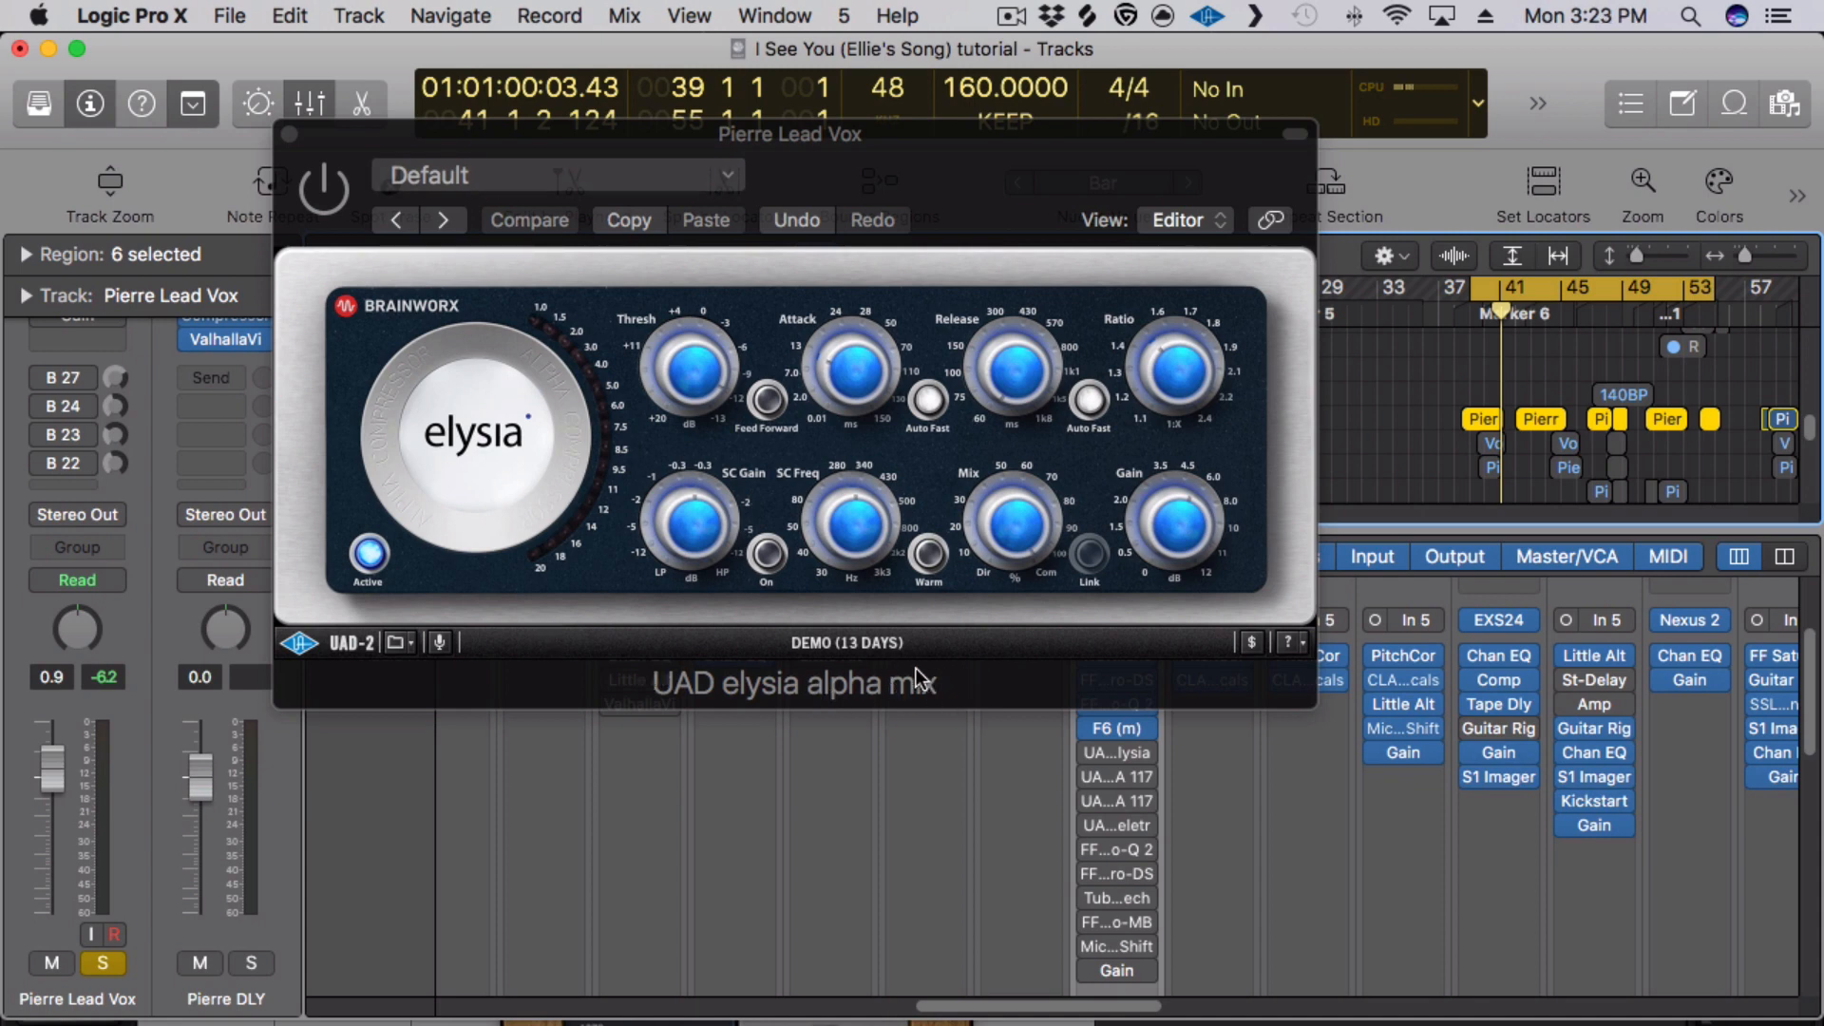
pyautogui.moveTo(813, 433)
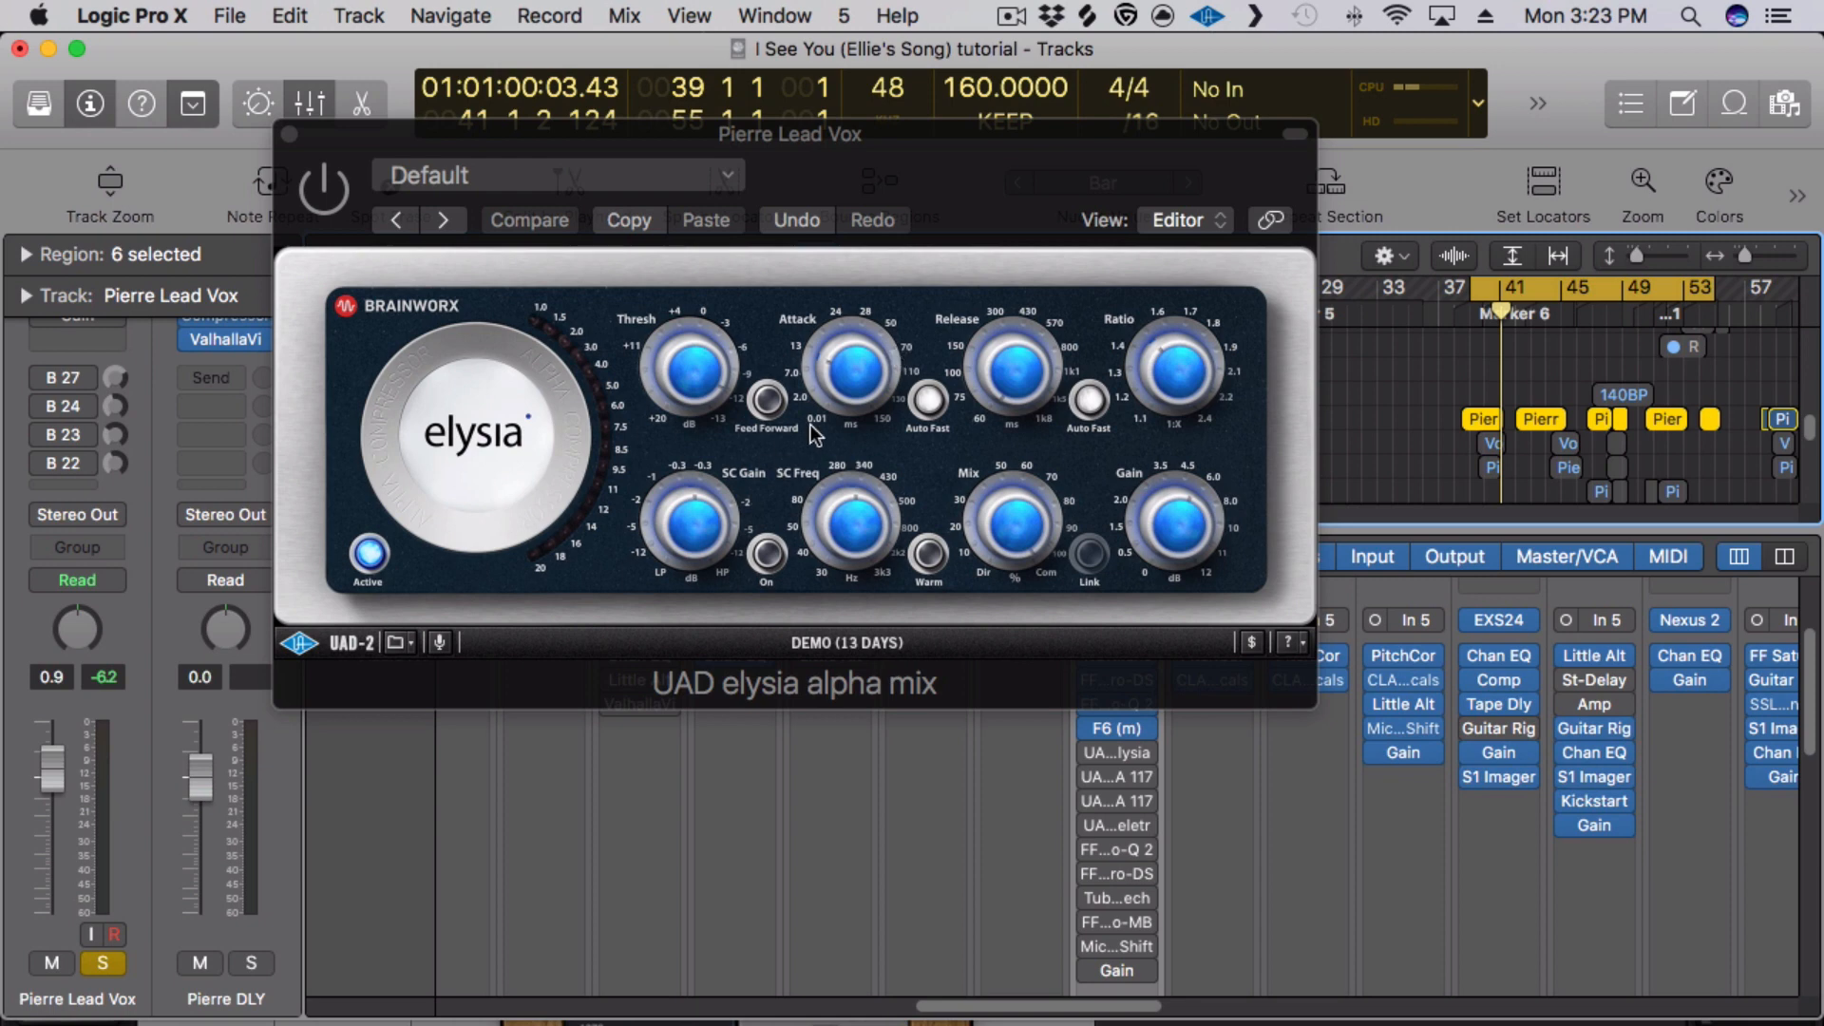
pyautogui.moveTo(706, 420)
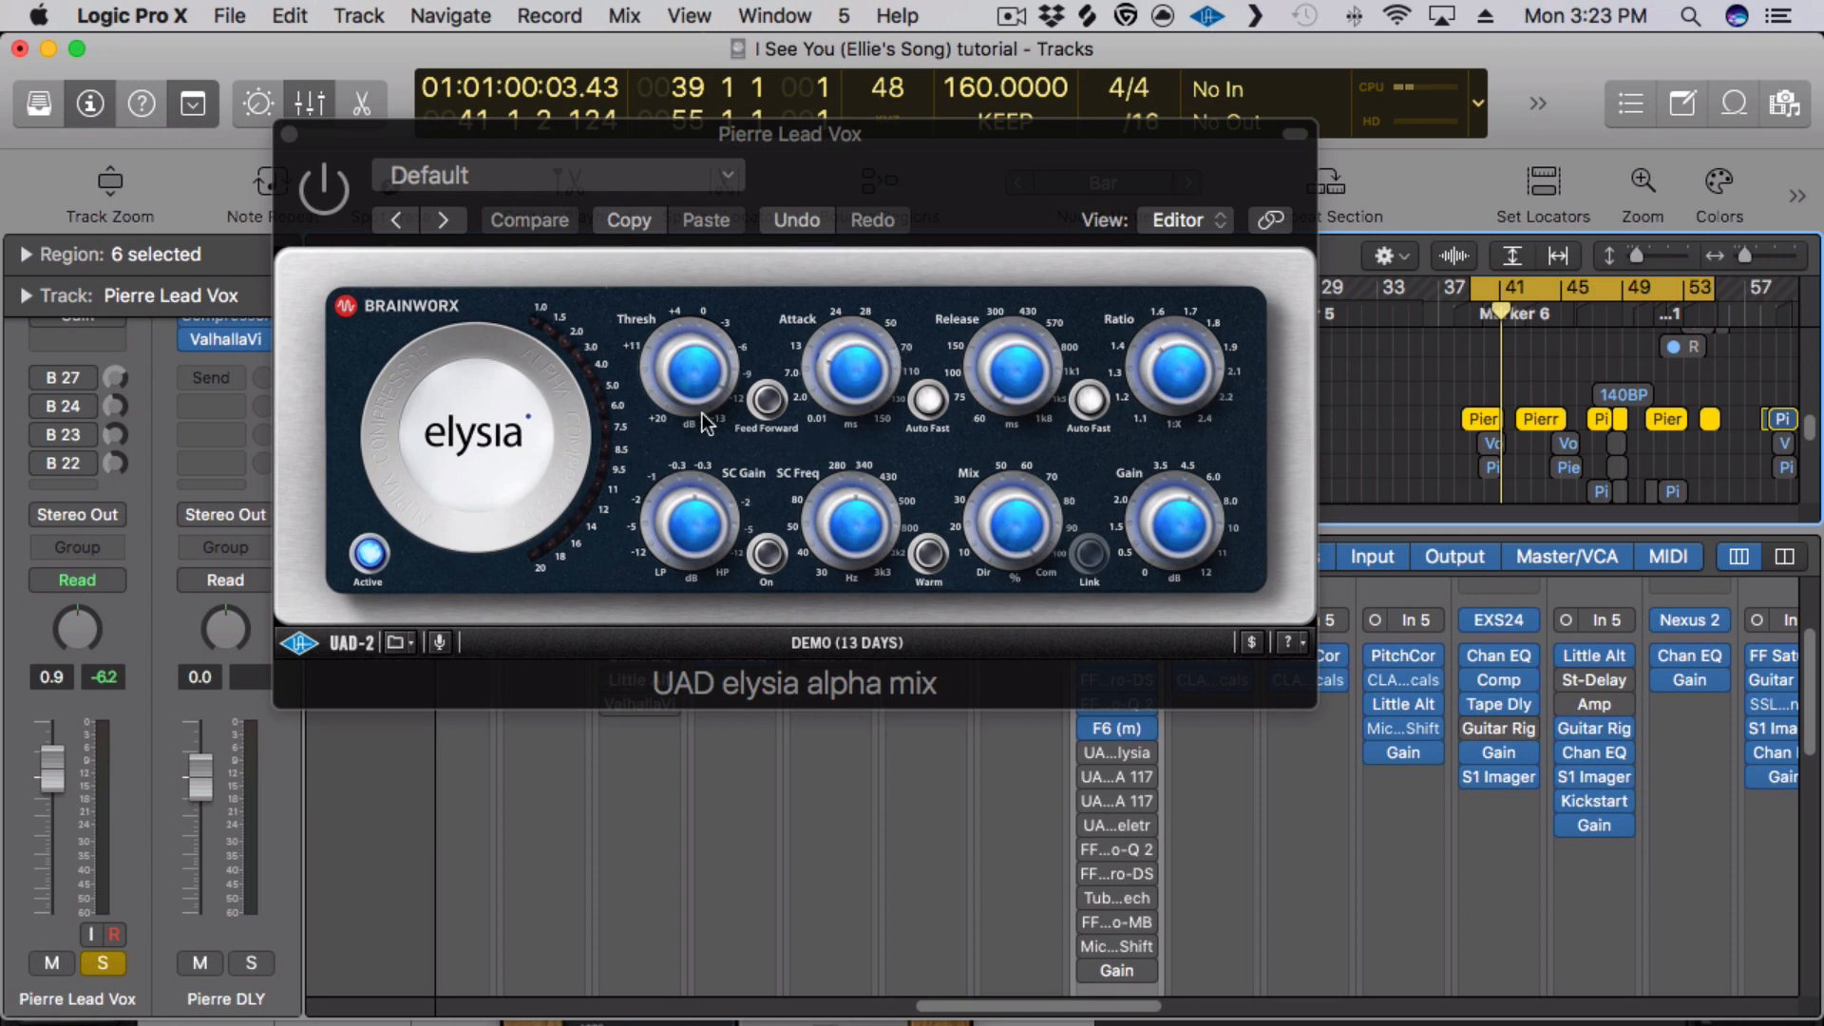
pyautogui.moveTo(637, 404)
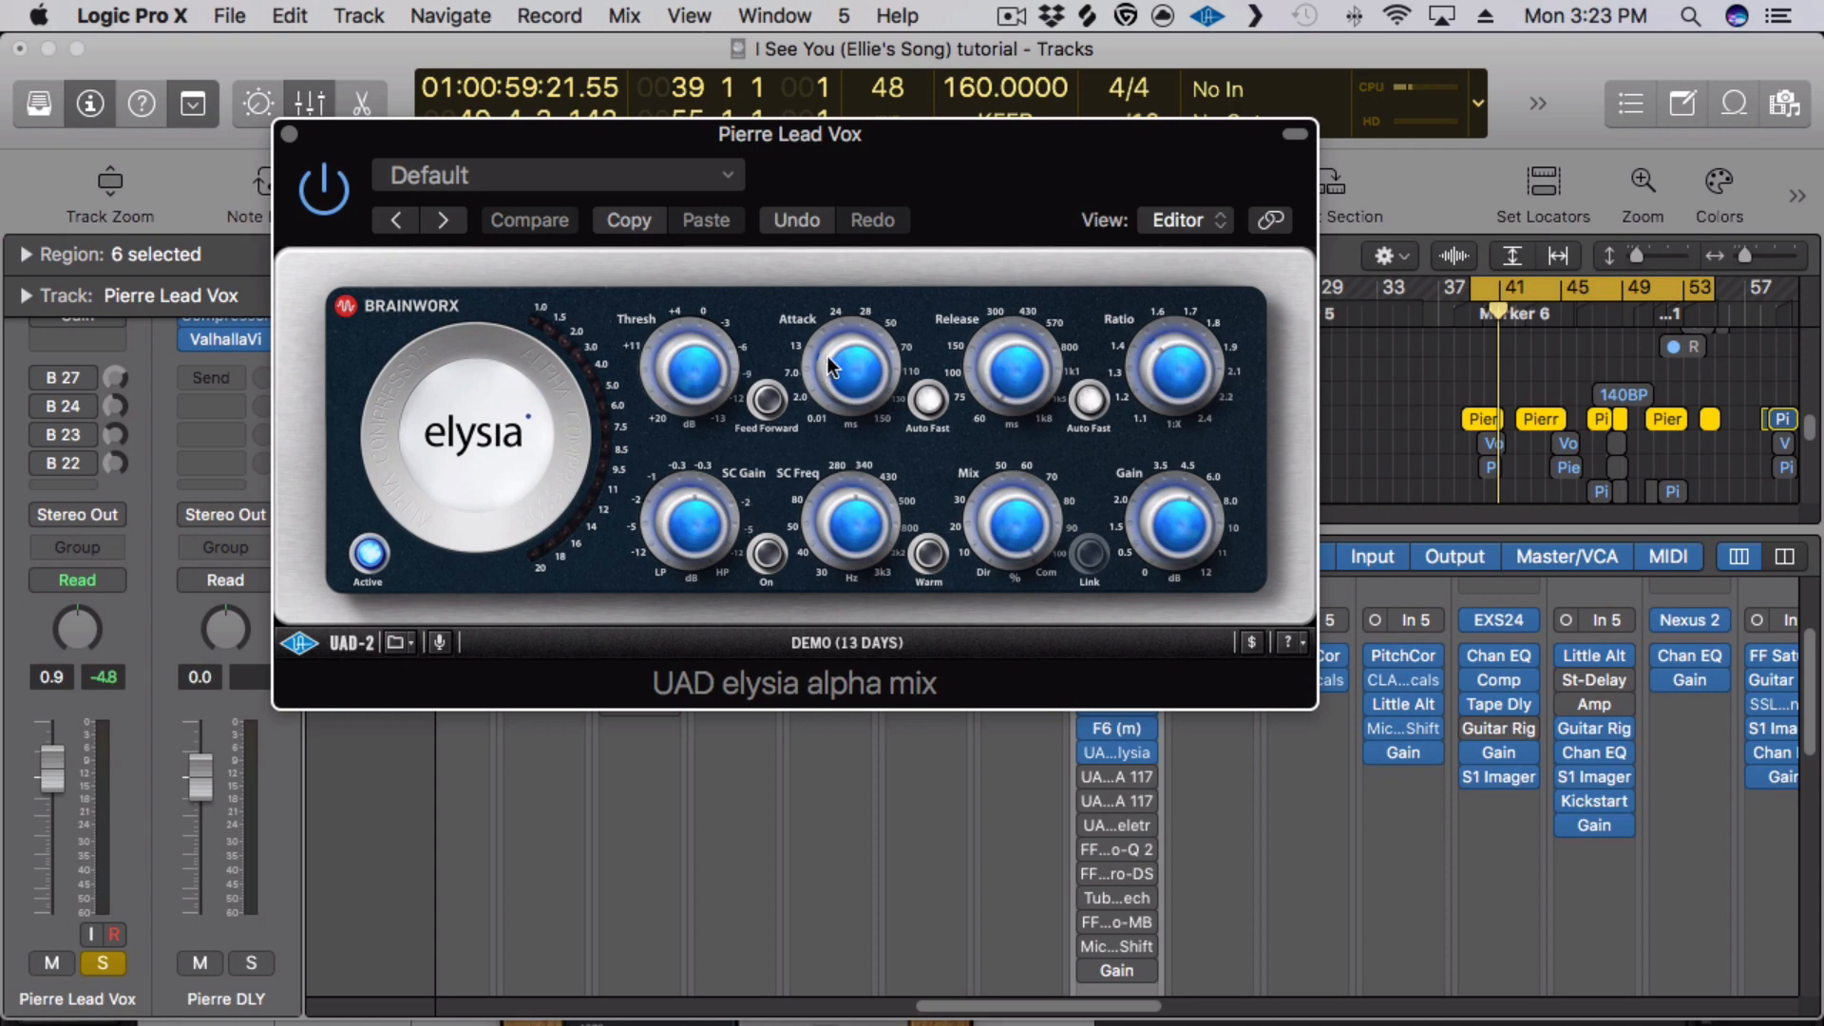
pyautogui.moveTo(1117, 436)
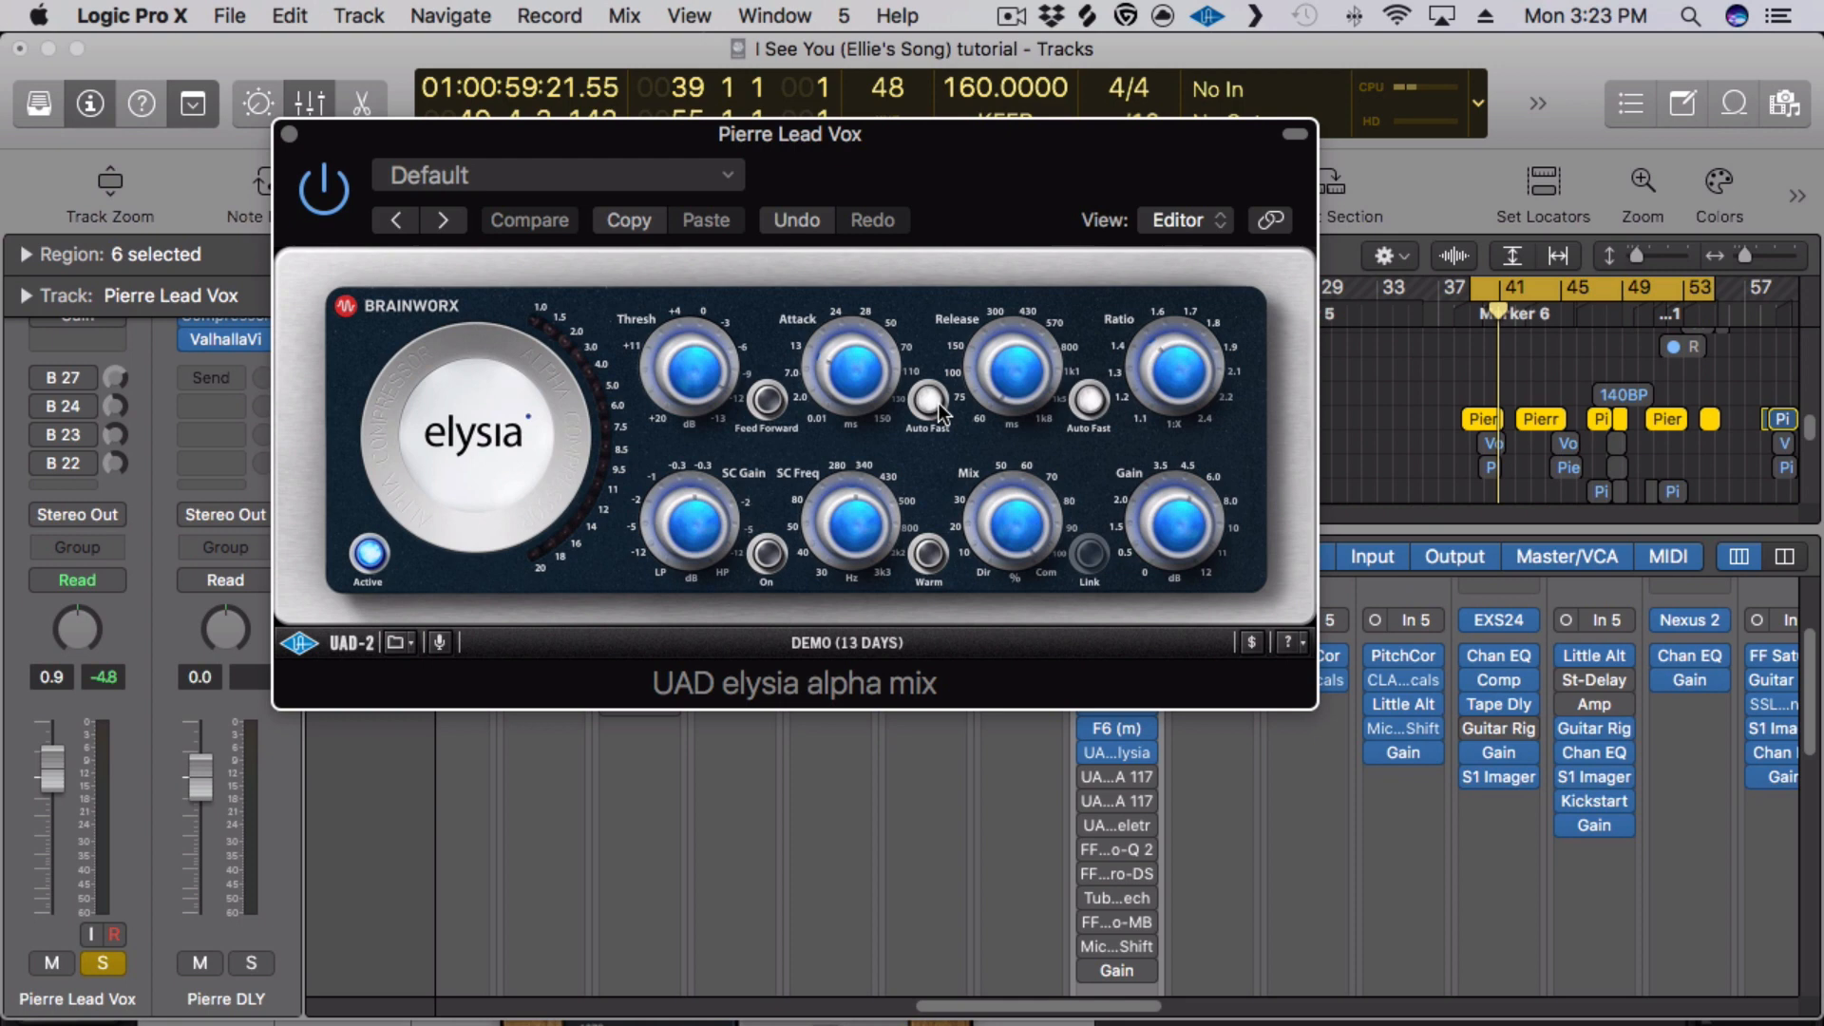
pyautogui.moveTo(924, 408)
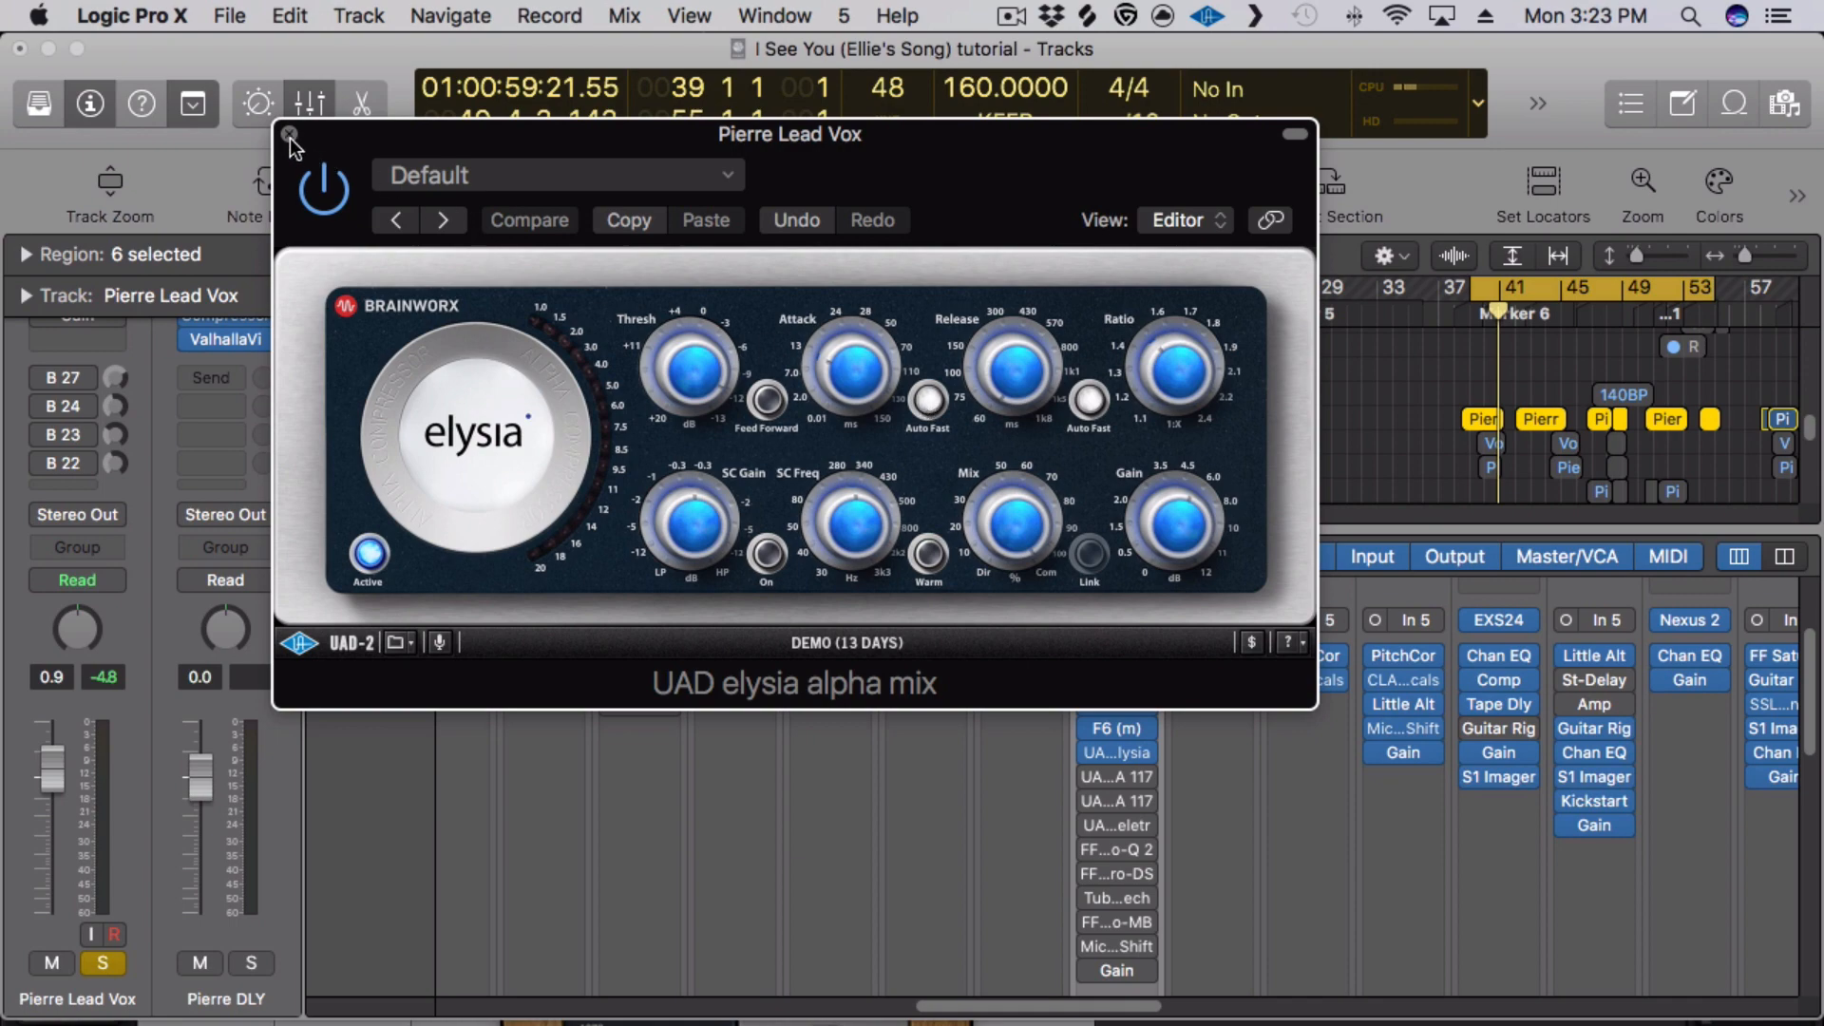
pyautogui.click(288, 136)
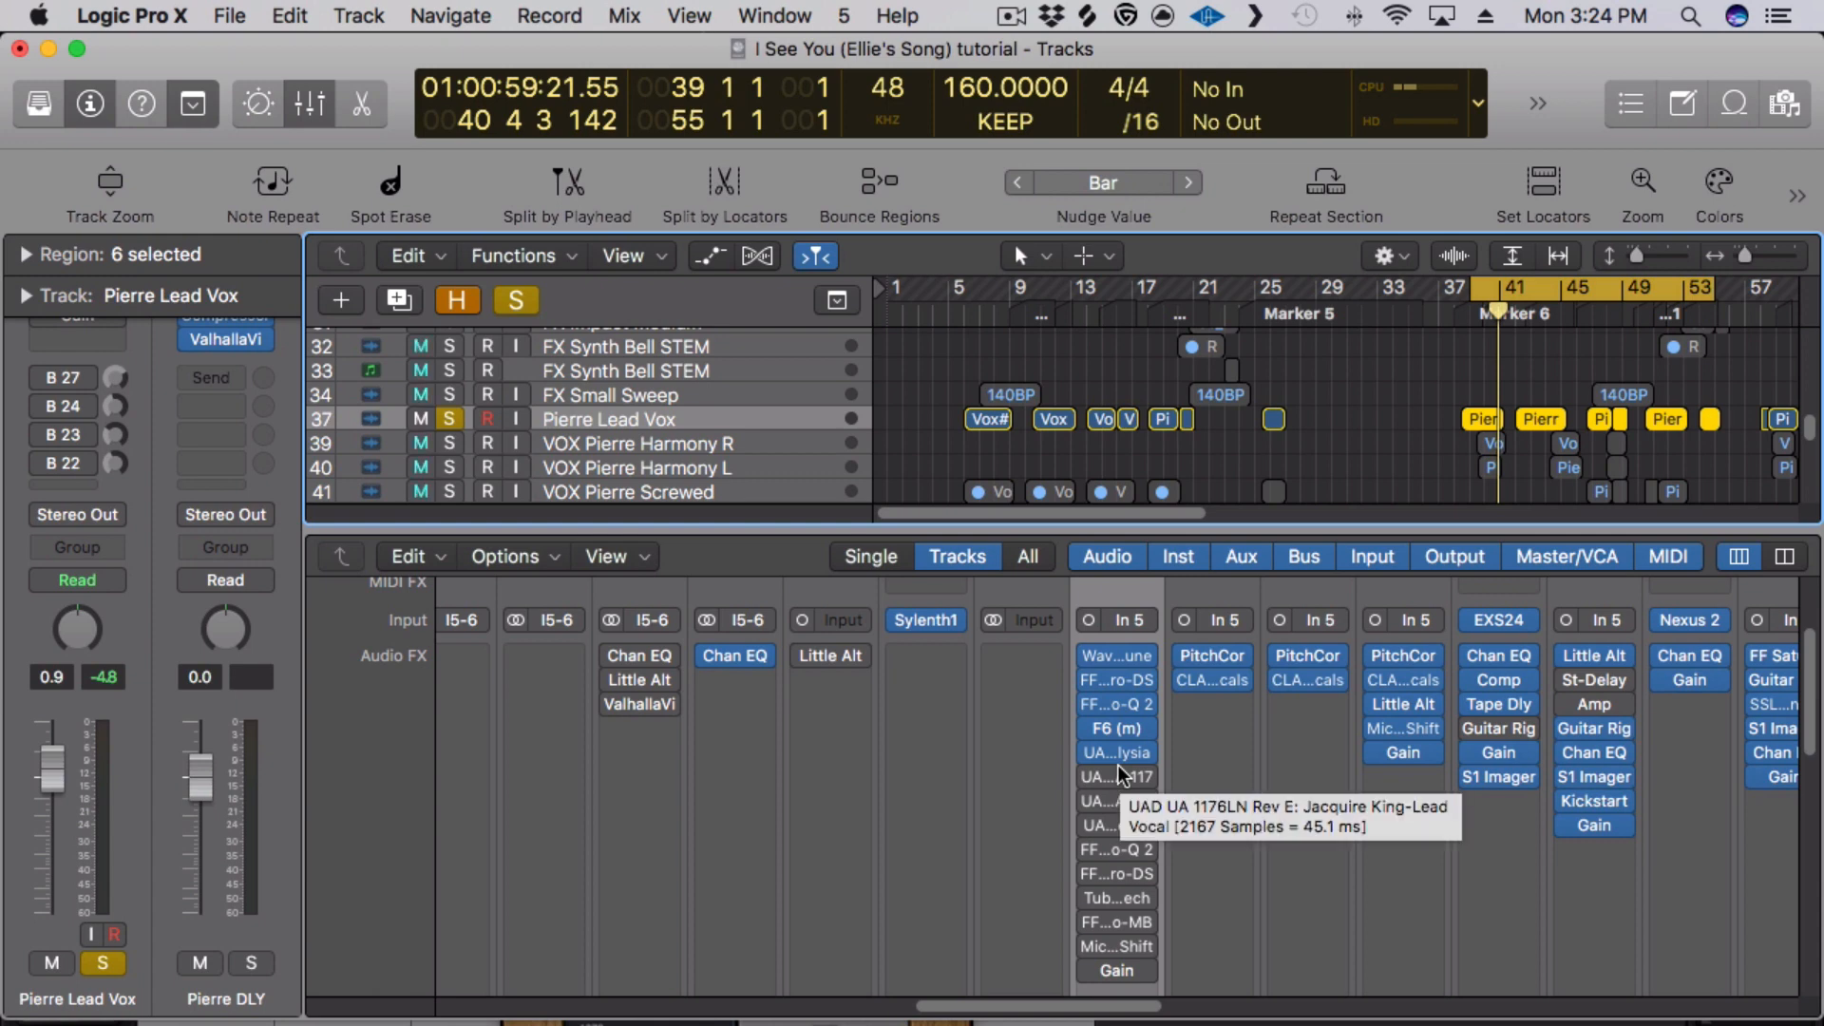
pyautogui.moveTo(1117, 802)
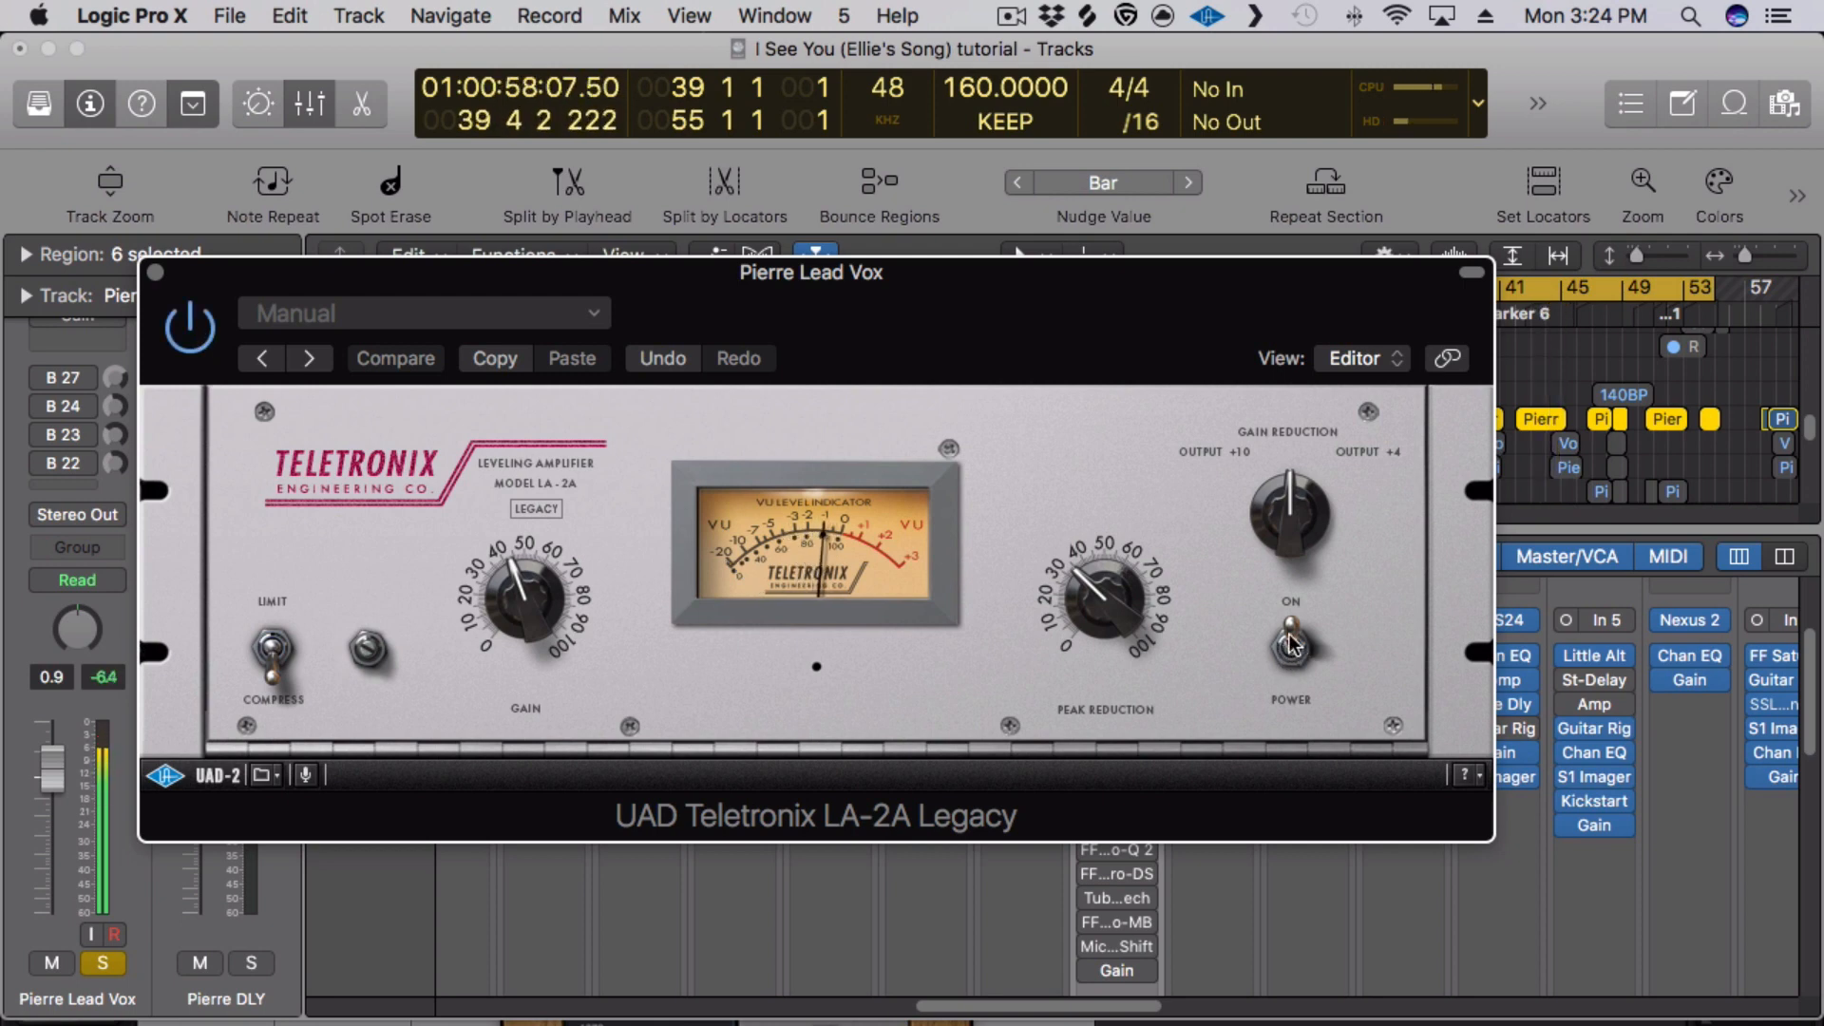
# - Close the LA-2A compressor window on the lead vocal channel
pyautogui.click(394, 358)
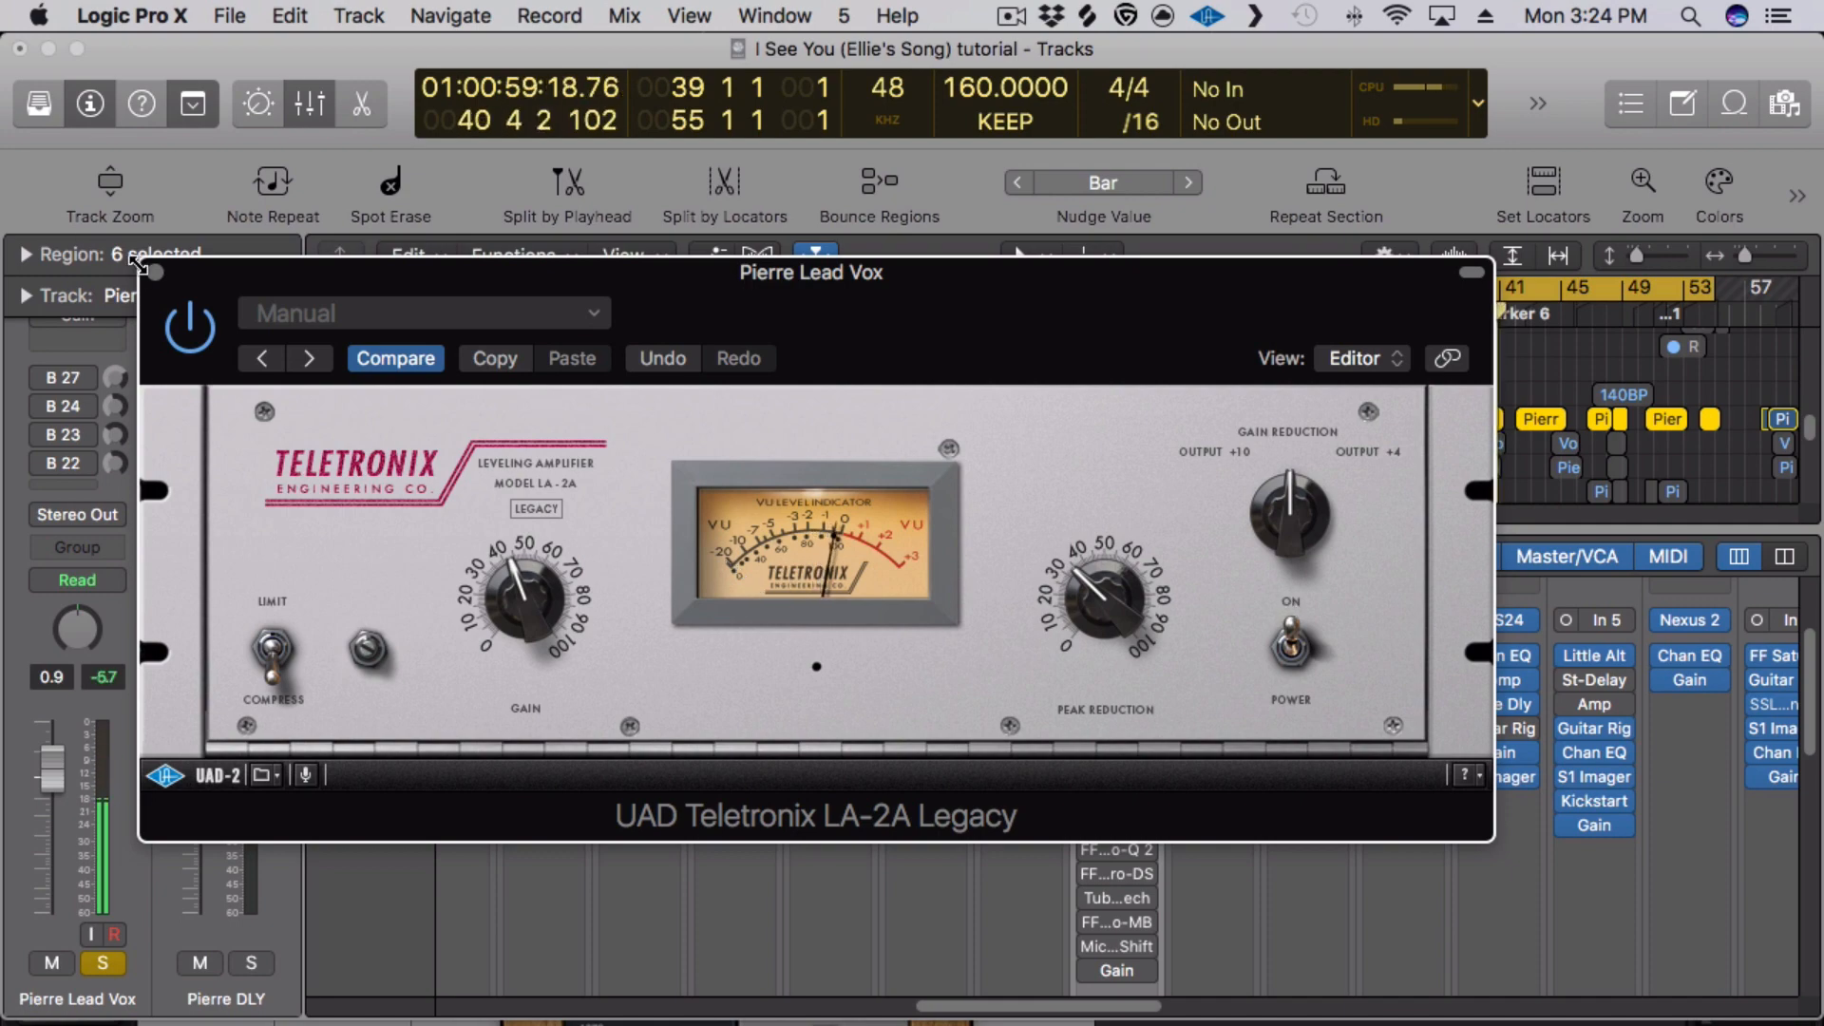
pyautogui.click(1476, 273)
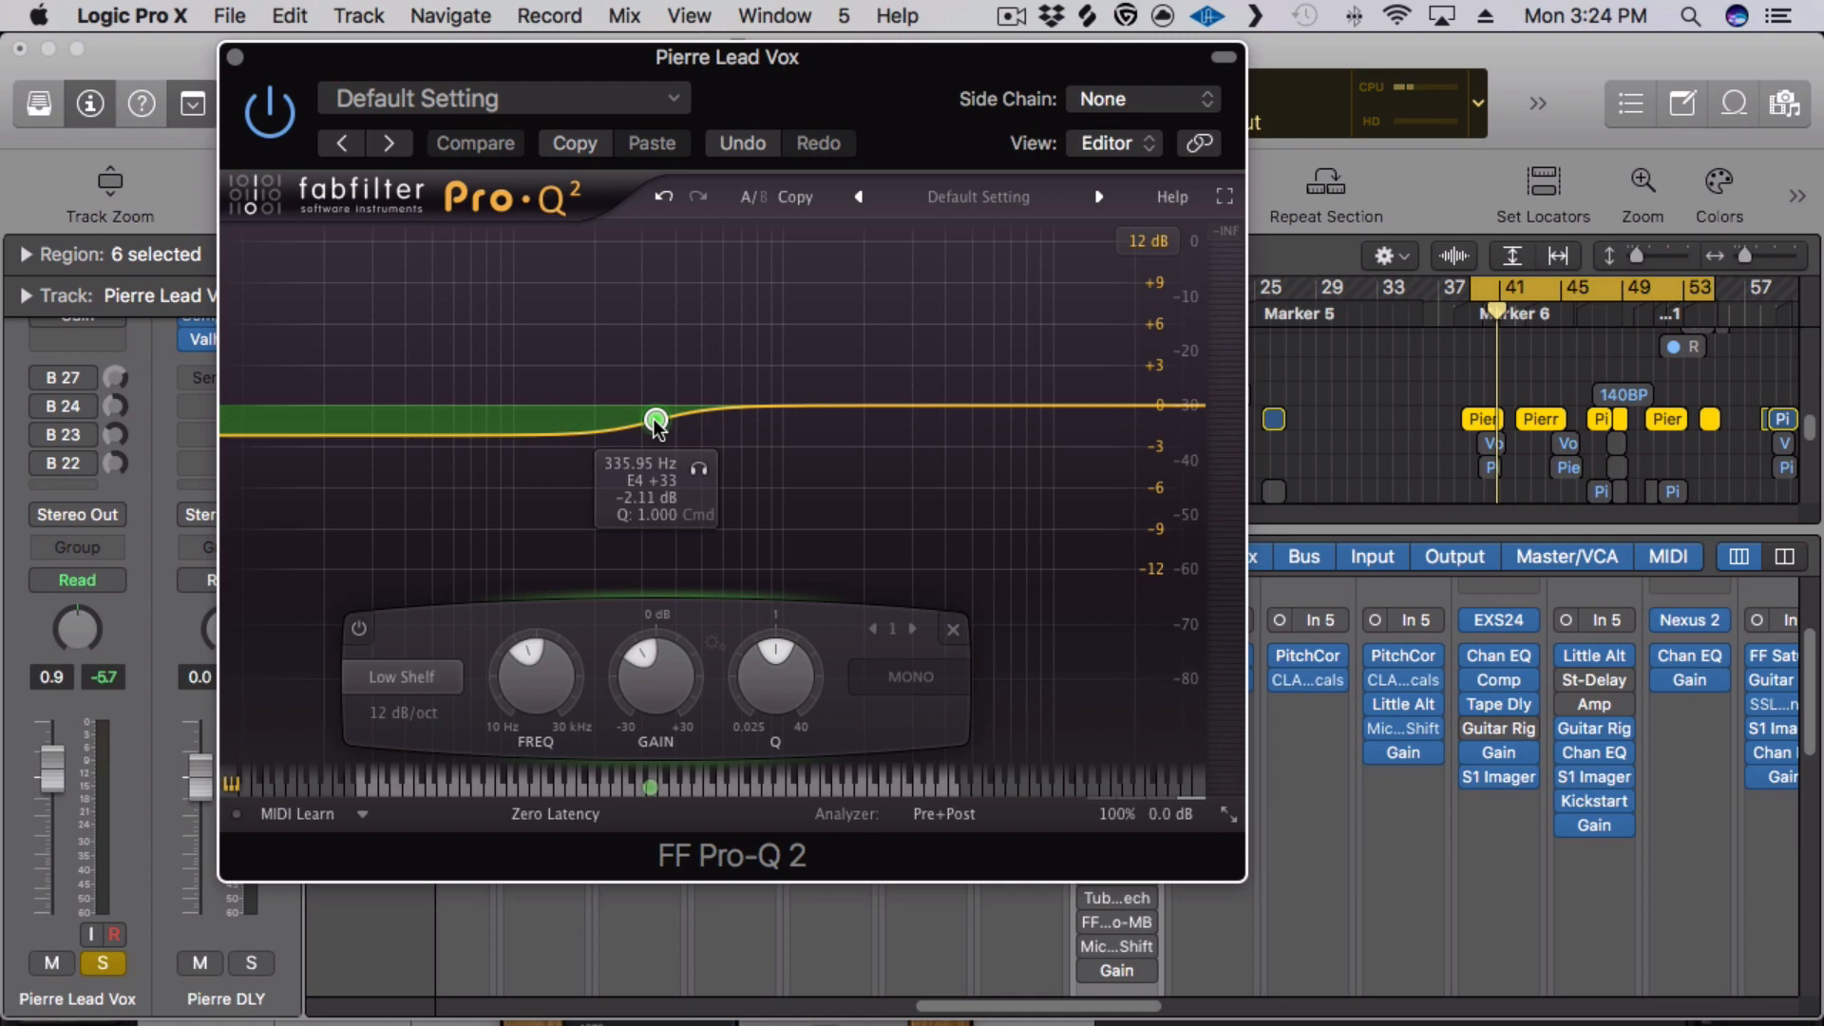
pyautogui.moveTo(649, 411)
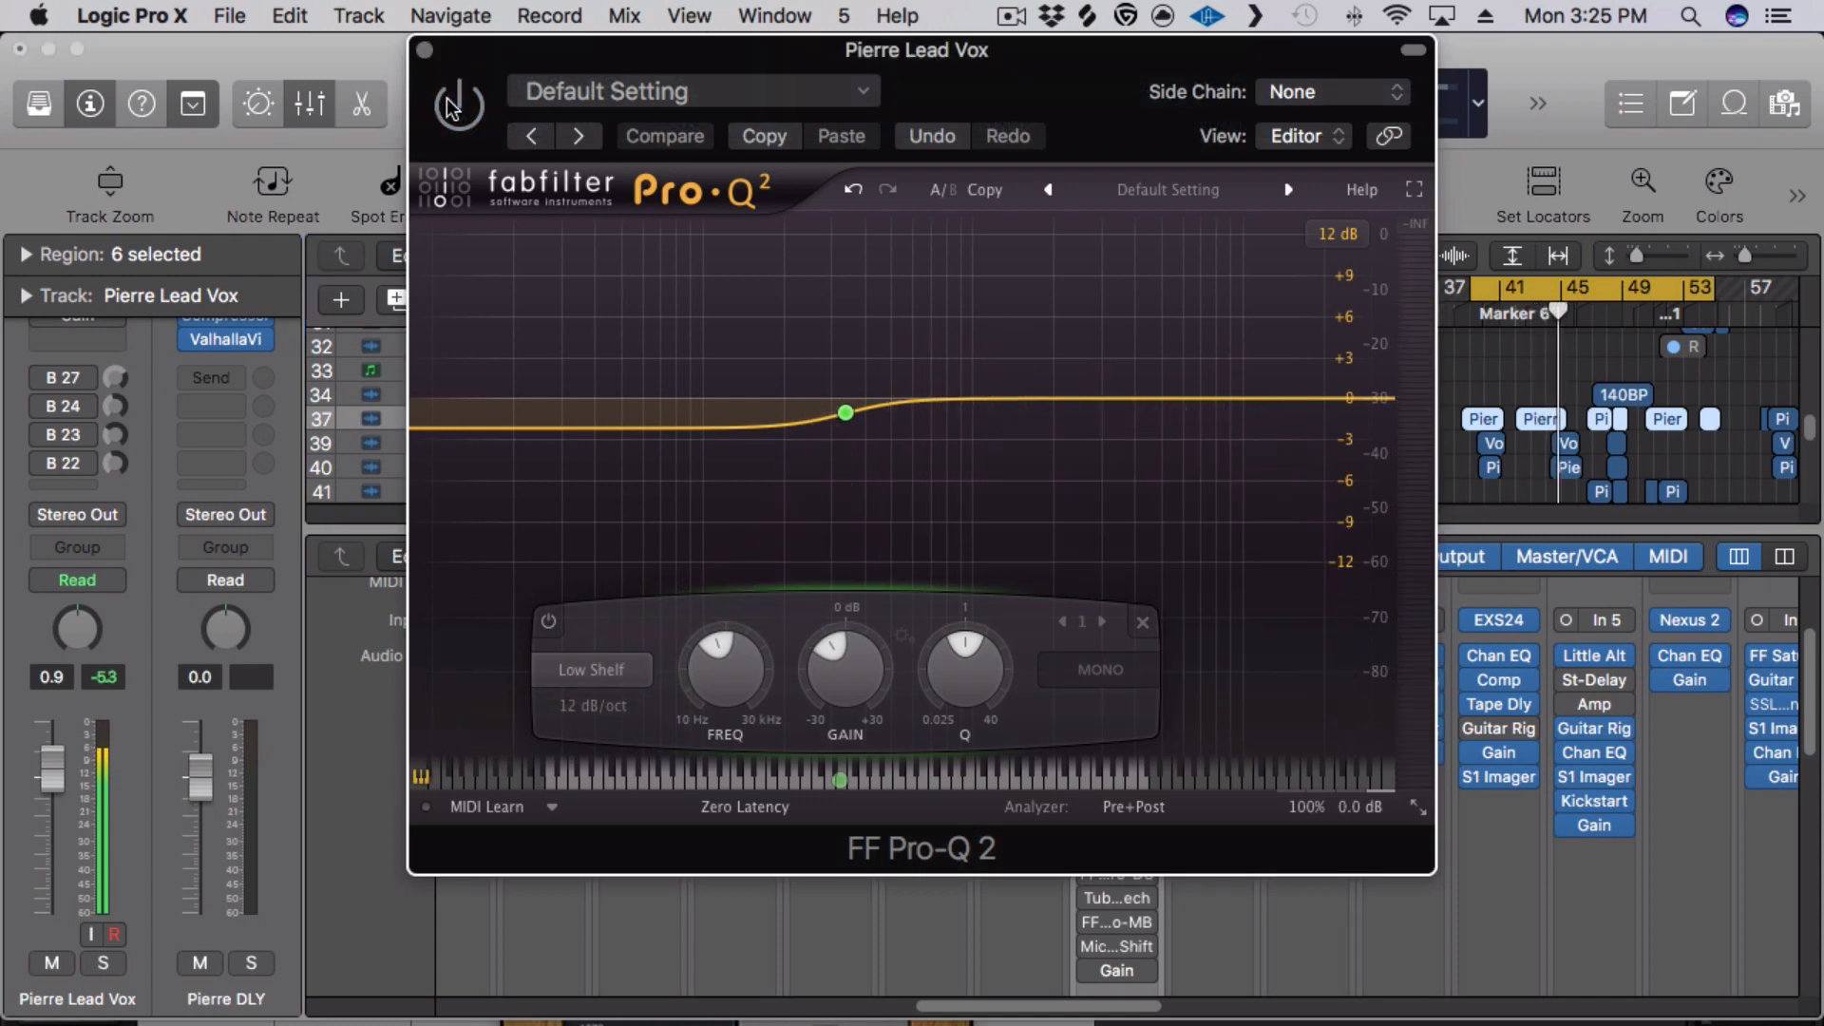
pyautogui.click(426, 48)
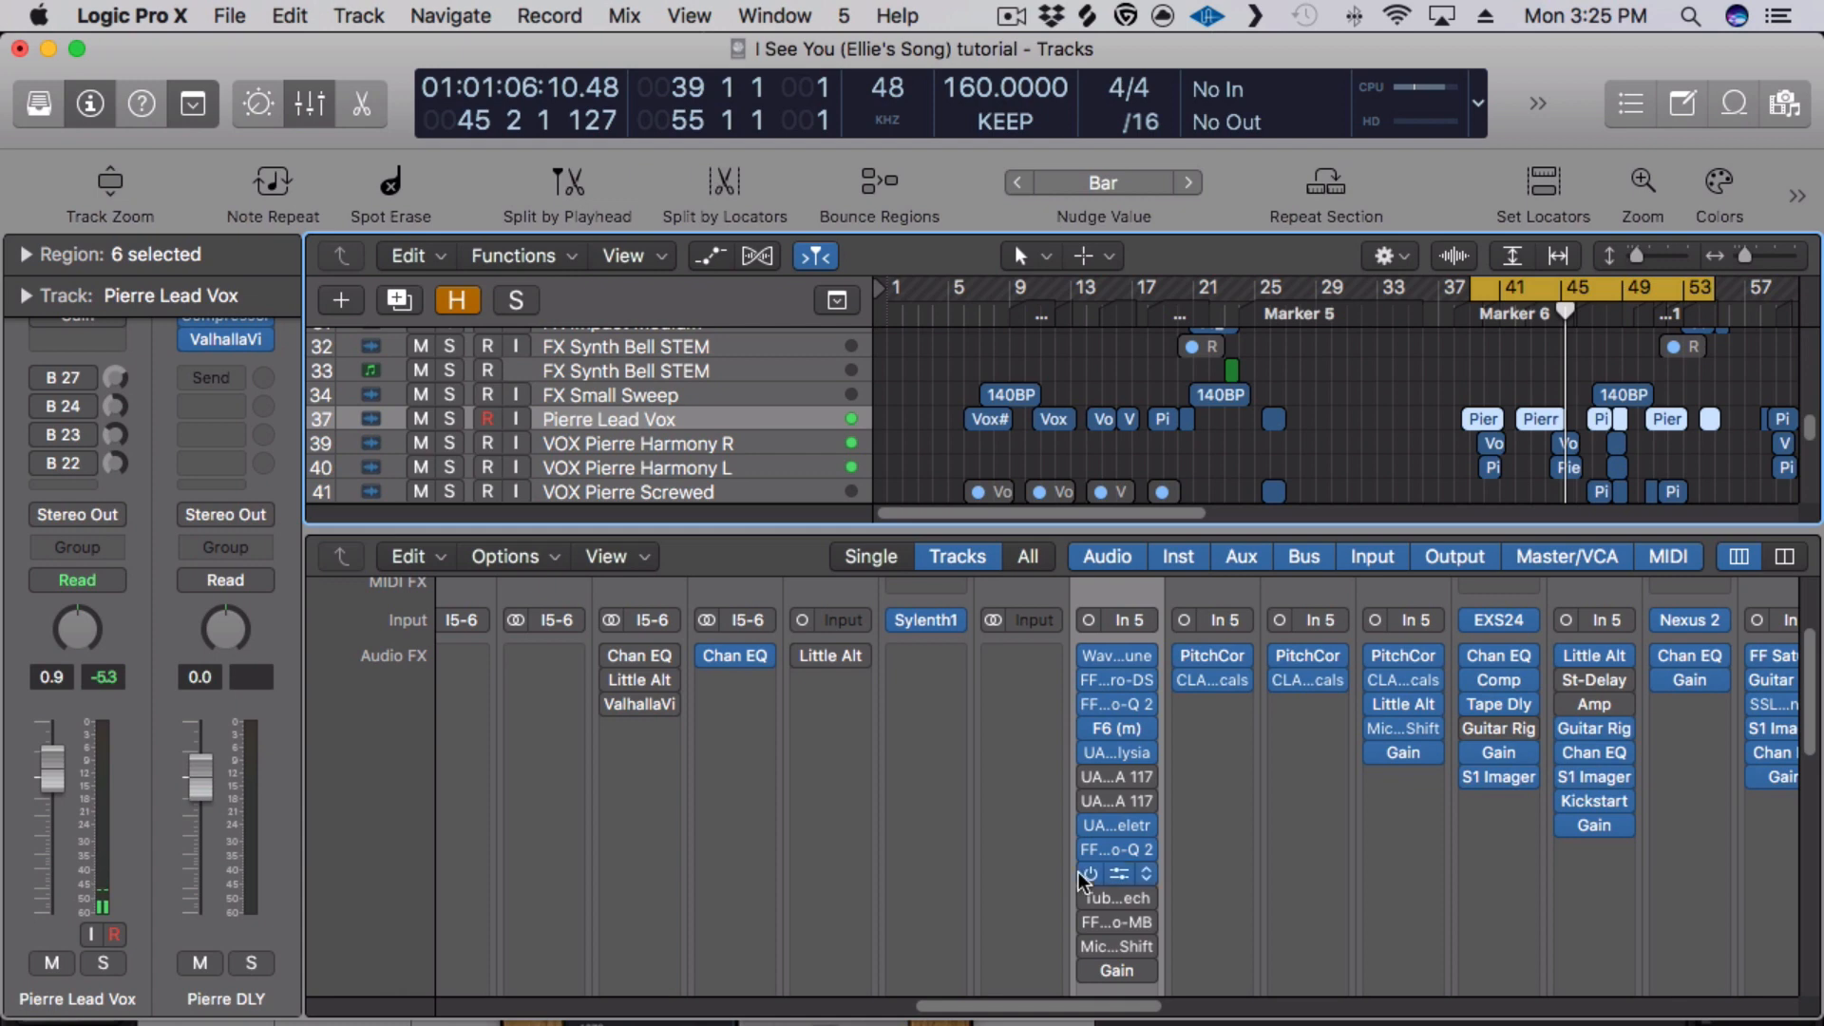
pyautogui.click(1114, 874)
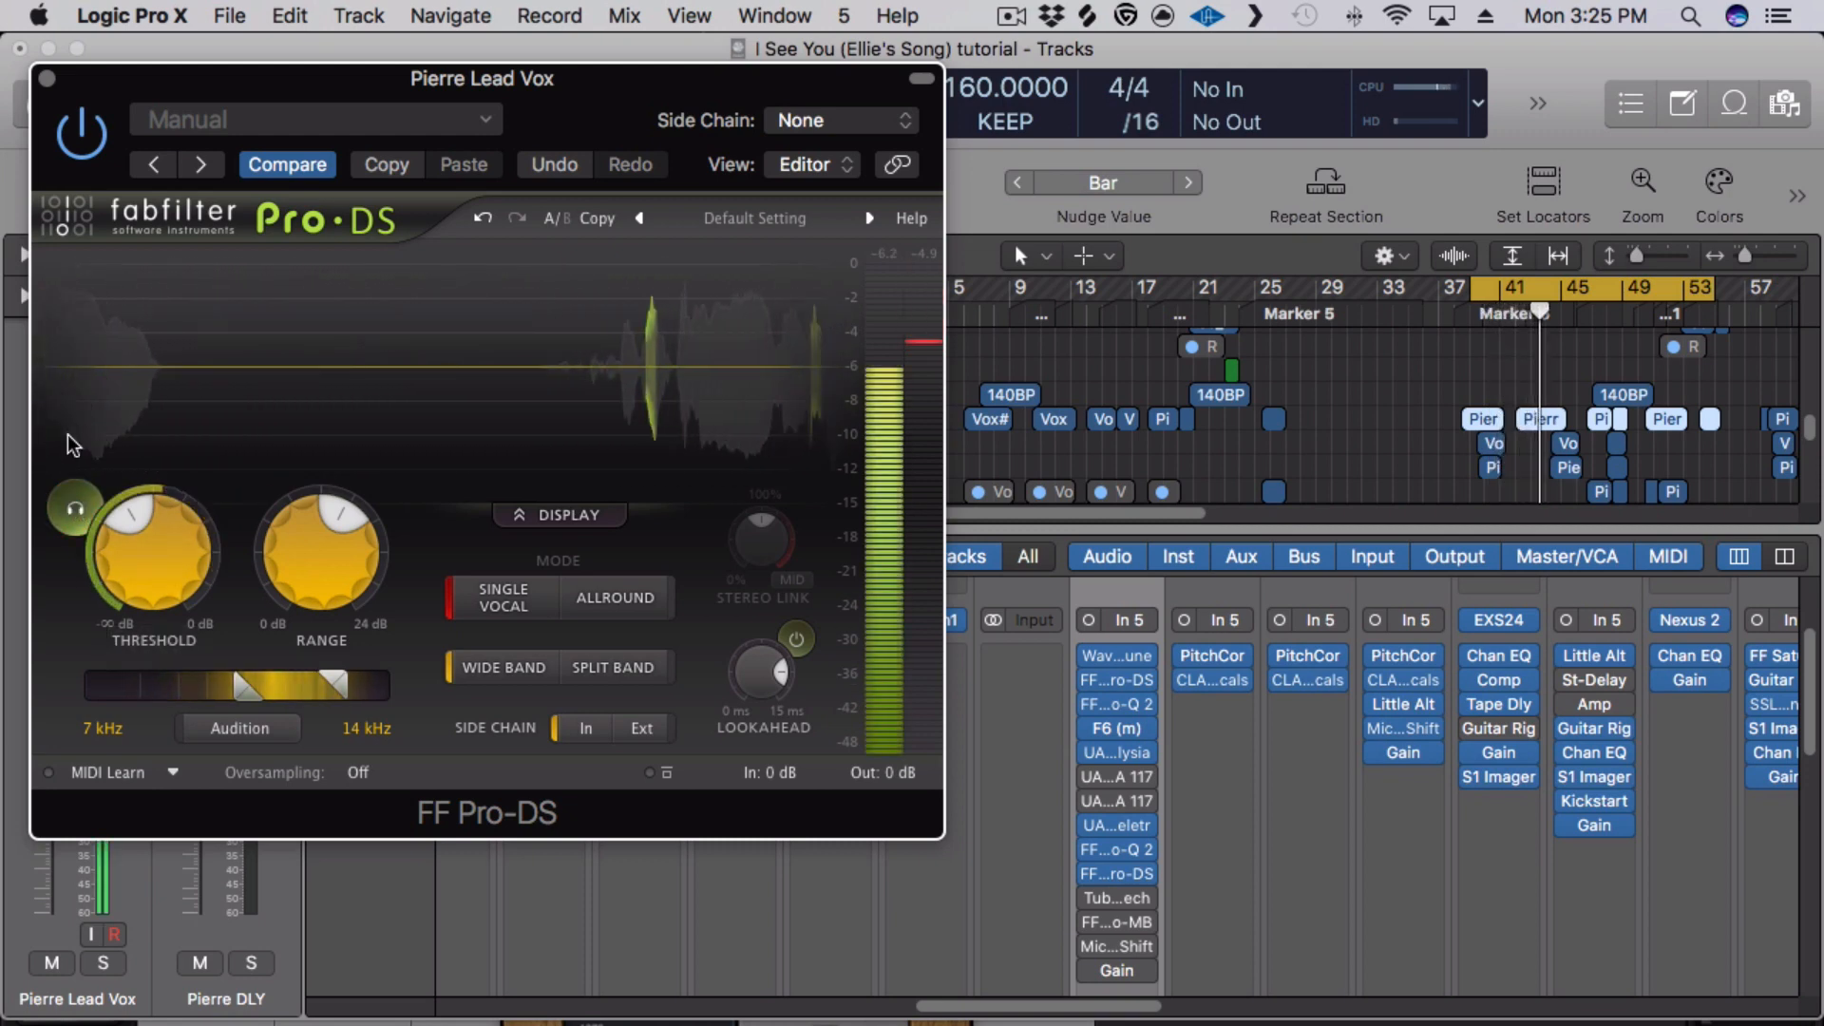
pyautogui.click(47, 78)
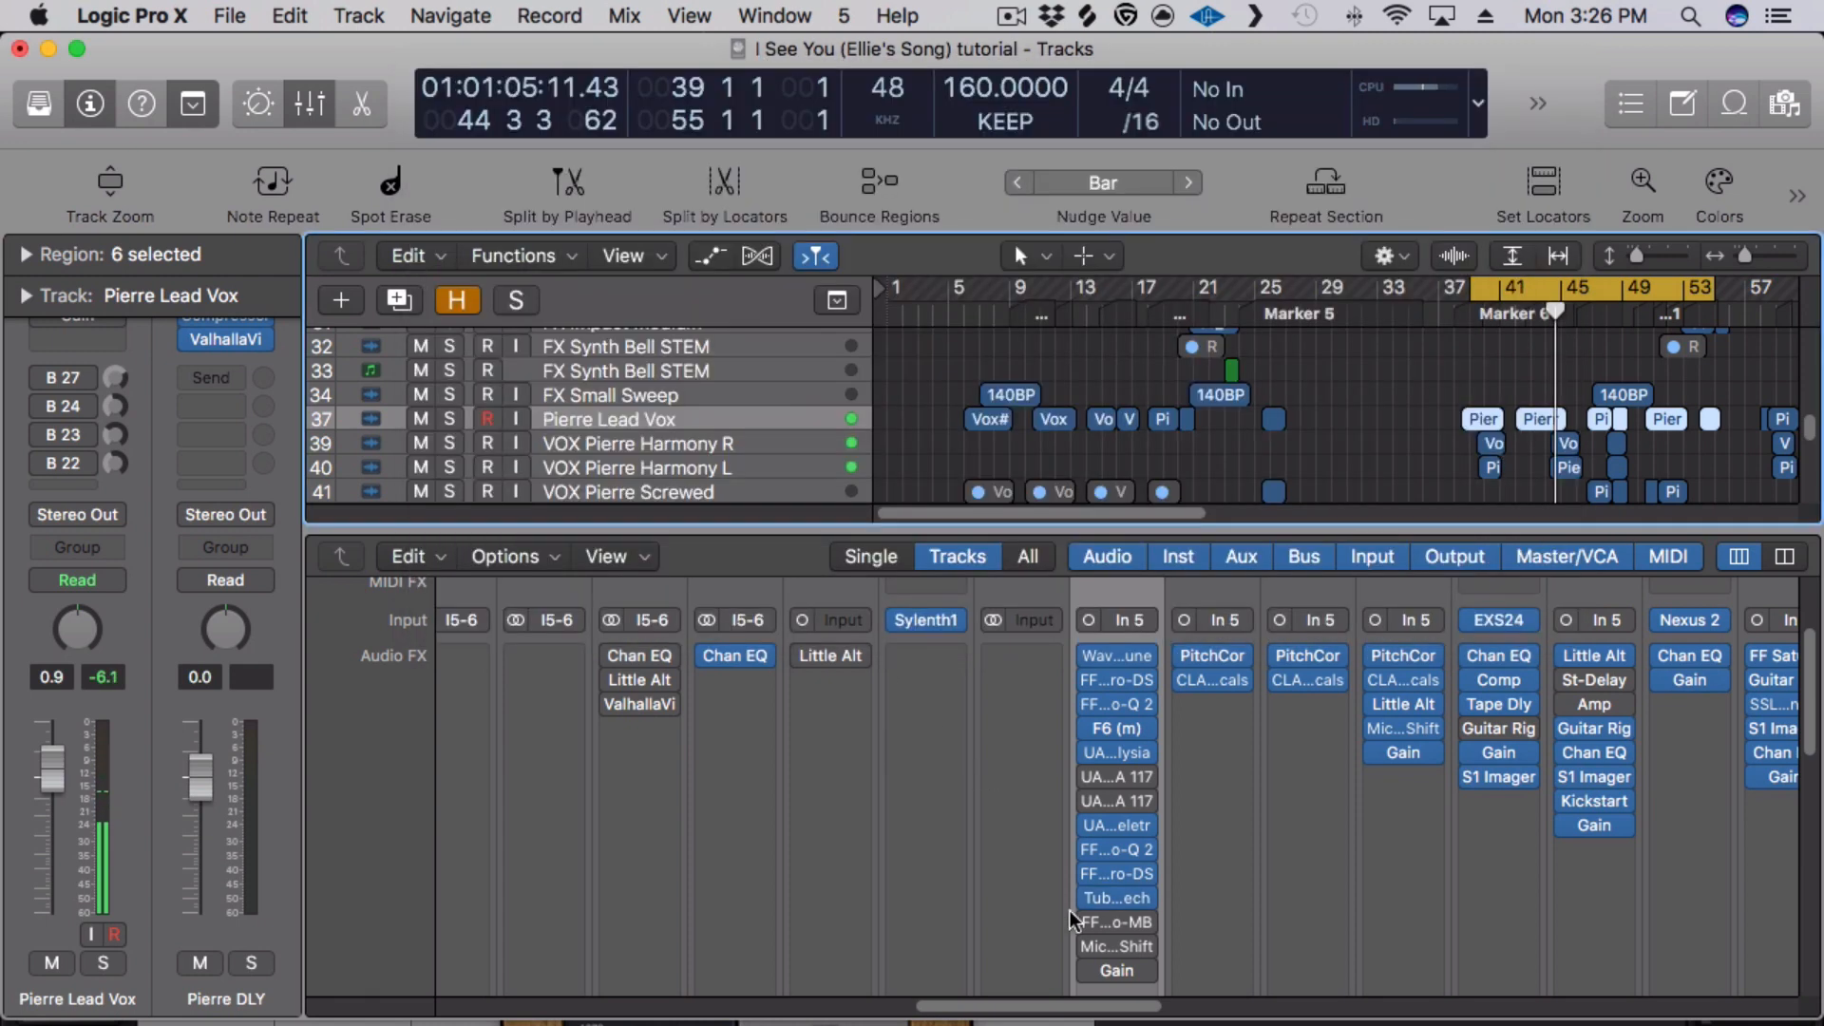
pyautogui.click(1115, 922)
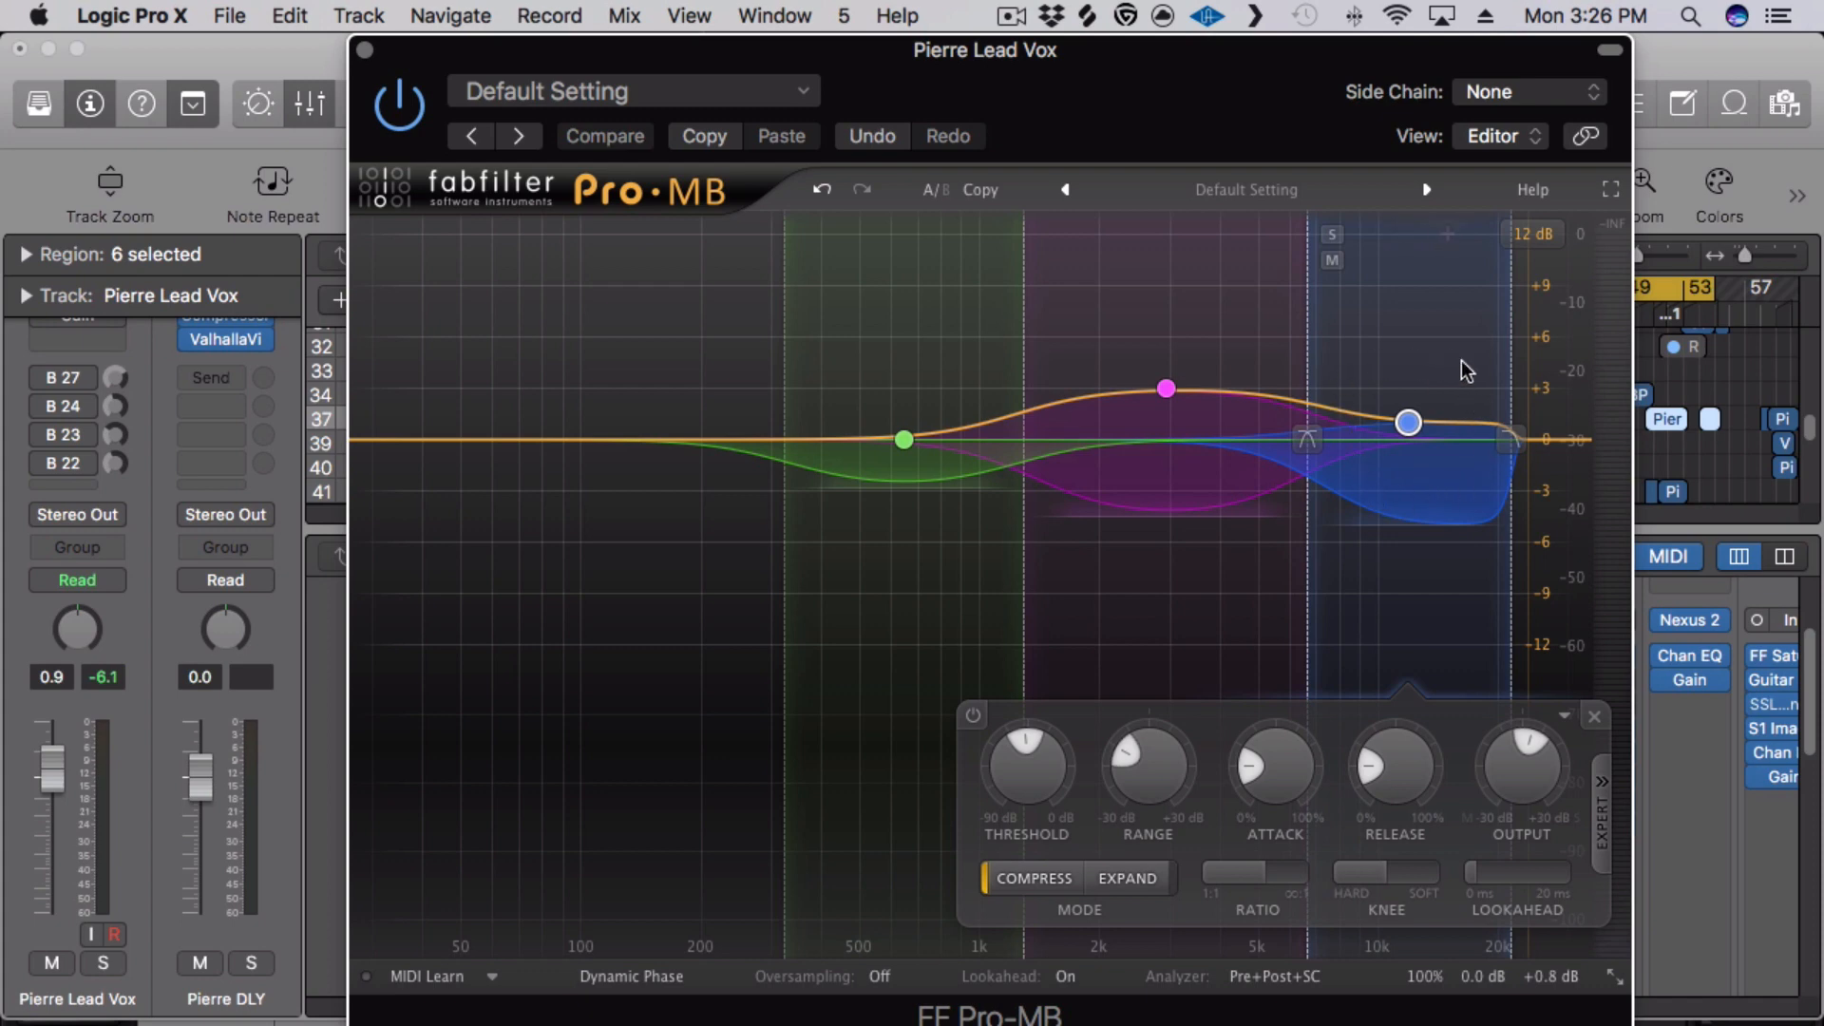
pyautogui.moveTo(1444, 414)
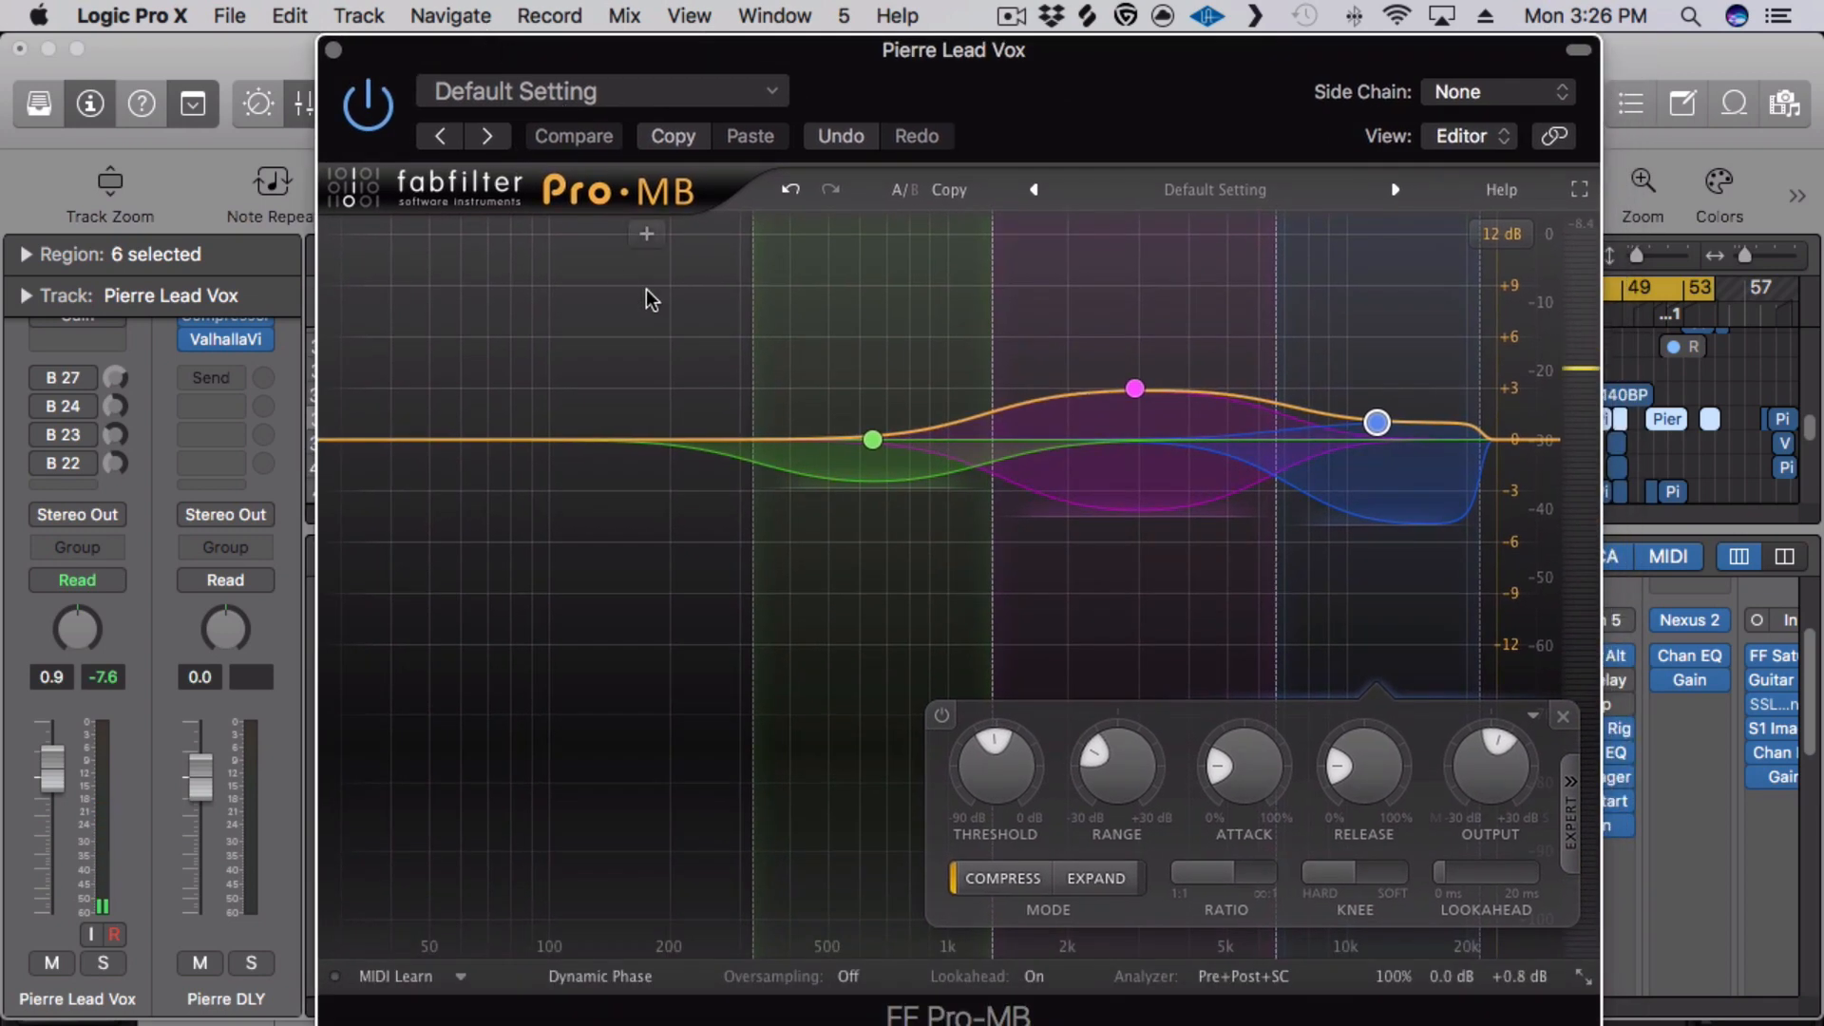
pyautogui.moveTo(352, 166)
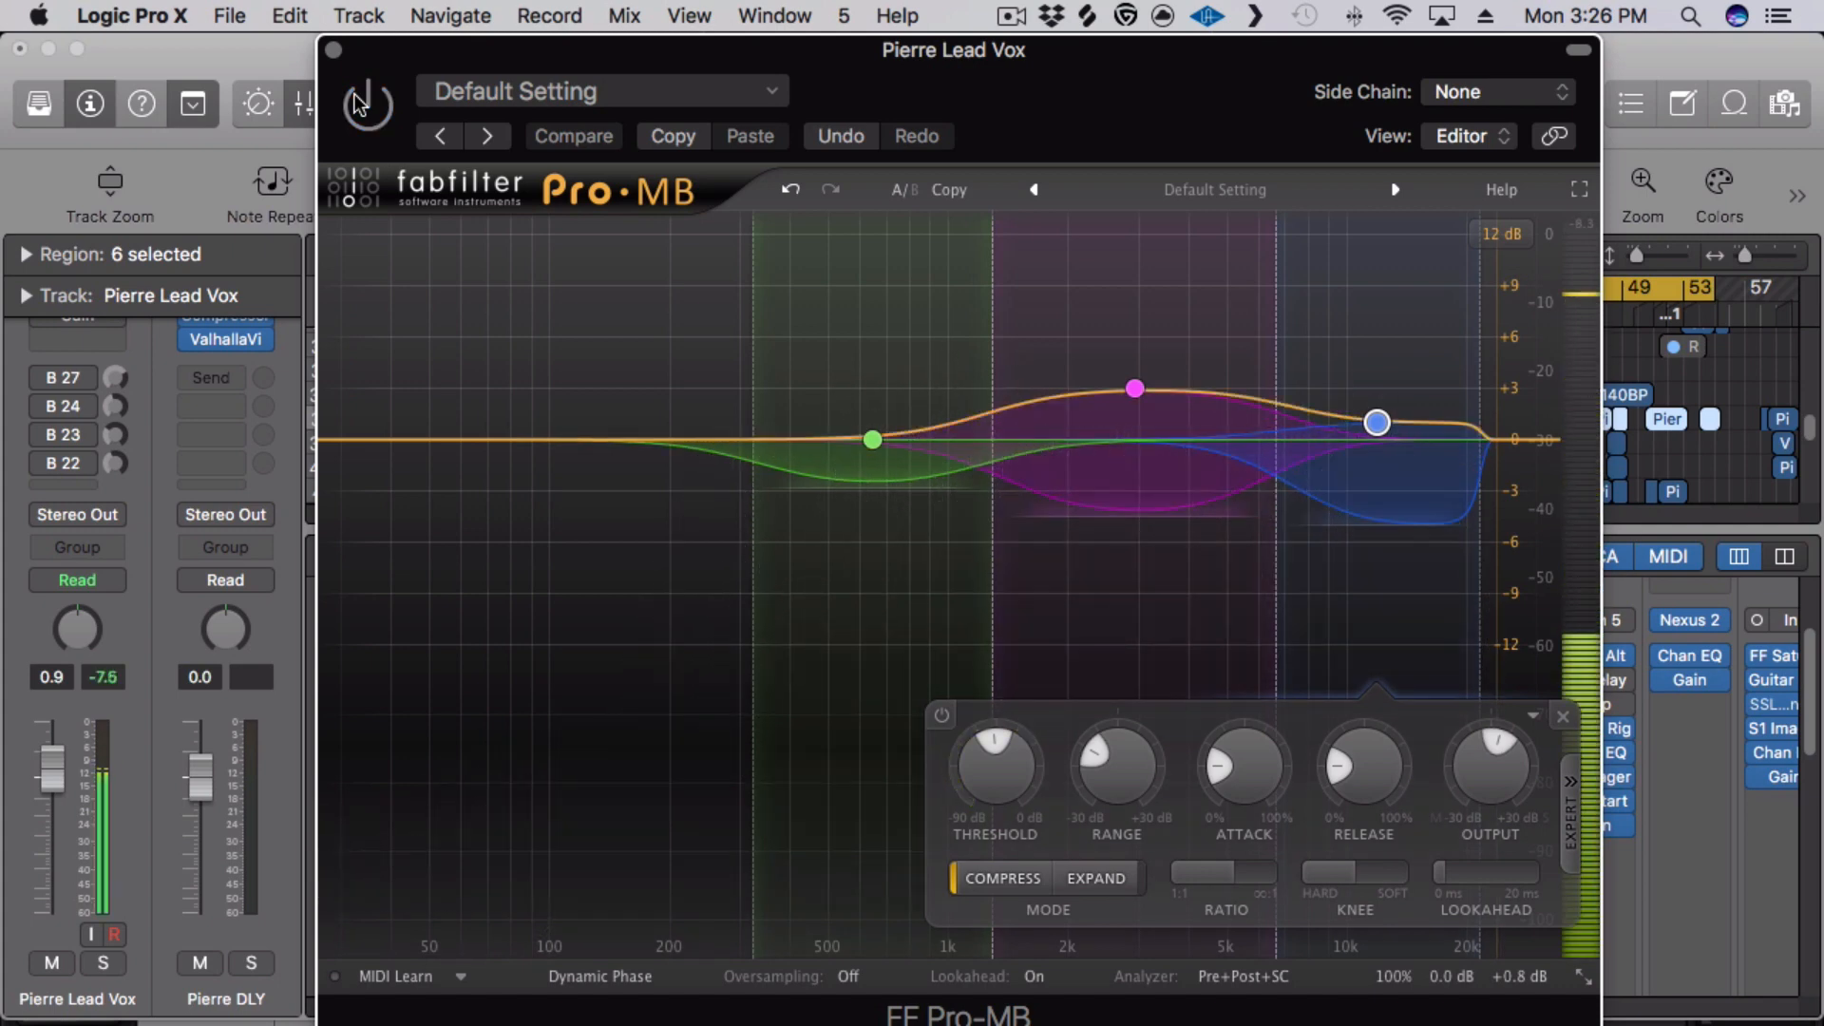
# - Bypass the Pro-MB to compare, then jump to the Parallel Vox bus via the B 27 send
pyautogui.click(364, 105)
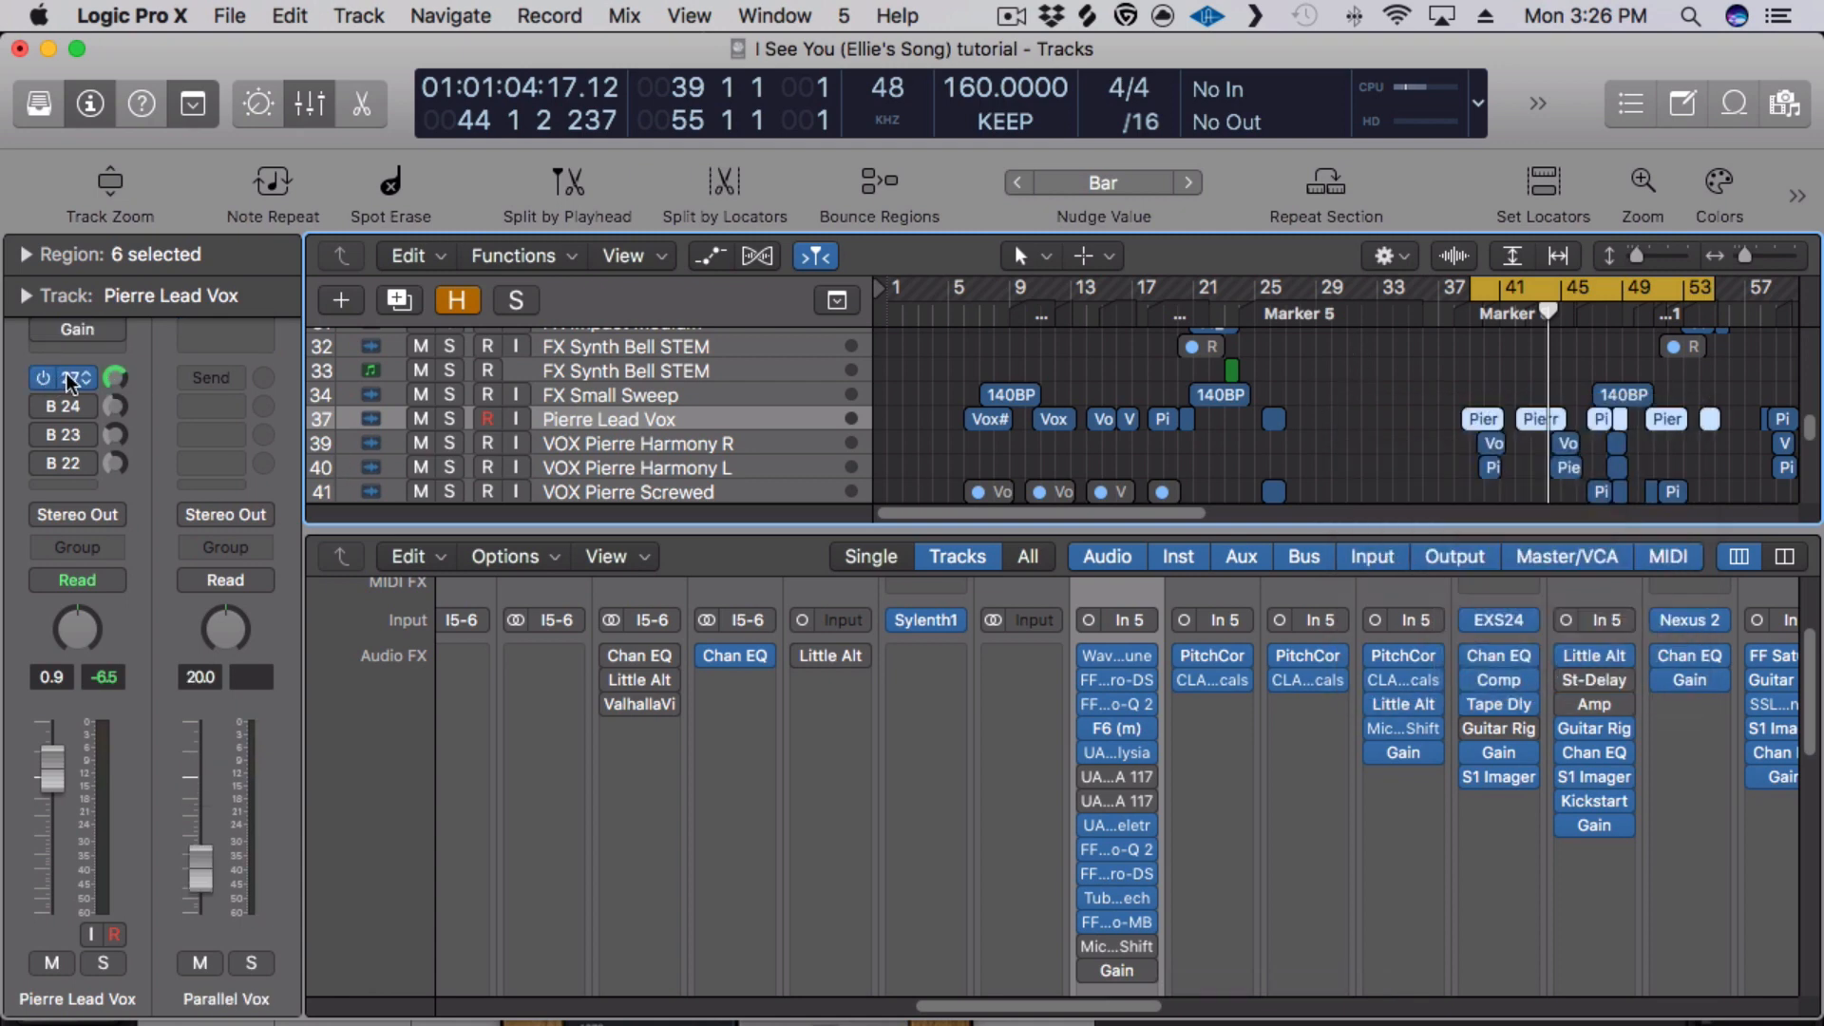
pyautogui.click(61, 377)
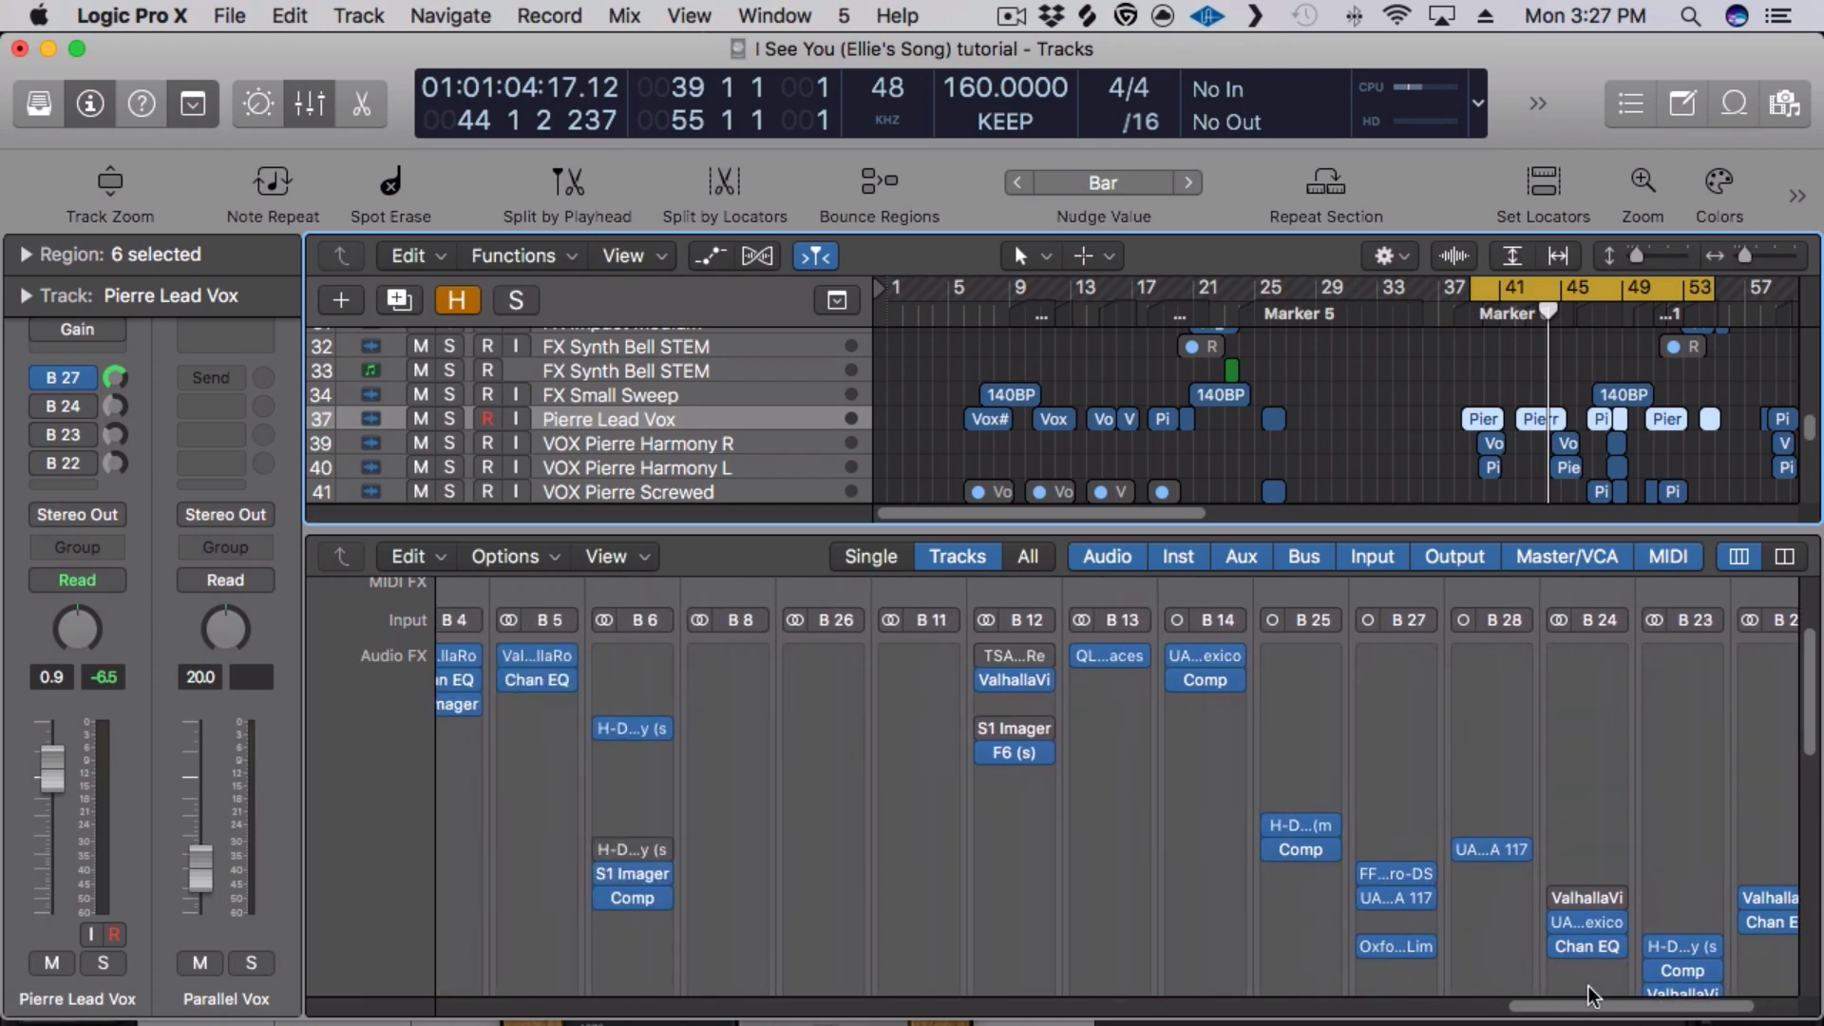
pyautogui.moveTo(237, 1009)
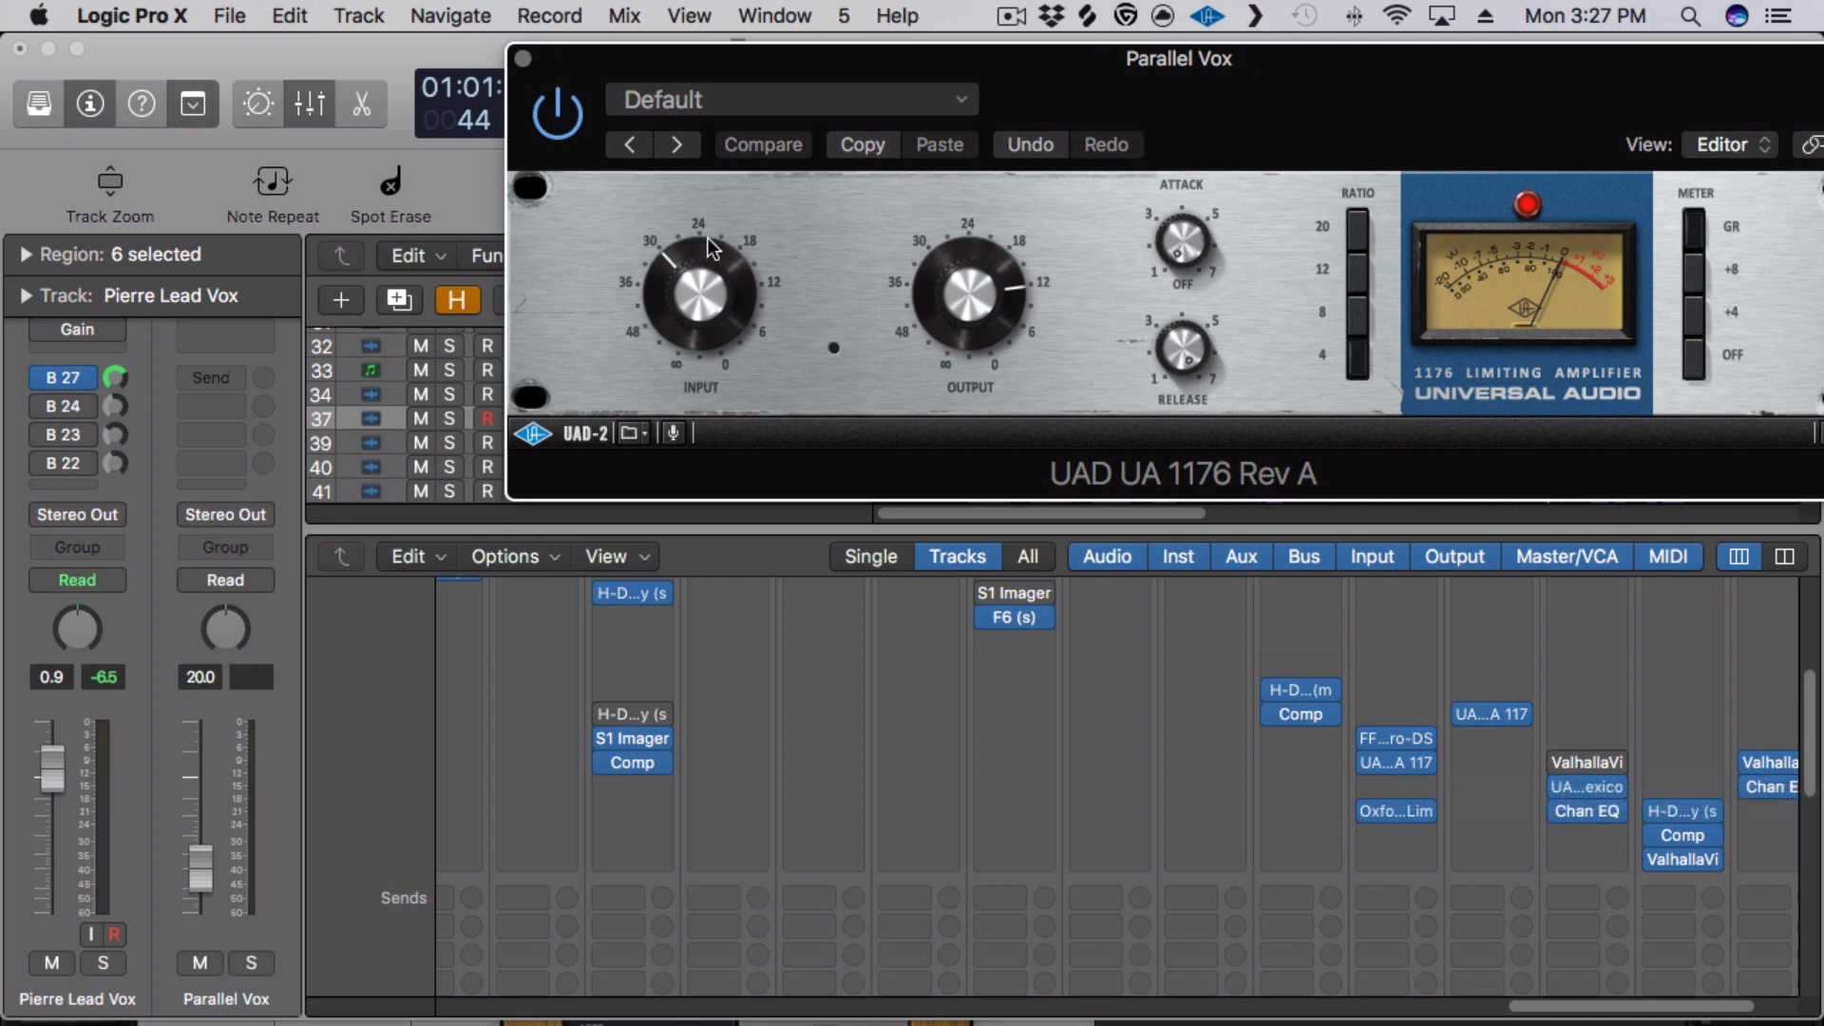
pyautogui.moveTo(881, 294)
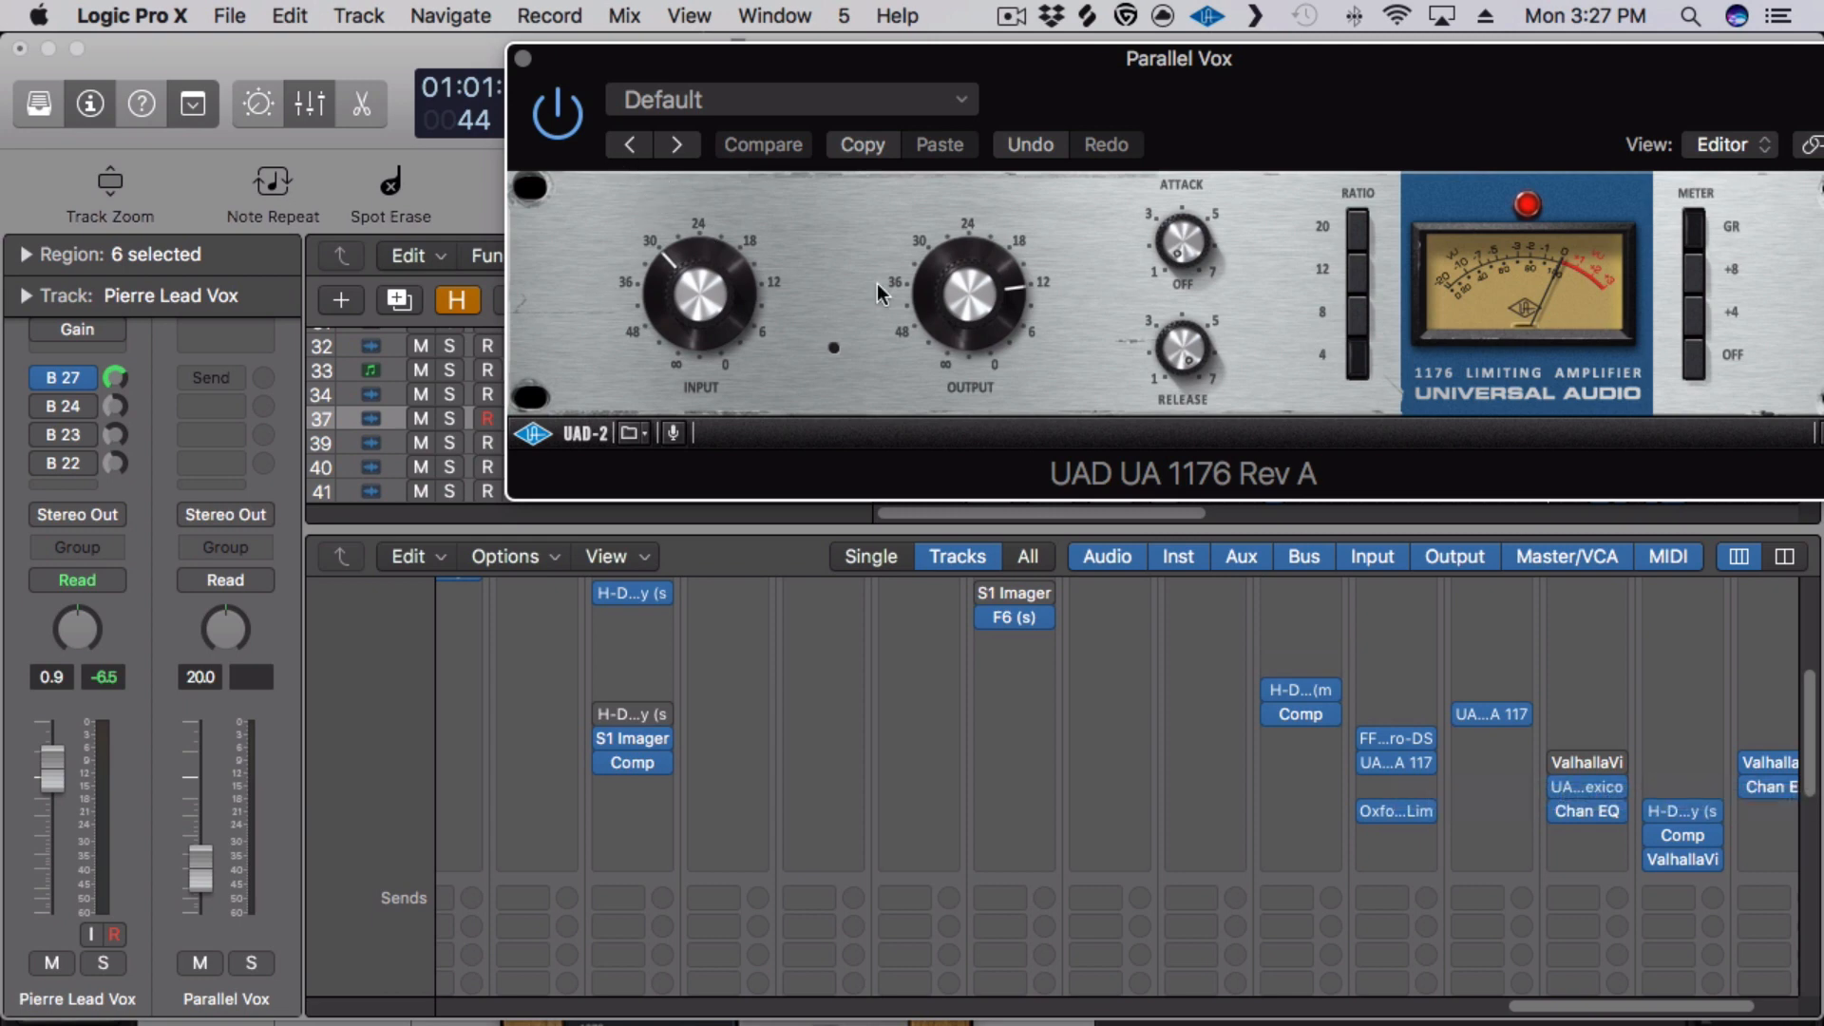
pyautogui.moveTo(1125, 276)
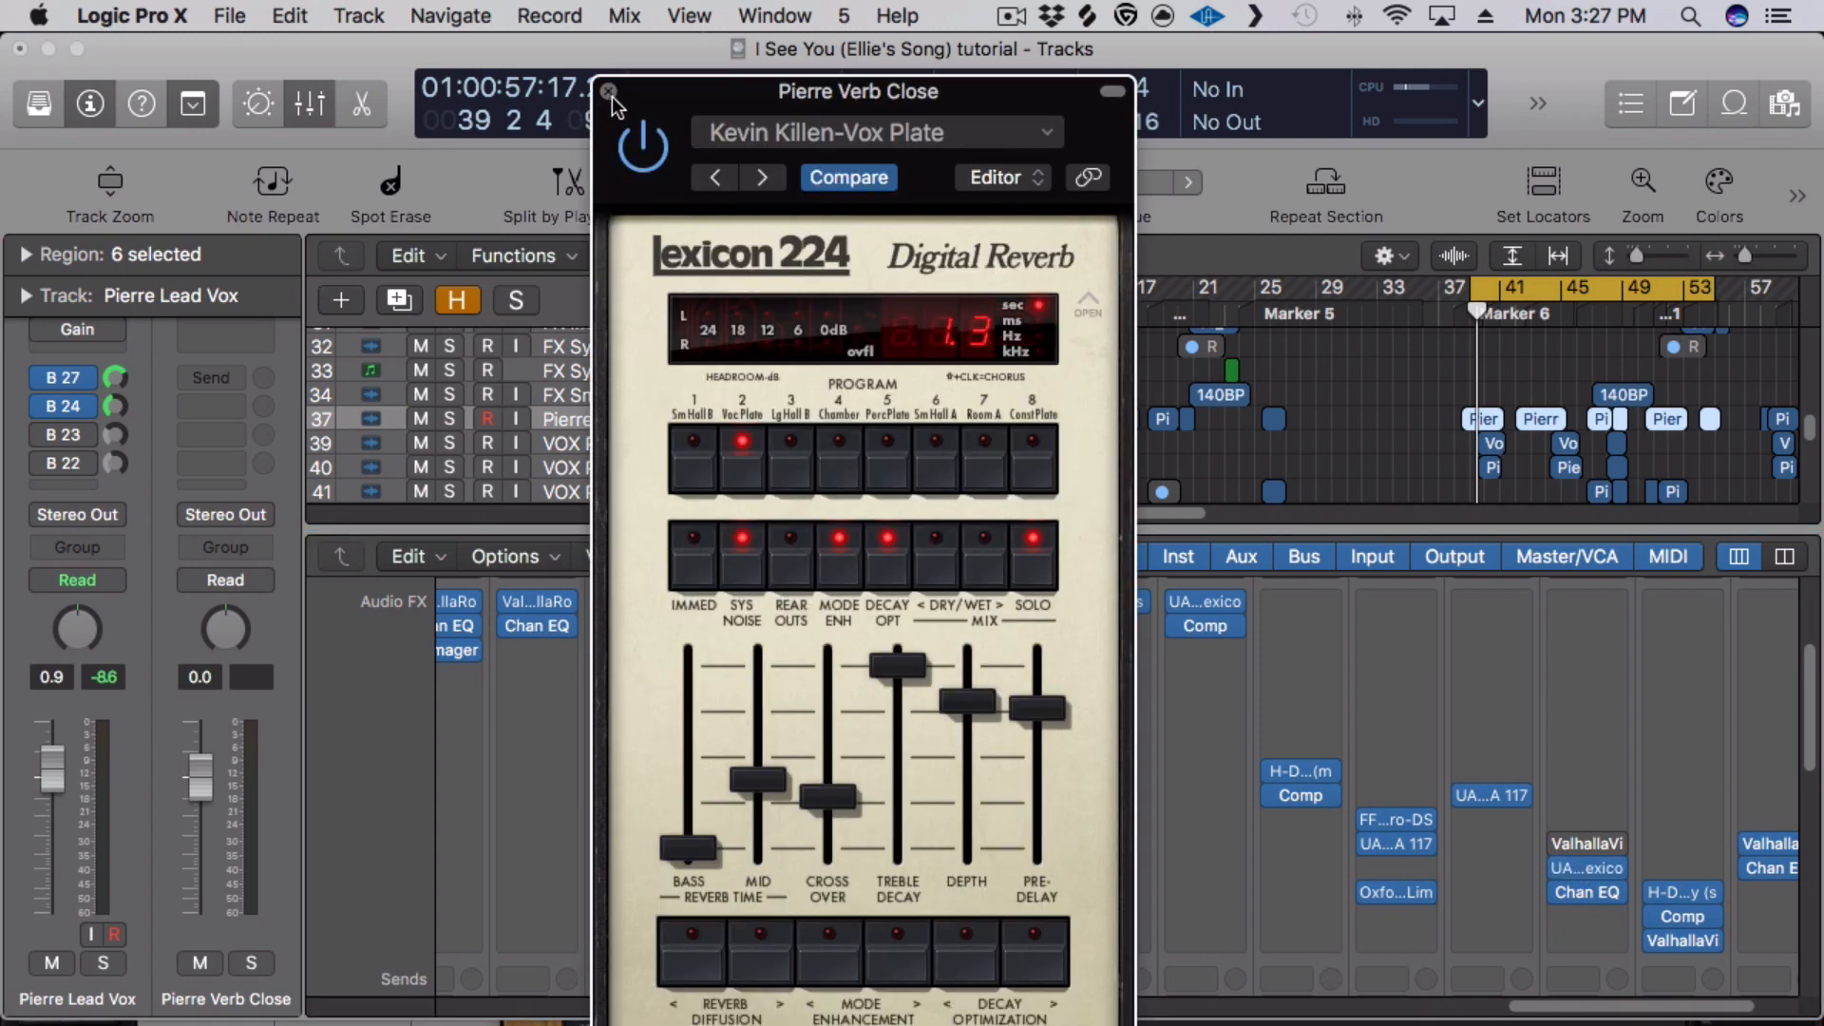
# - Close the Lexicon 224 window on Pierre Verb Close and move to the next bus inserts
pyautogui.click(607, 91)
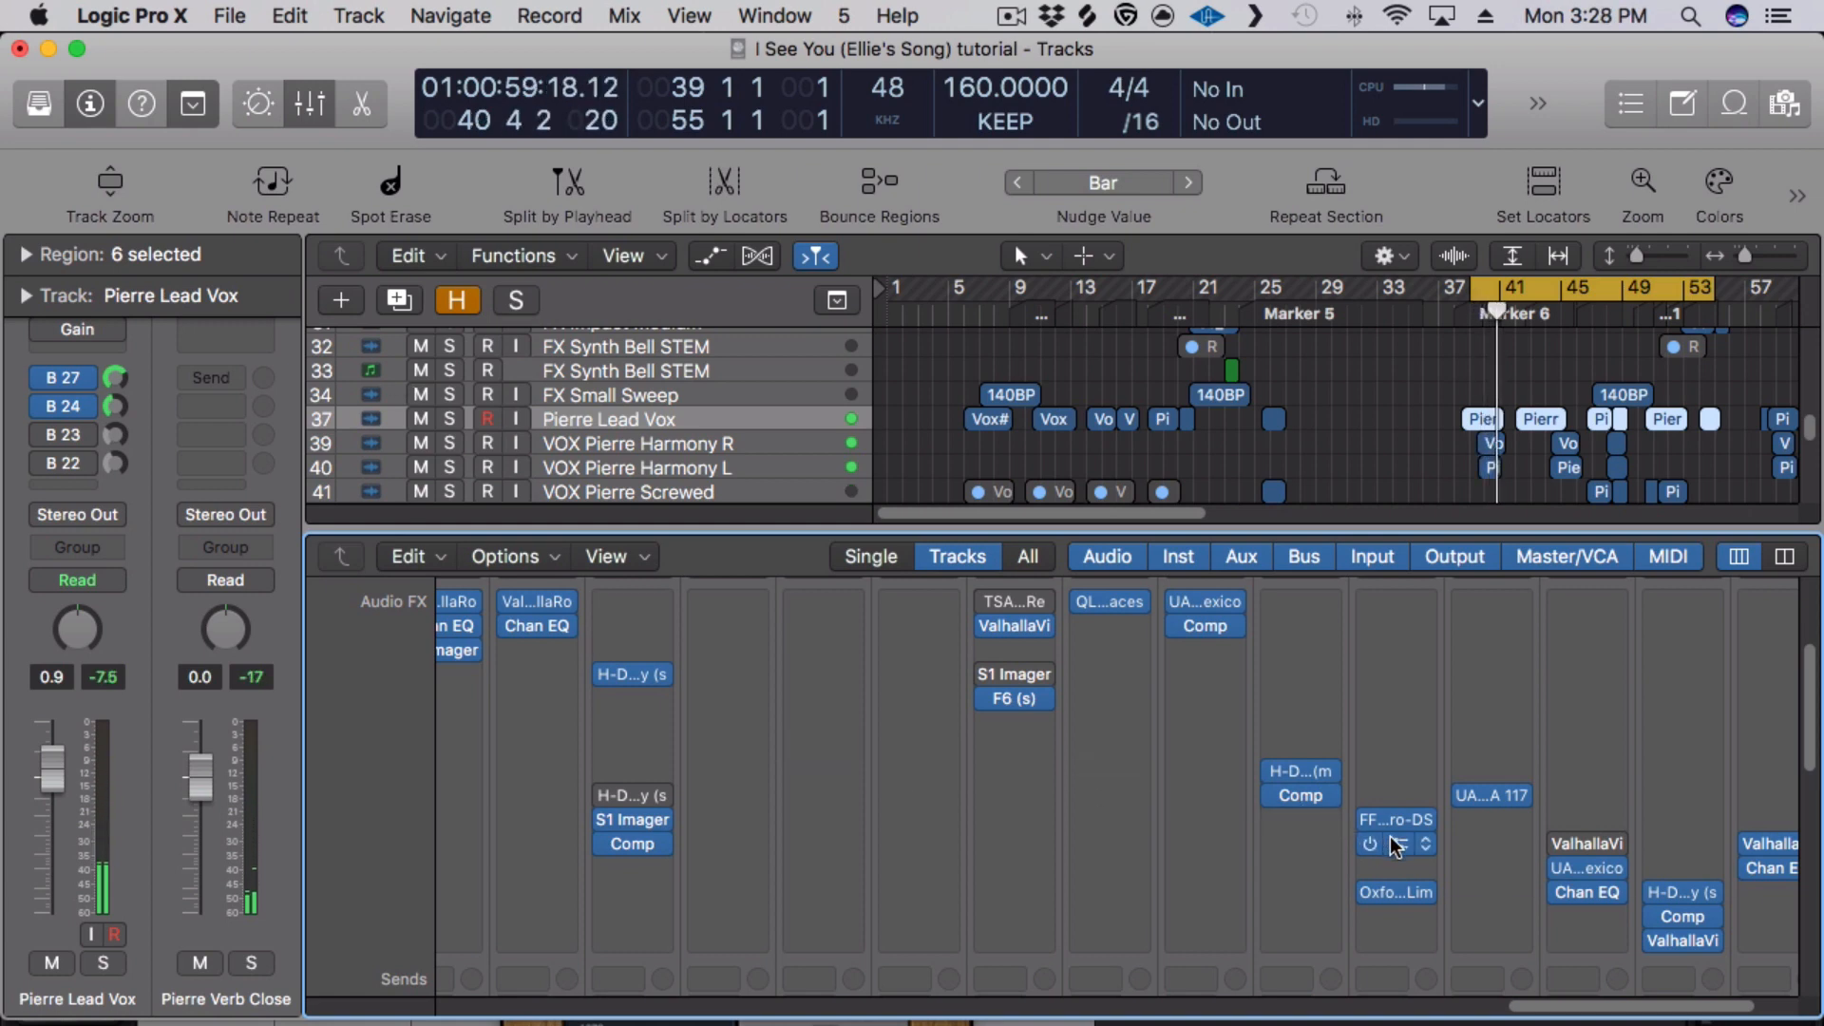
pyautogui.moveTo(1395, 851)
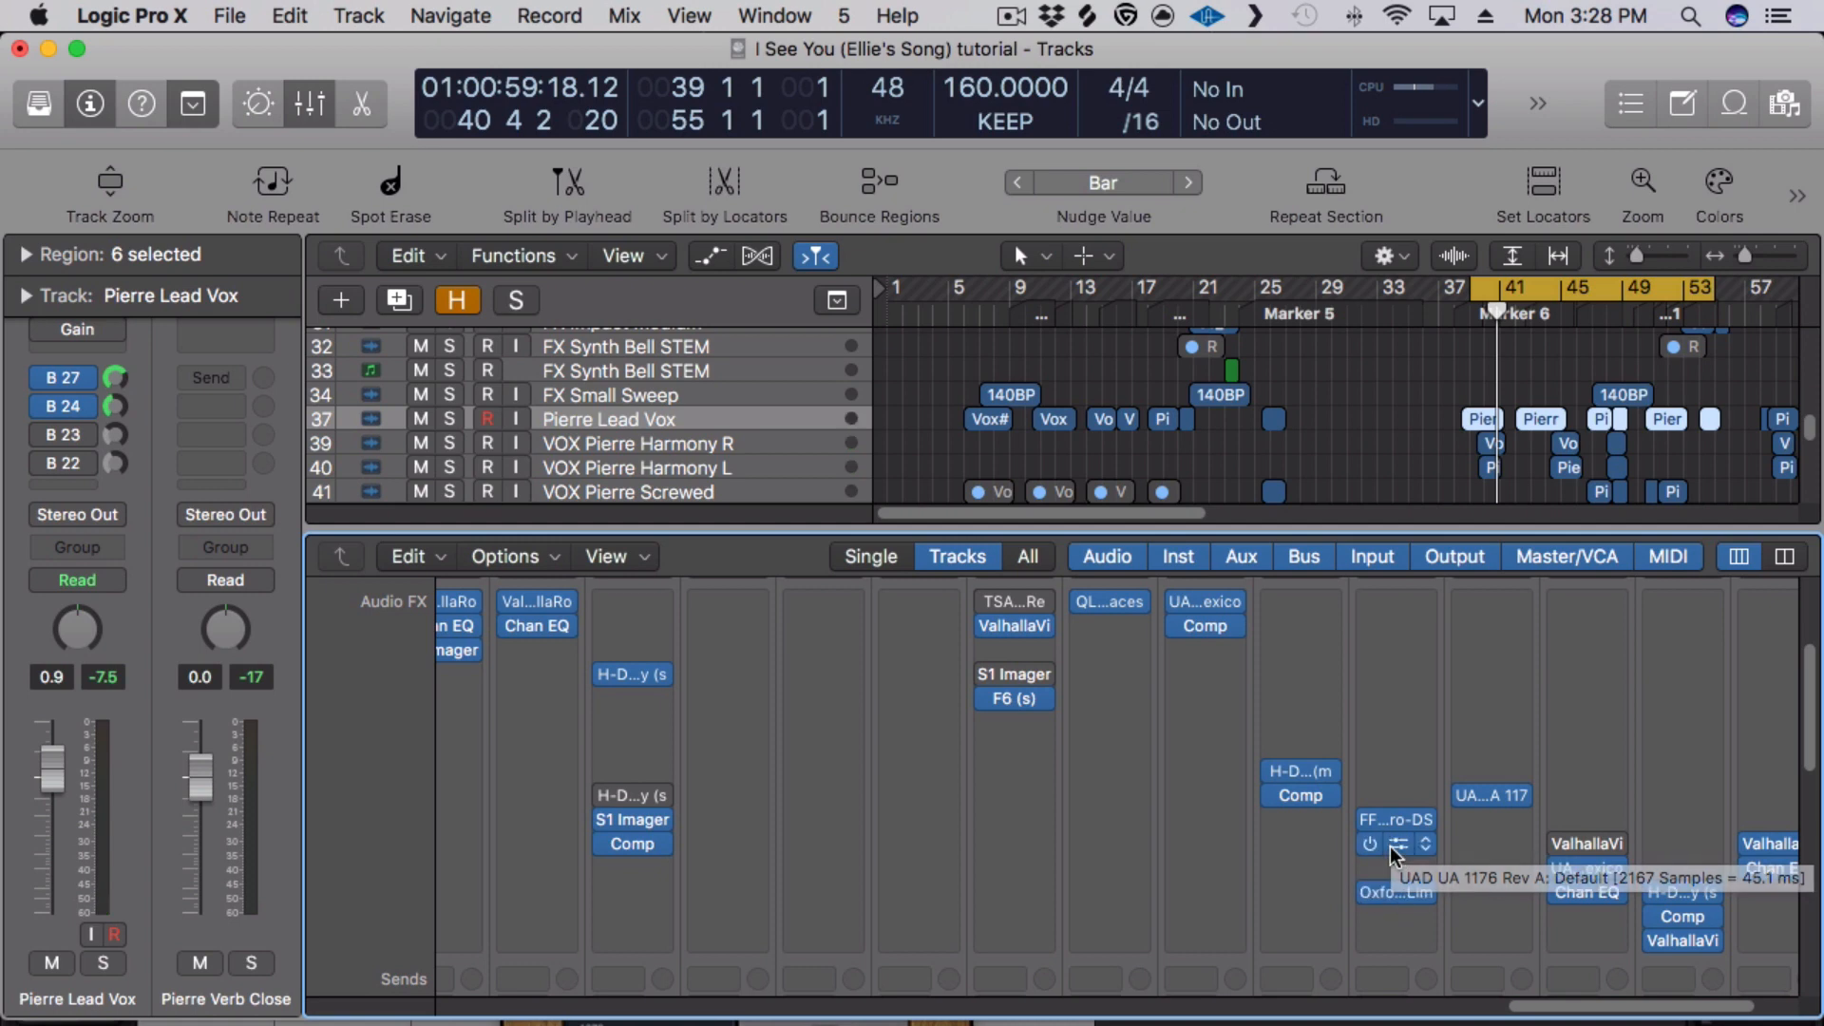
pyautogui.click(1394, 820)
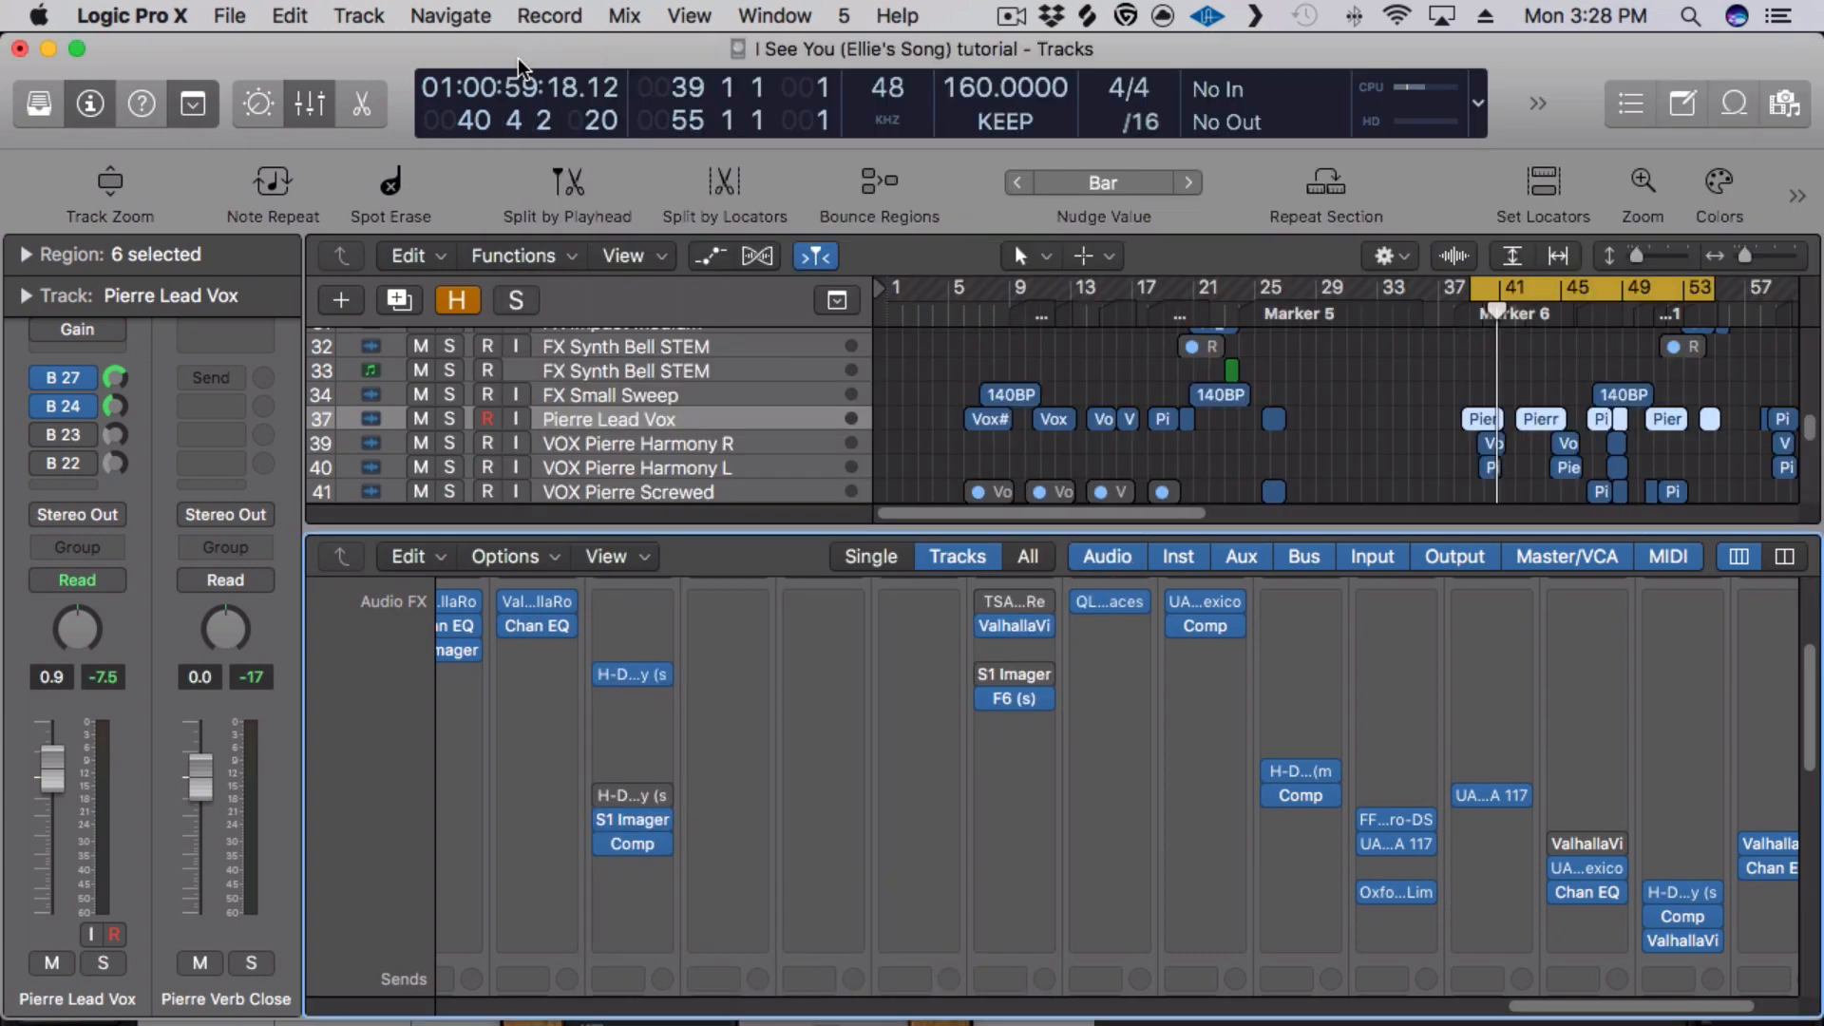
pyautogui.moveTo(887, 160)
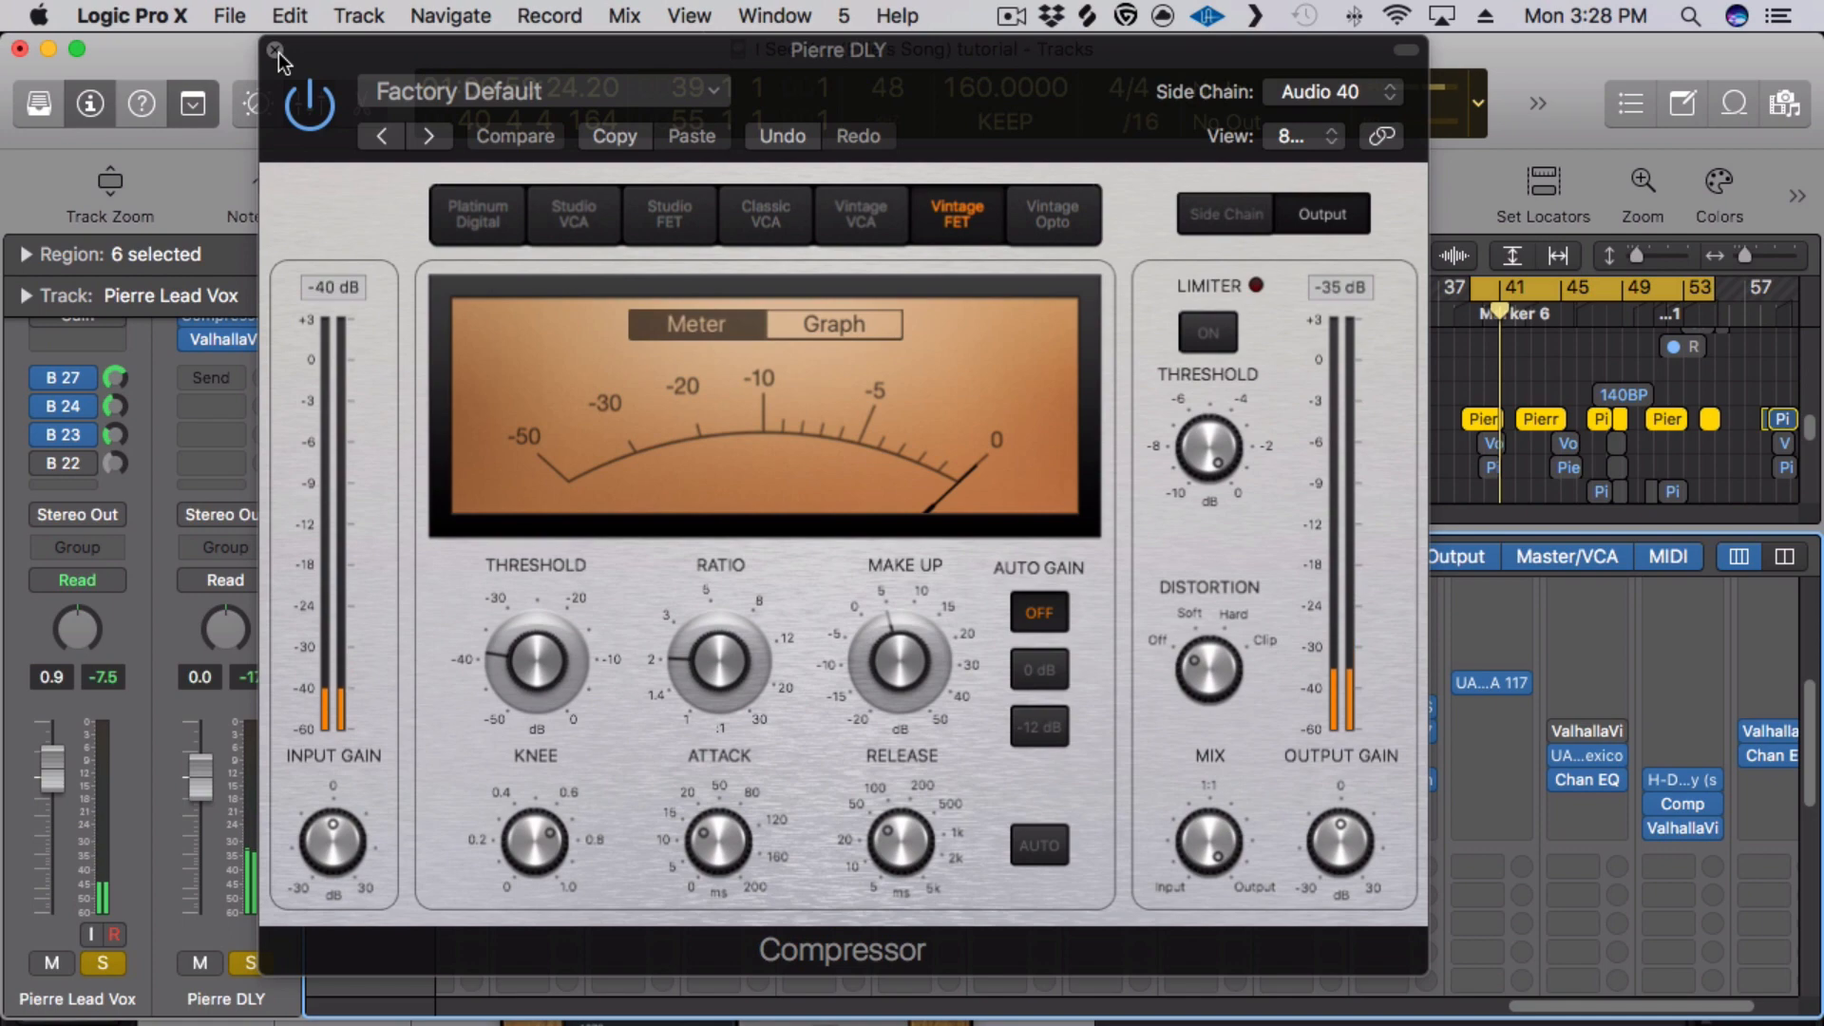
# - Close the Compressor window on the Pierre DLY delay bus
pyautogui.click(274, 52)
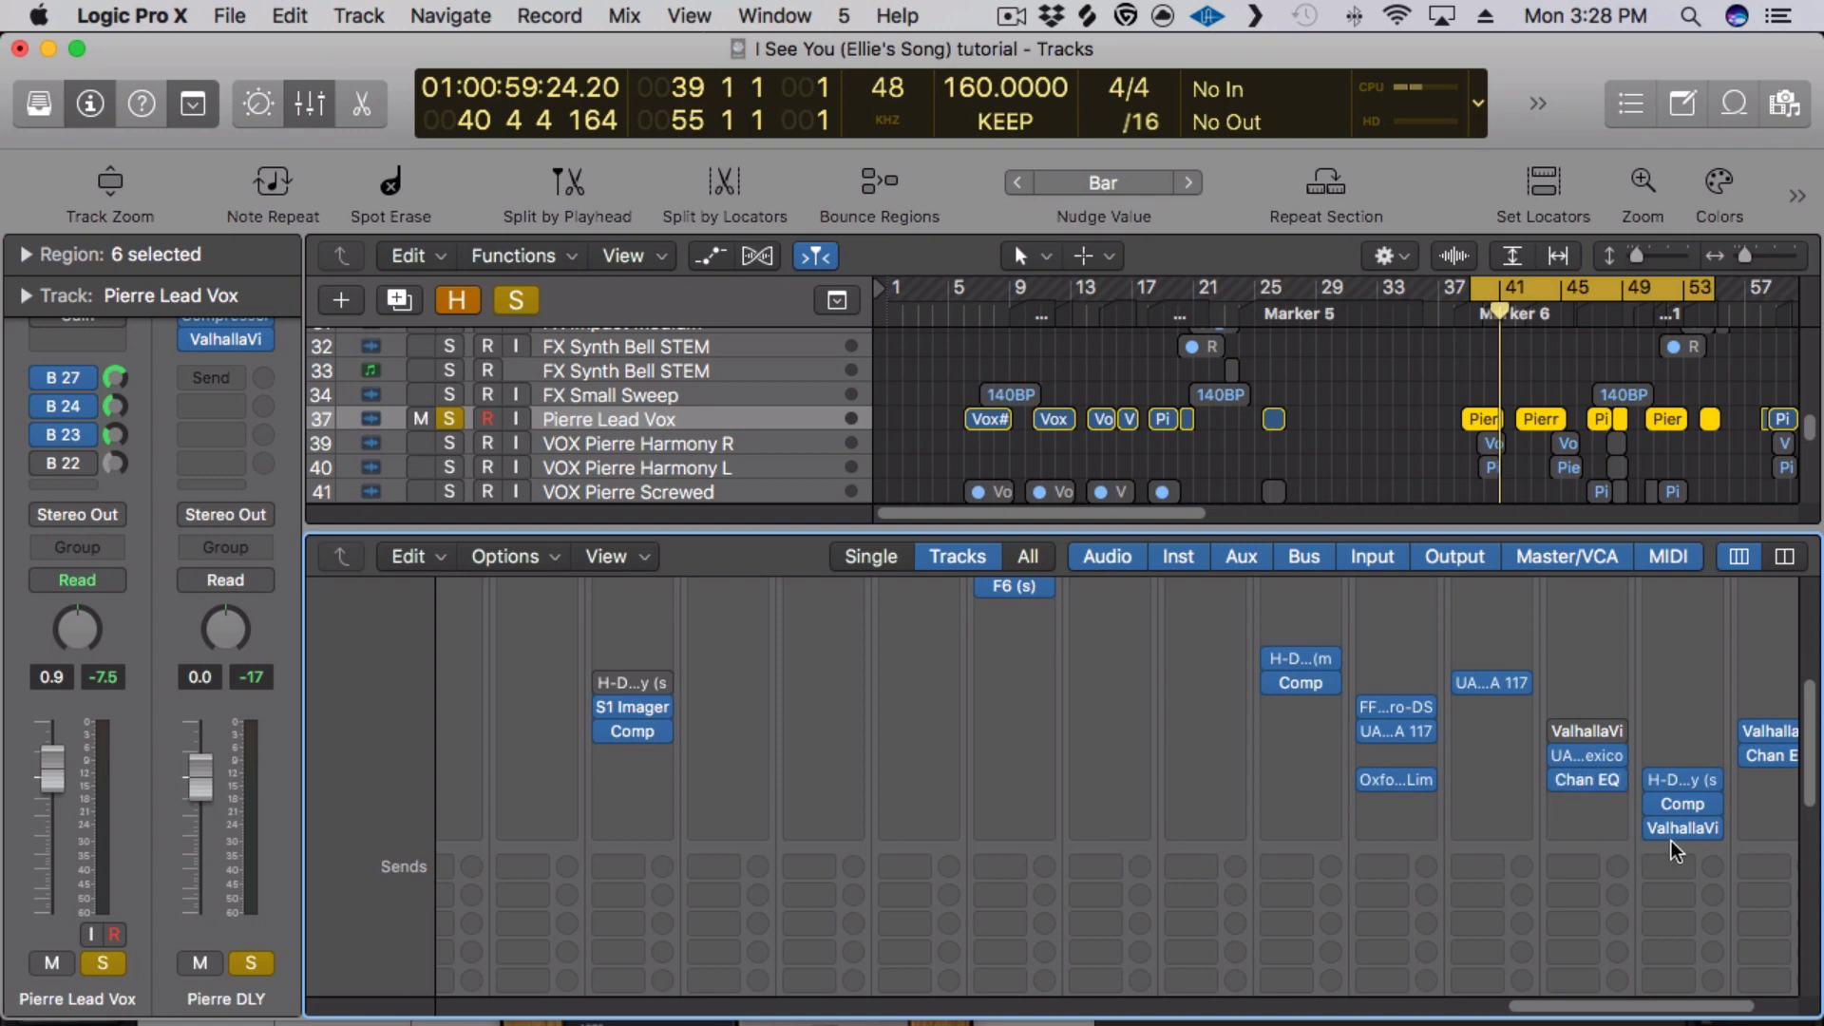
pyautogui.moveTo(1683, 828)
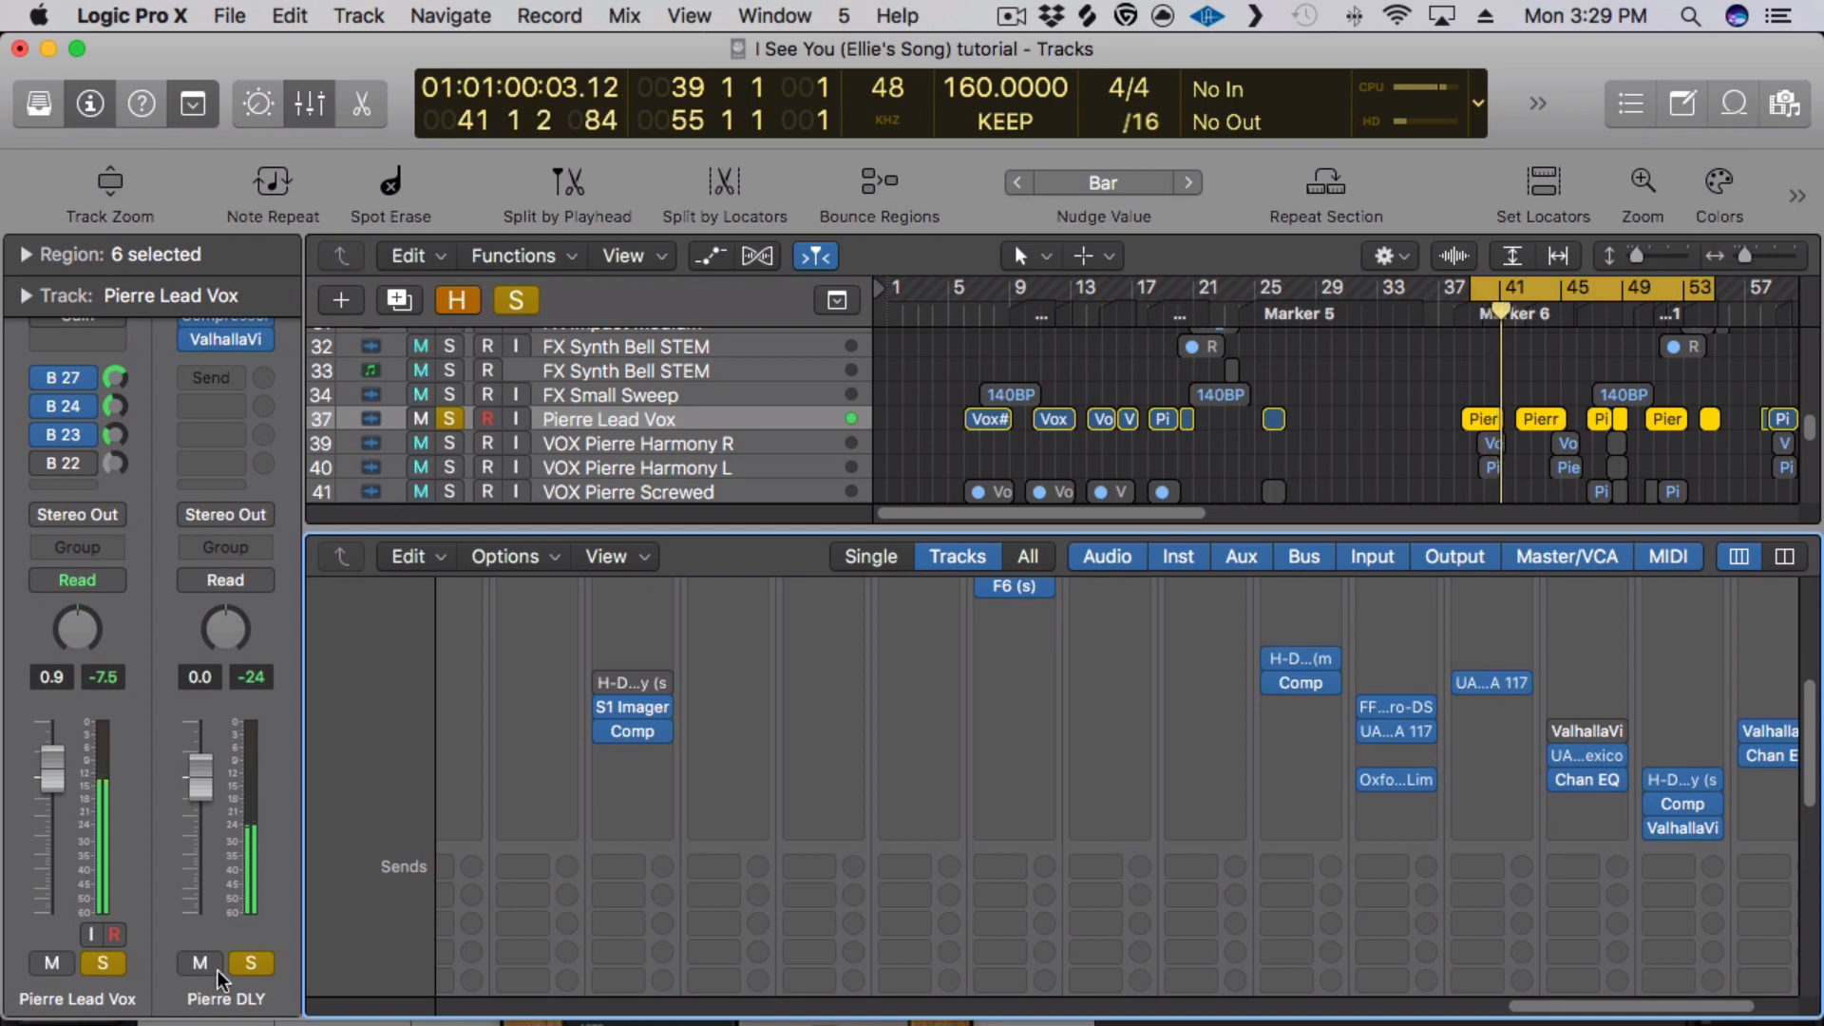
# - Unsolo the Pierre DLY channel in the inspector, keeping Pierre Lead Vox soloed
pyautogui.click(101, 963)
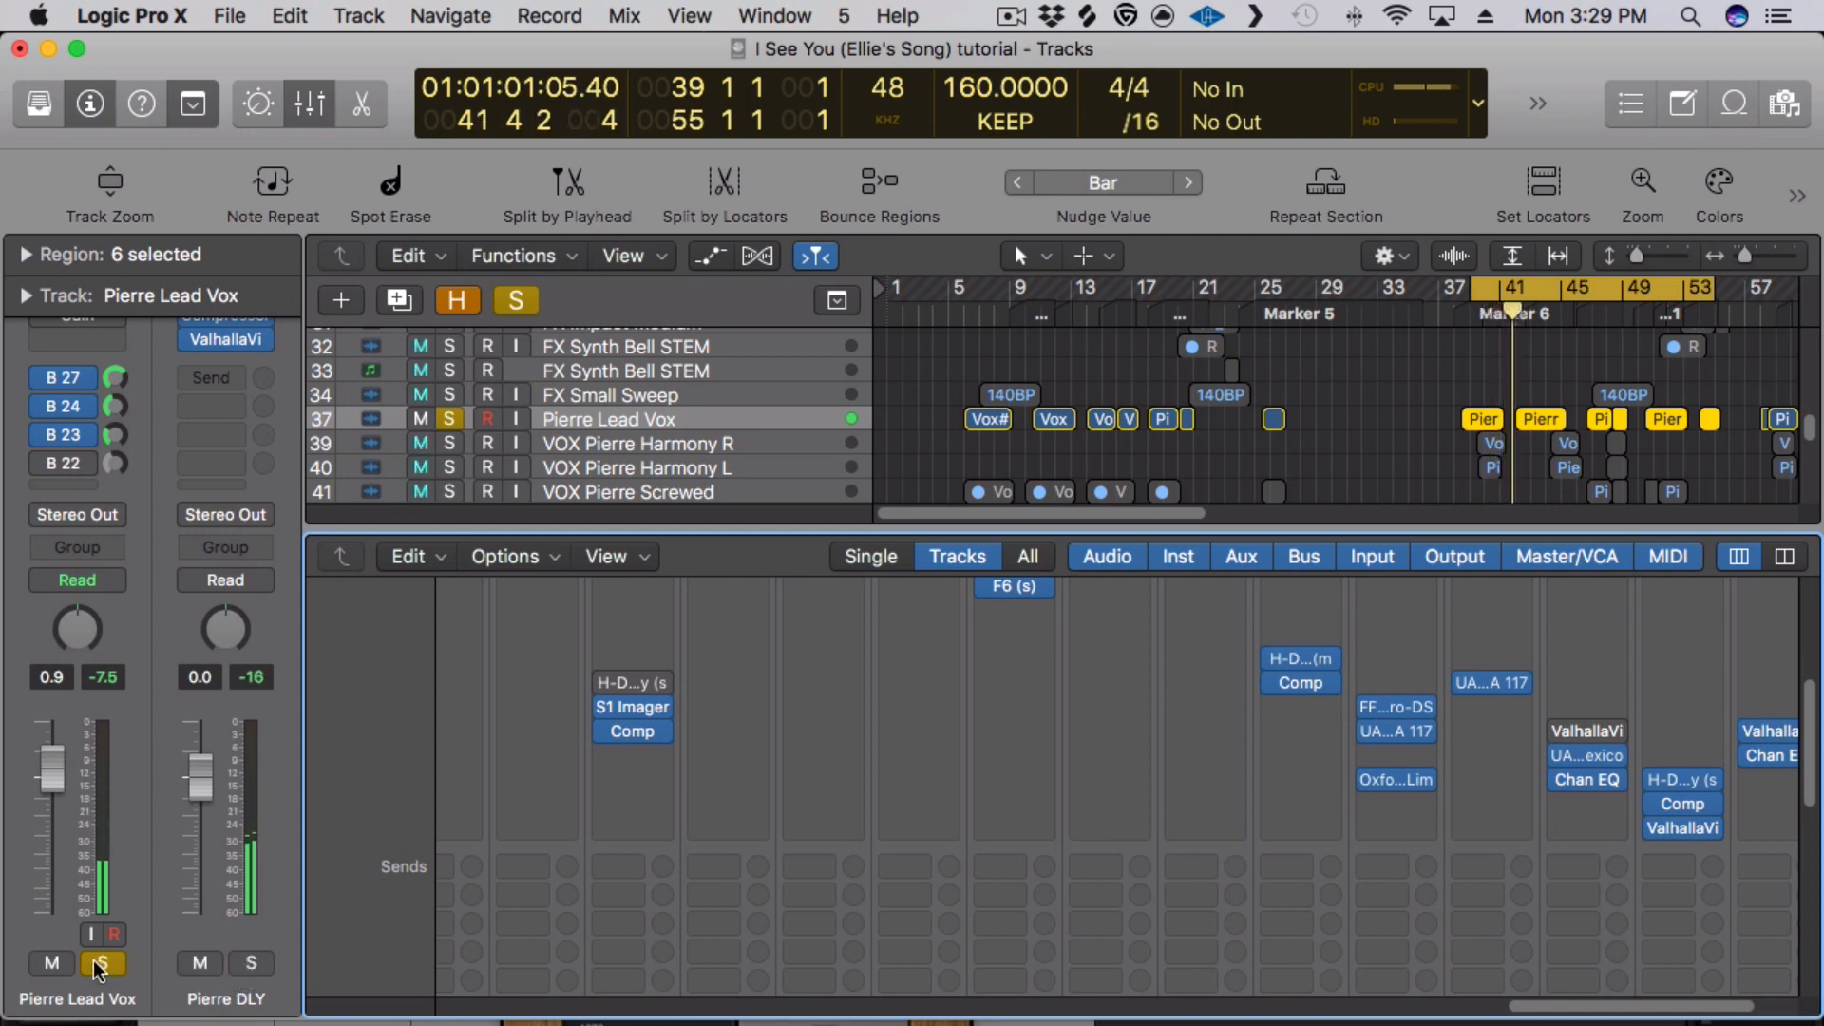